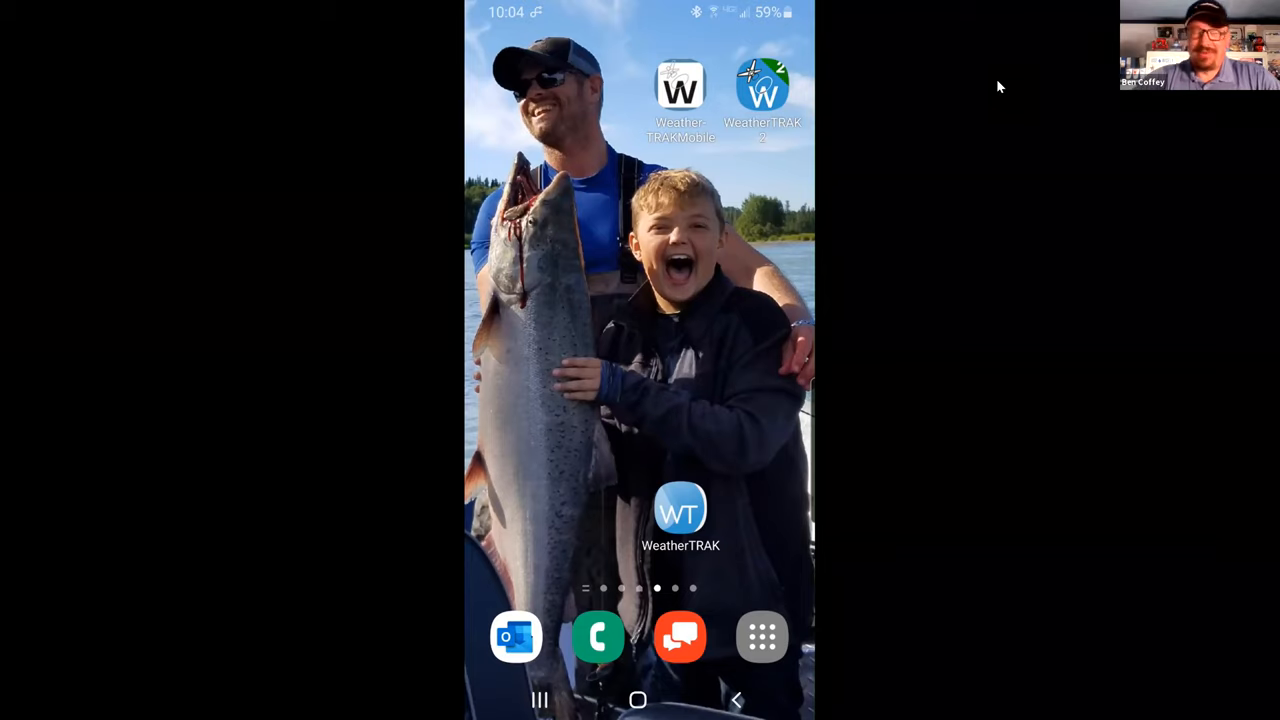
pyautogui.moveTo(949, 105)
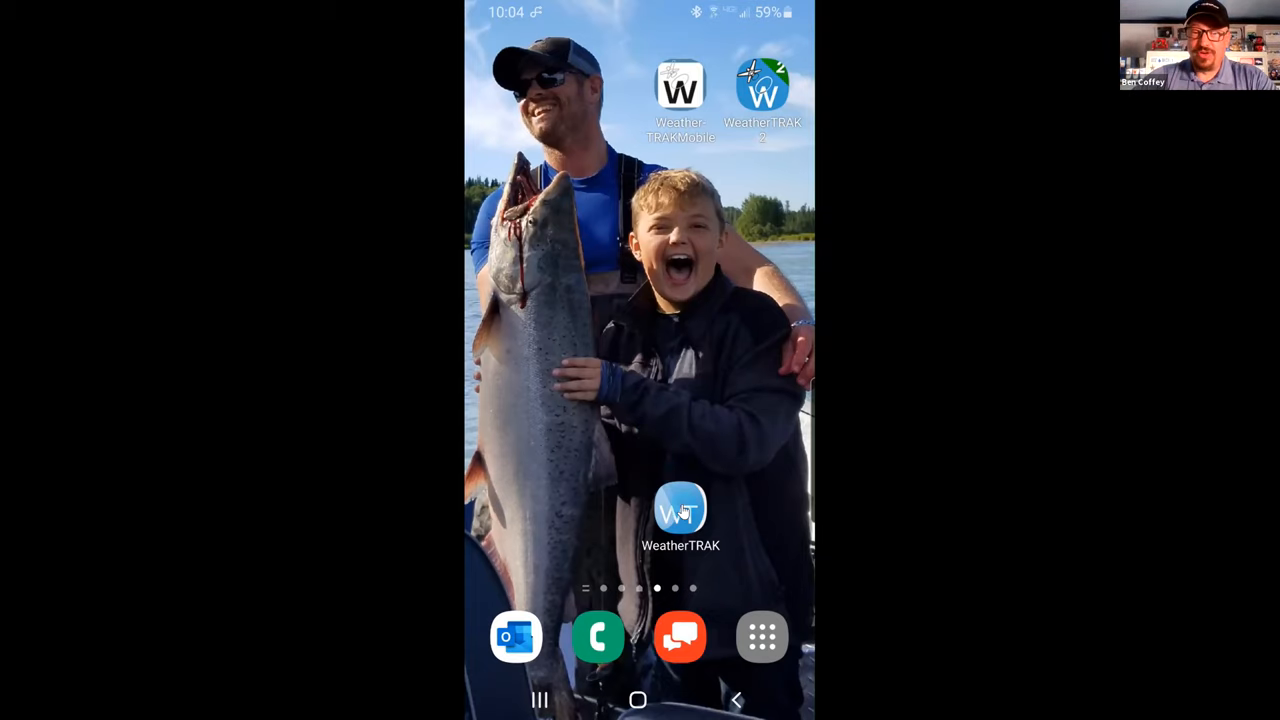
# - Launch WeatherTRAK Mobile from the Android home screen to reach its Profile page
pyautogui.click(680, 510)
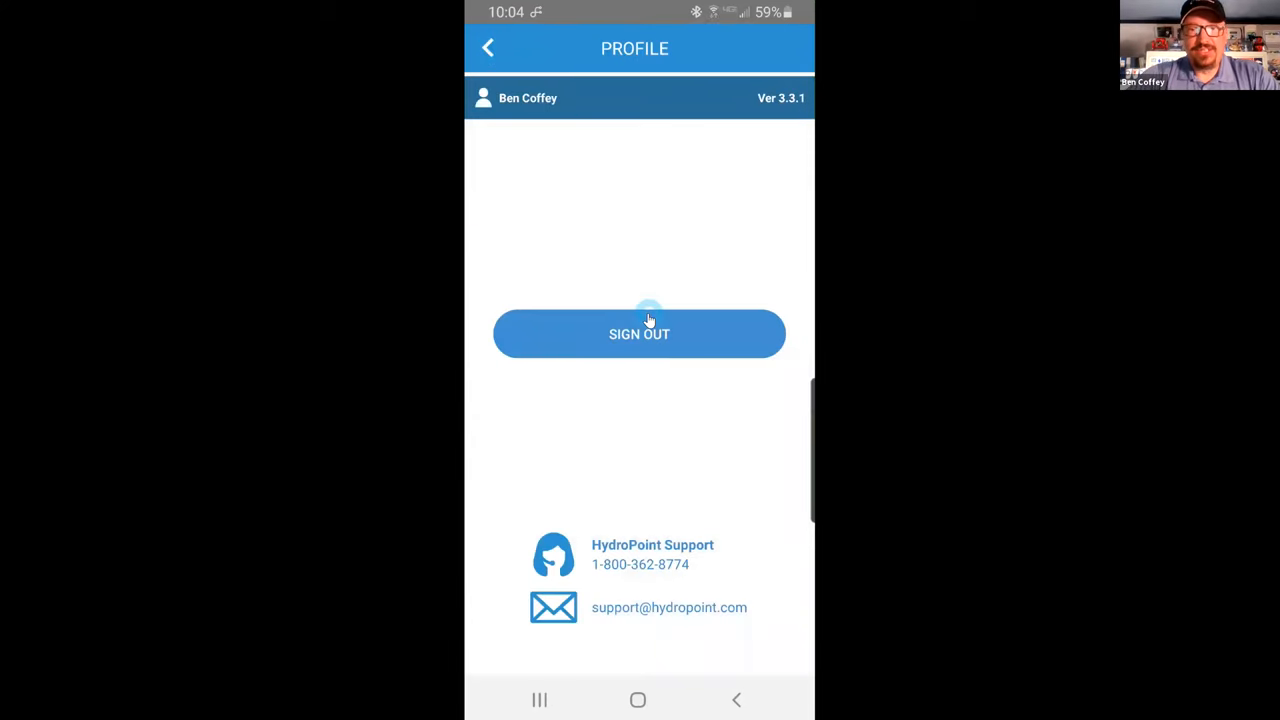
# - Sign out, then autofill the demo account username and password via Samsung Pass
pyautogui.click(639, 334)
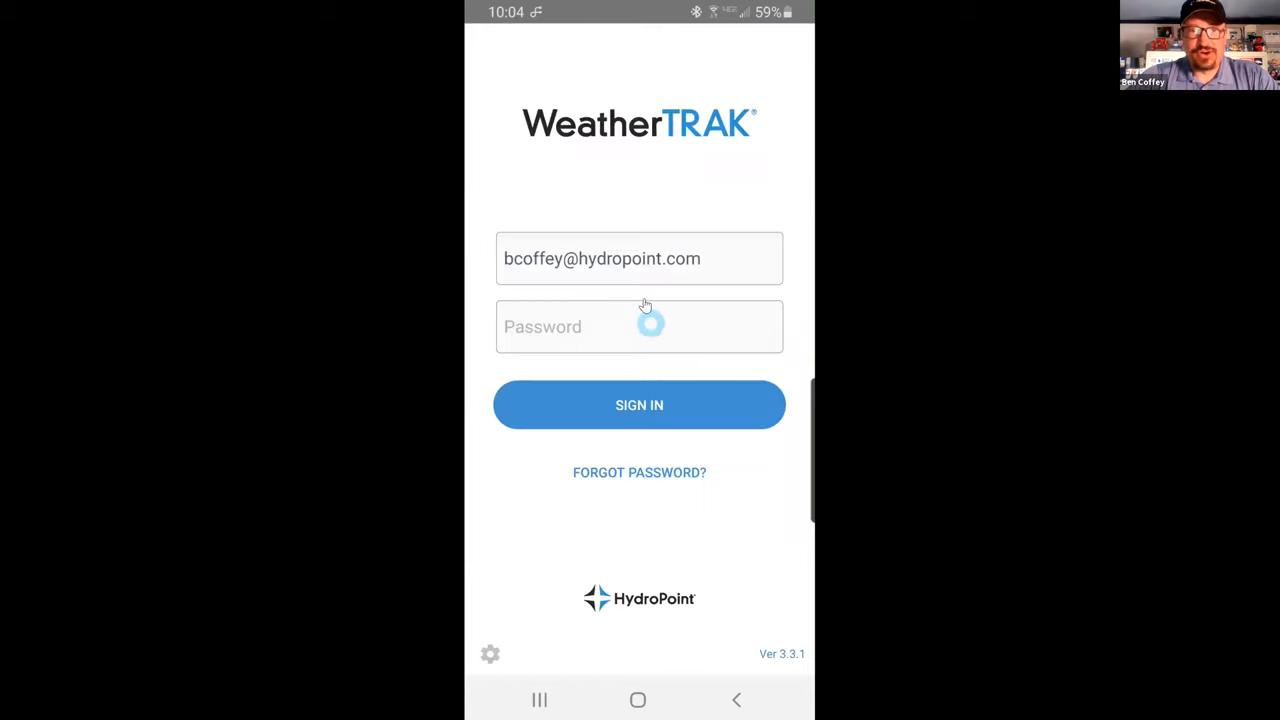
pyautogui.click(639, 258)
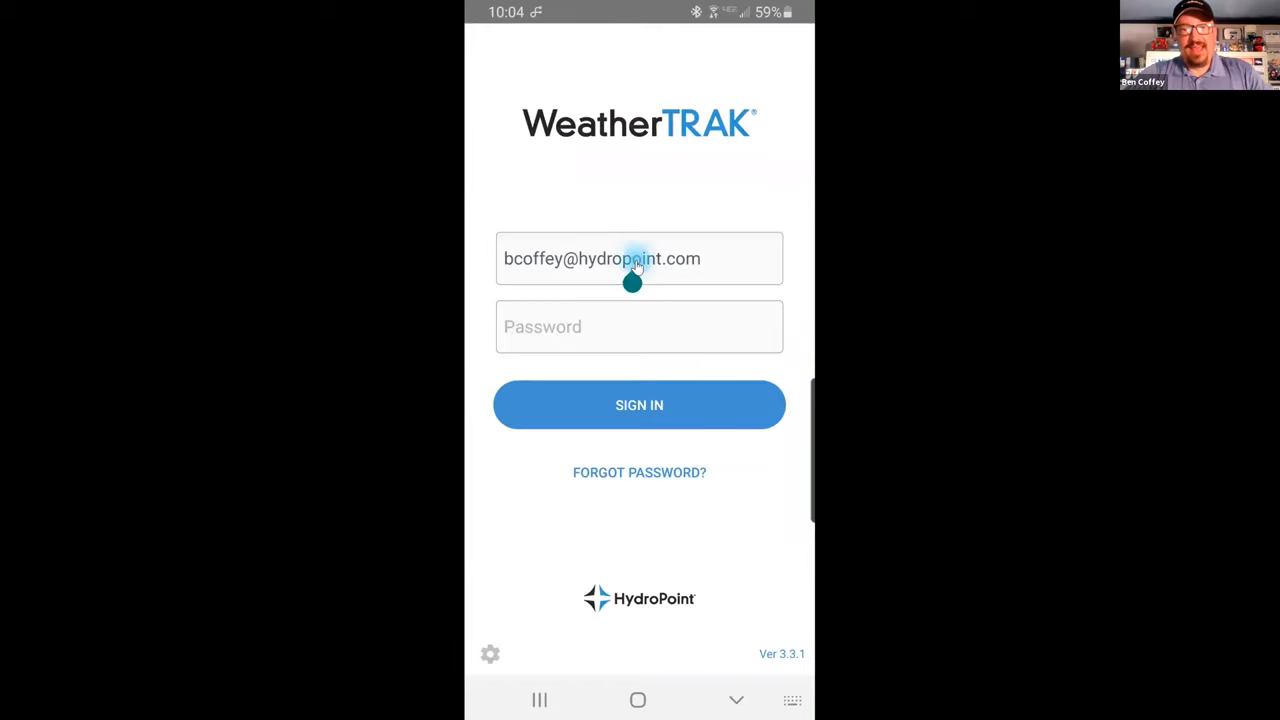
pyautogui.click(639, 326)
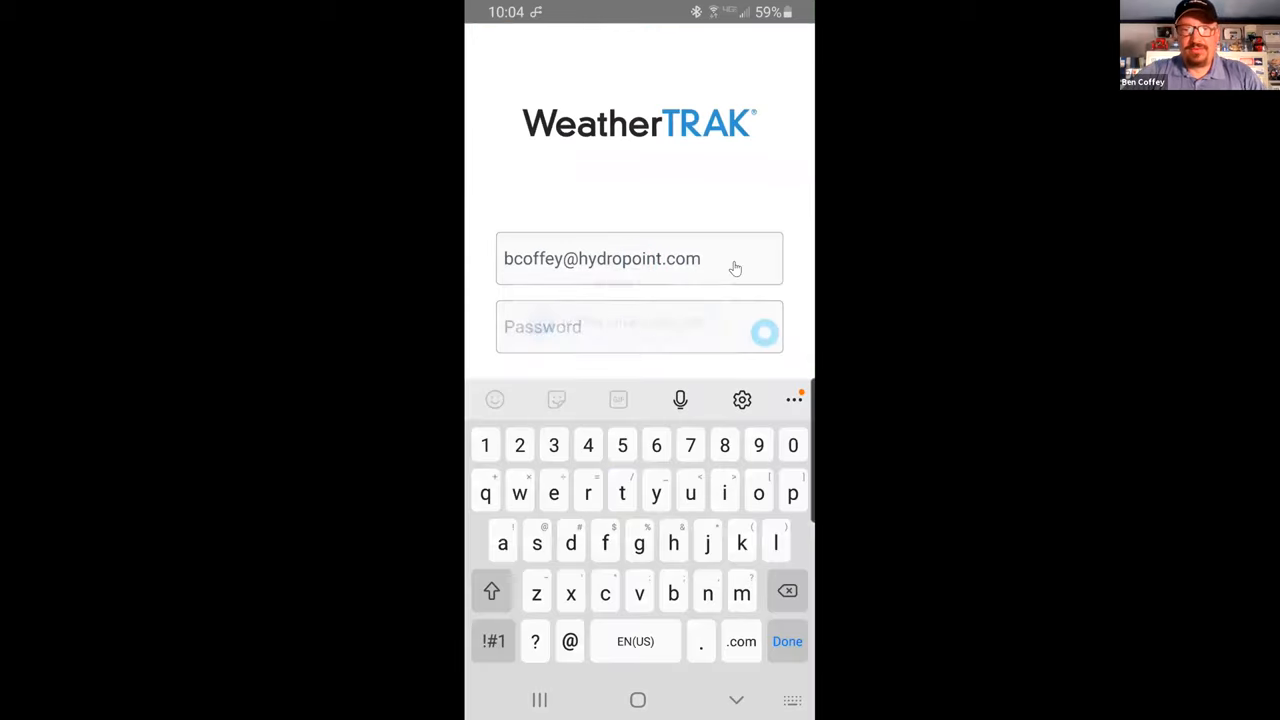
pyautogui.click(639, 326)
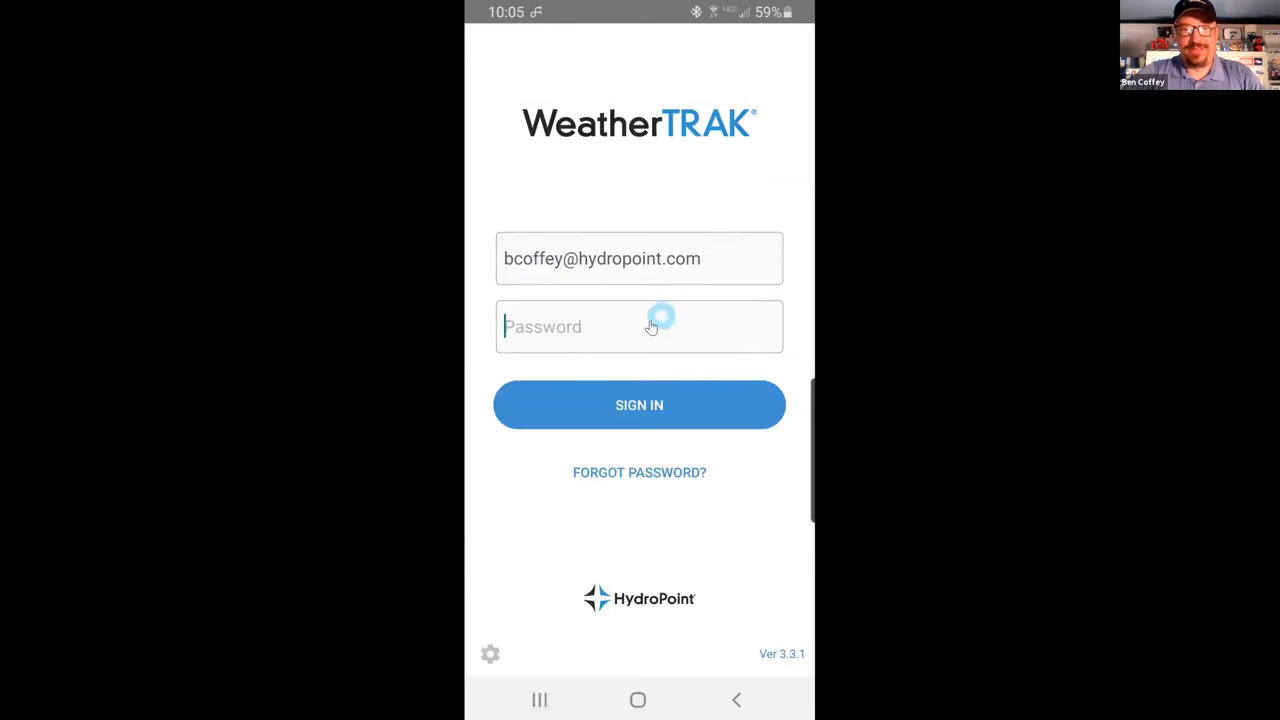
pyautogui.click(639, 326)
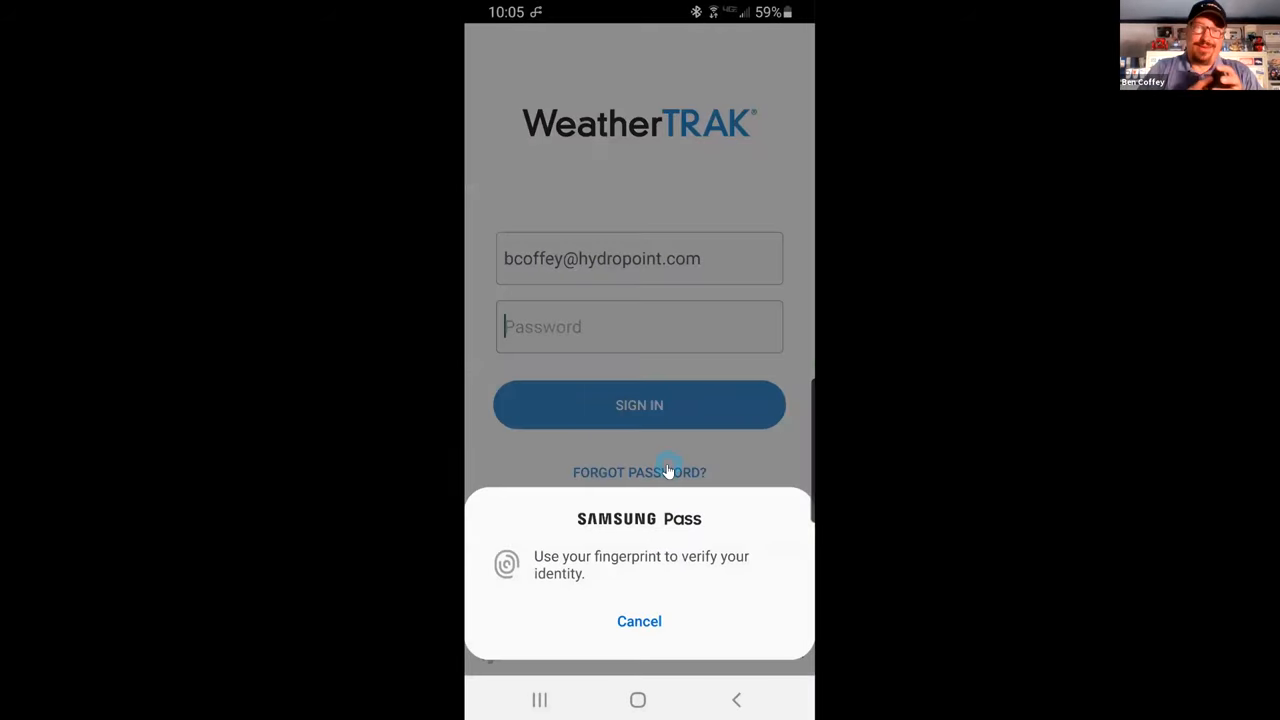
pyautogui.click(639, 621)
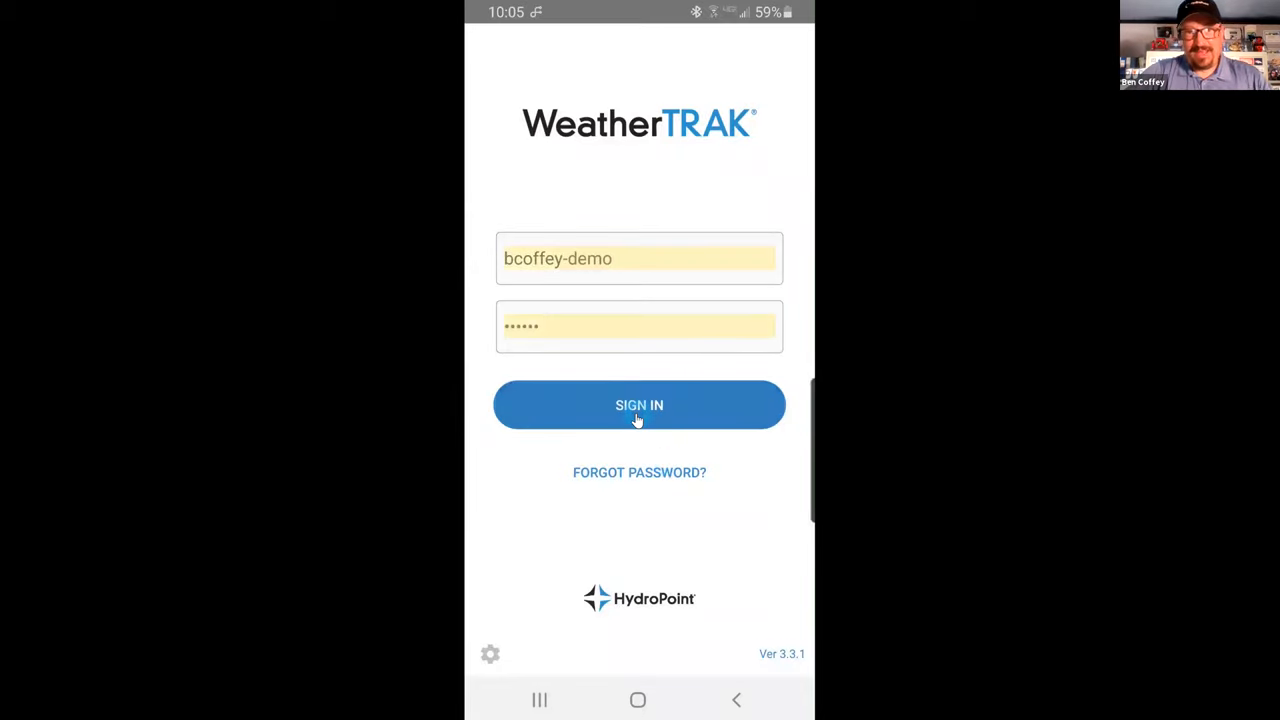
# - Sign in with the autofilled demo credentials and wait for the Sites list
pyautogui.click(639, 405)
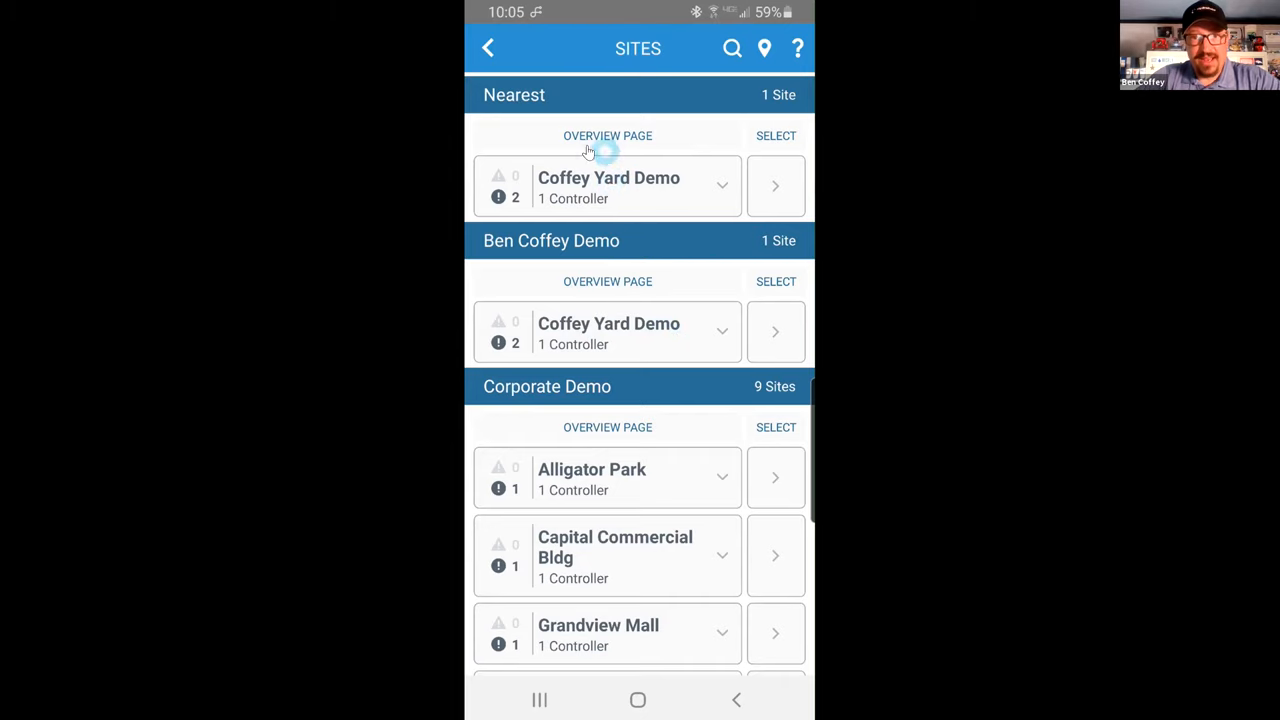
pyautogui.moveTo(658, 388)
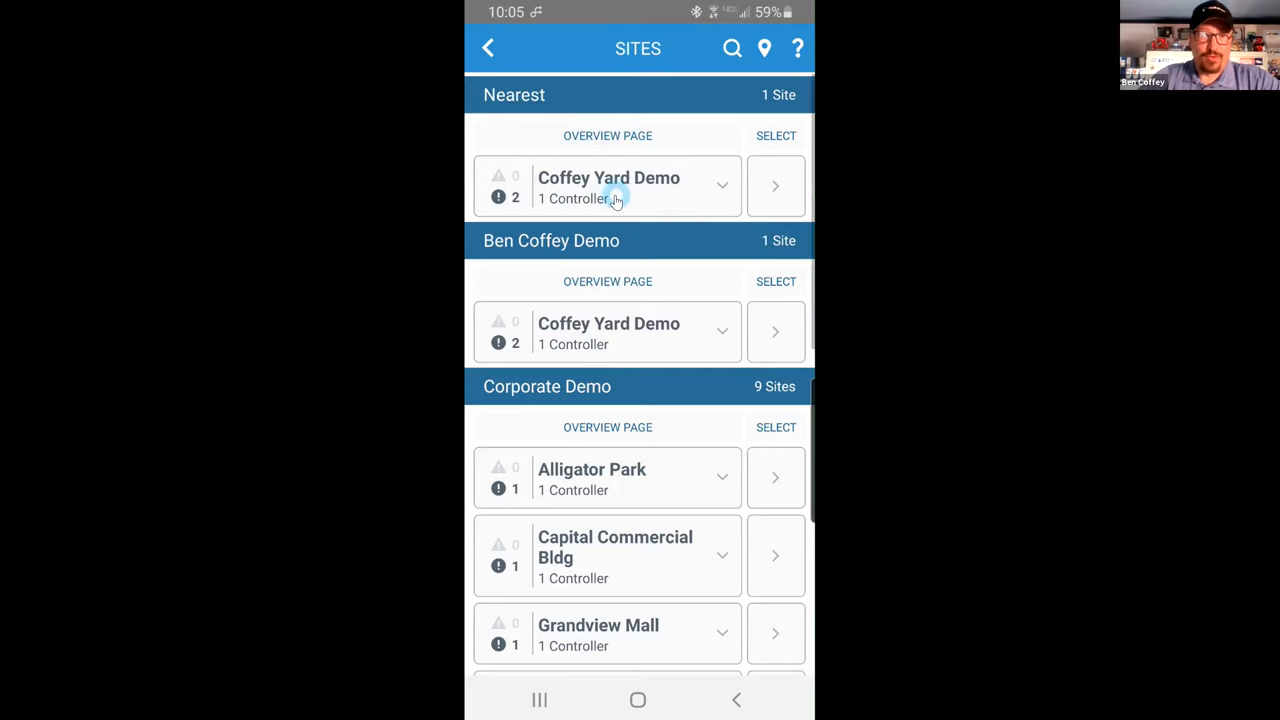
# - Open Coffey Yard Demo and scroll to its Controllers and Alerts panels
pyautogui.click(607, 186)
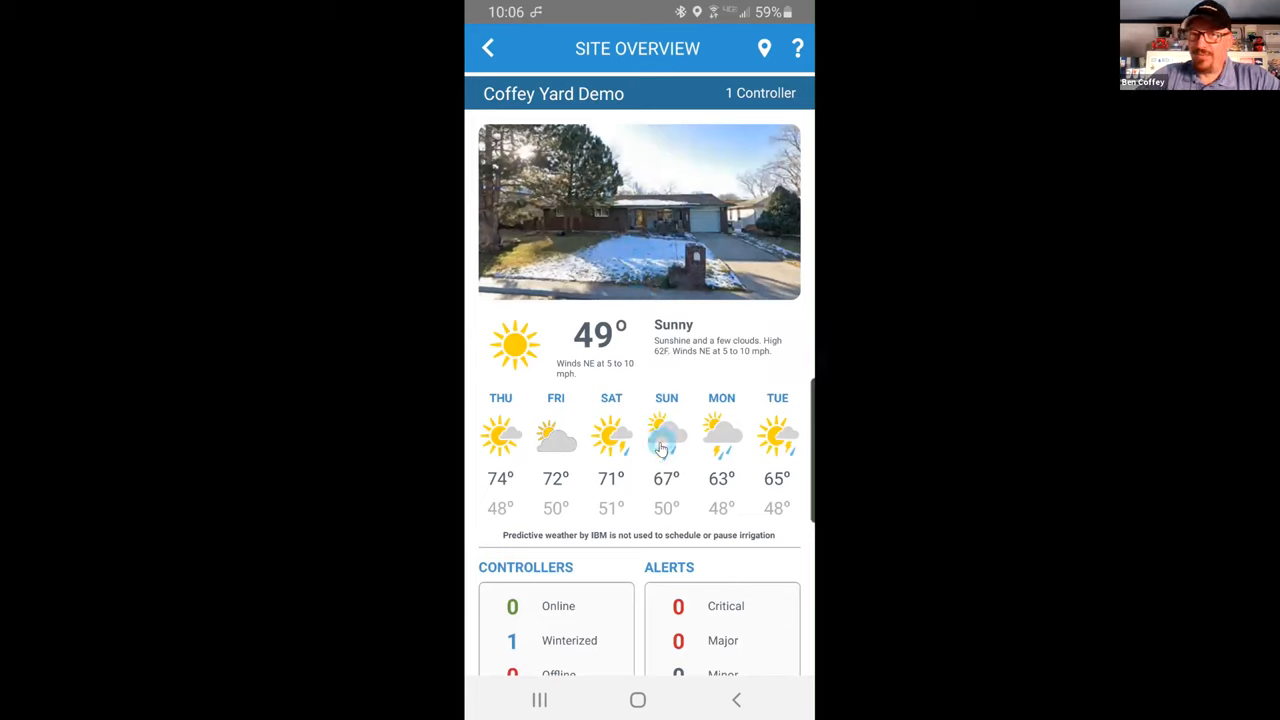
pyautogui.scroll(-3)
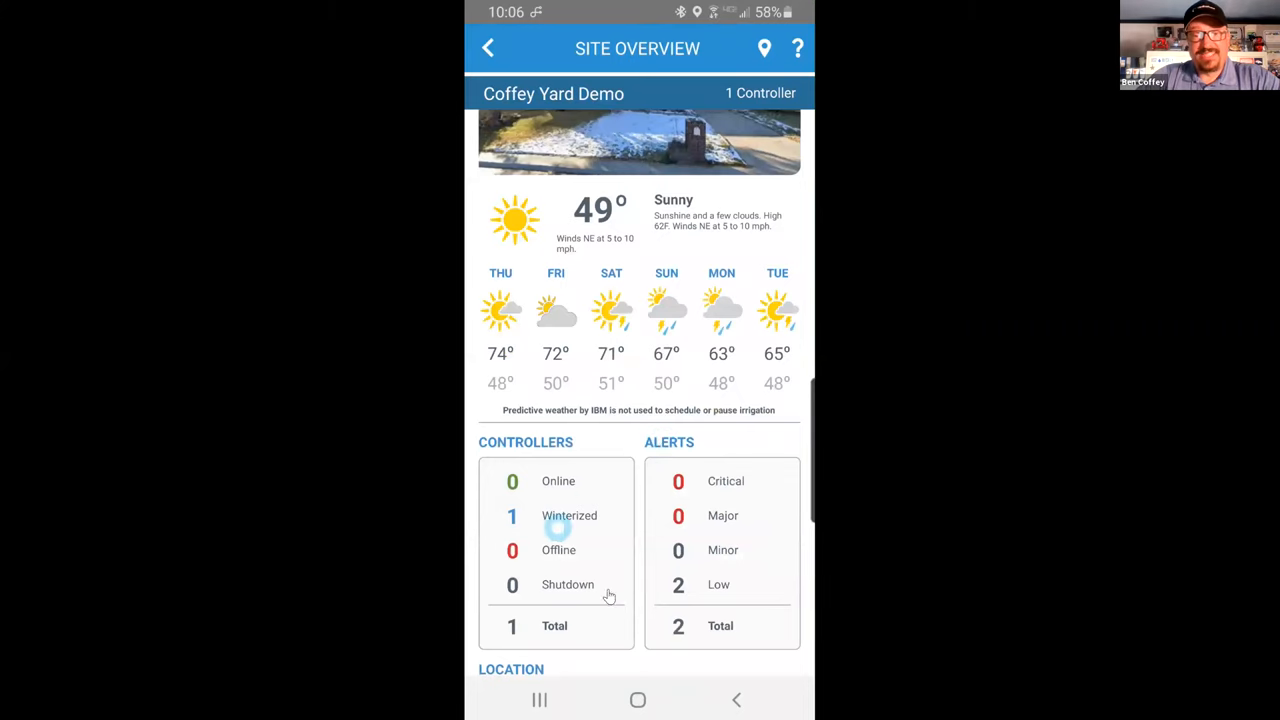
pyautogui.moveTo(558, 565)
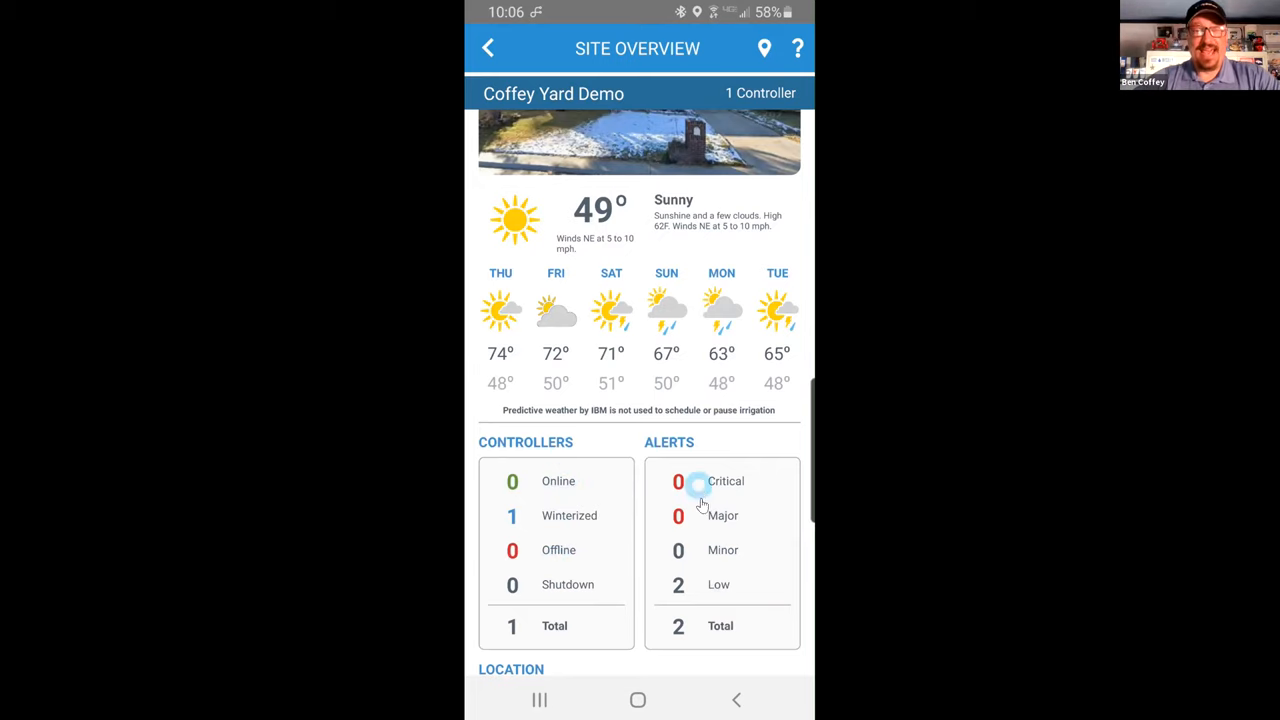
pyautogui.moveTo(725, 588)
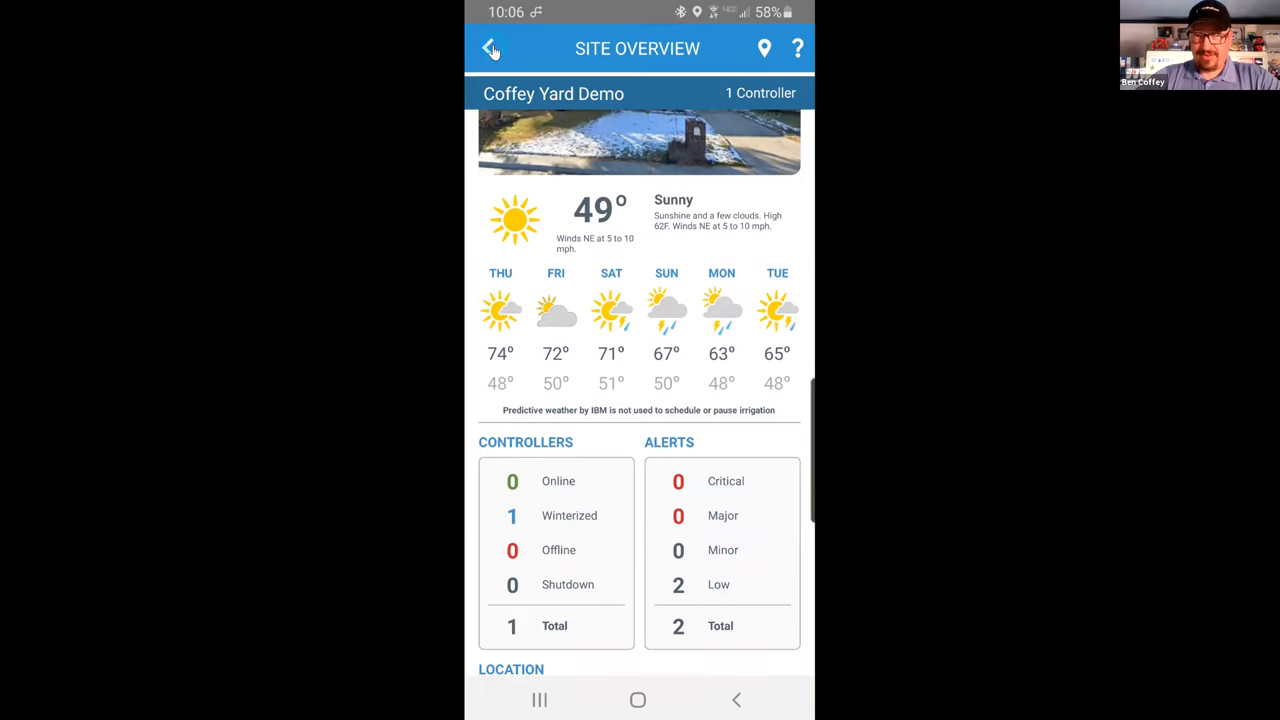
# - Return to Sites and scroll down to the Corporate Demo - OptiFlow group
pyautogui.click(490, 48)
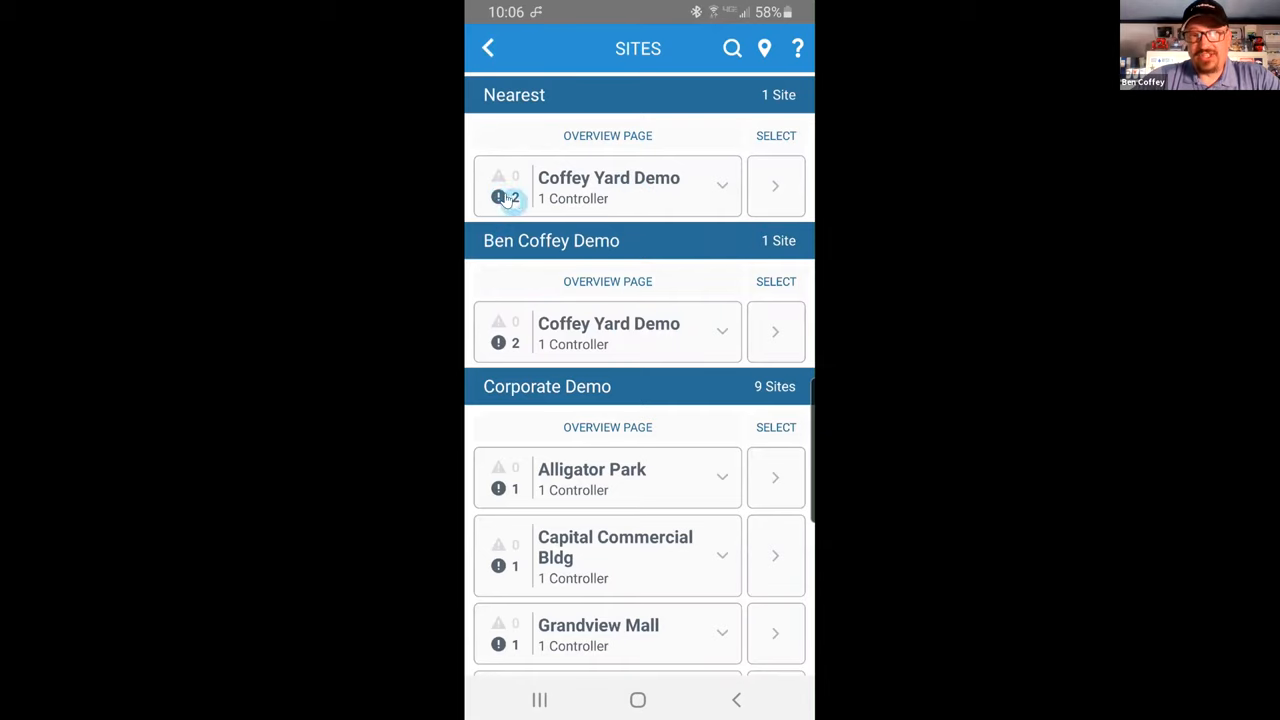
pyautogui.scroll(-3)
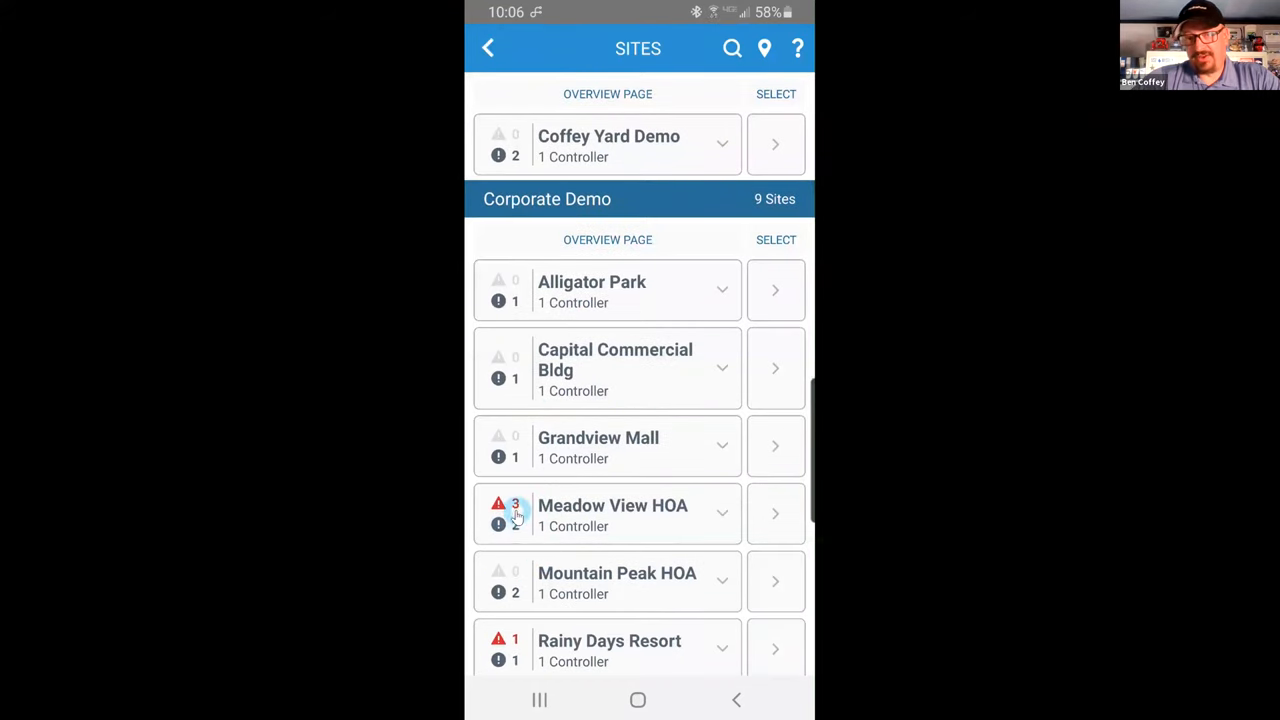
pyautogui.scroll(-3)
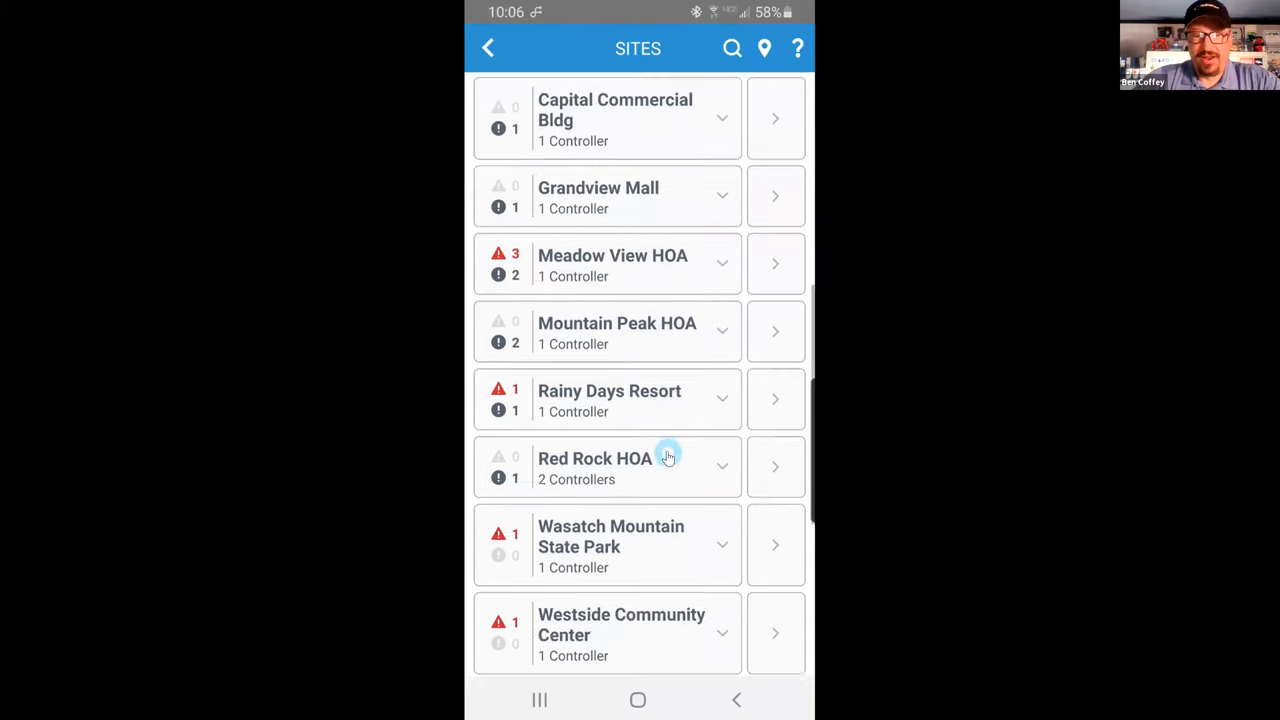
pyautogui.scroll(-3)
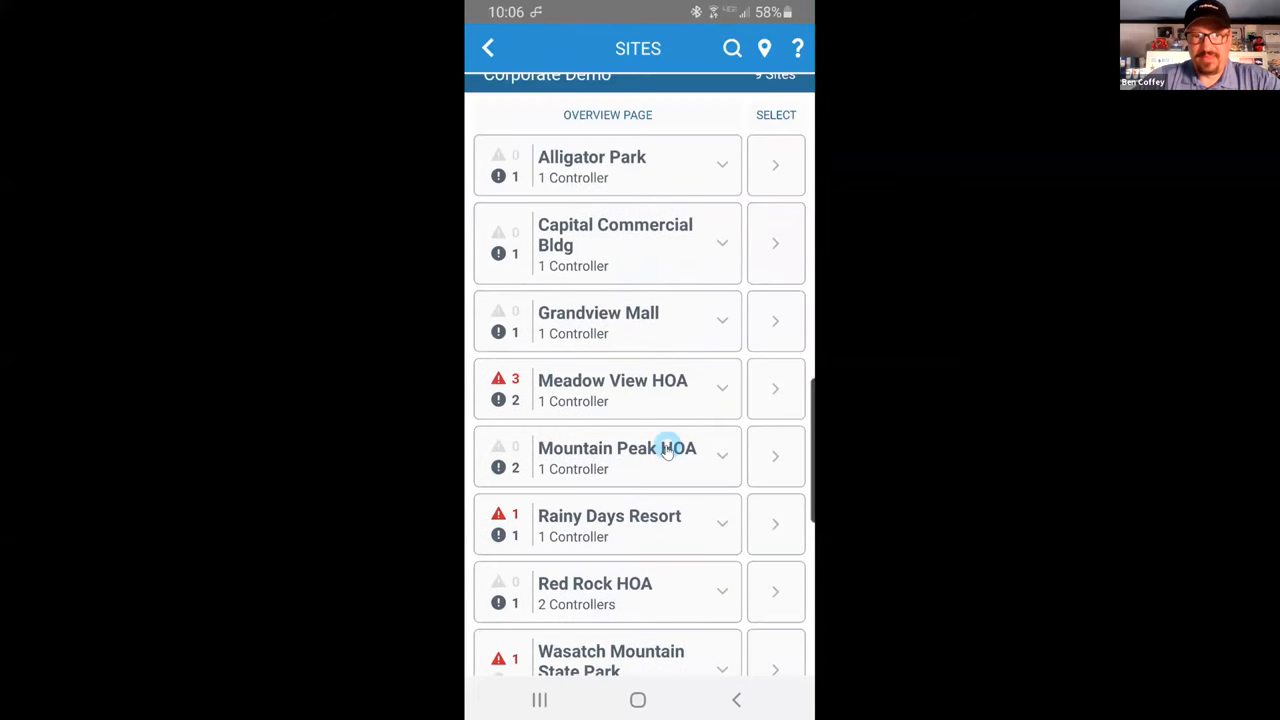
pyautogui.scroll(-3)
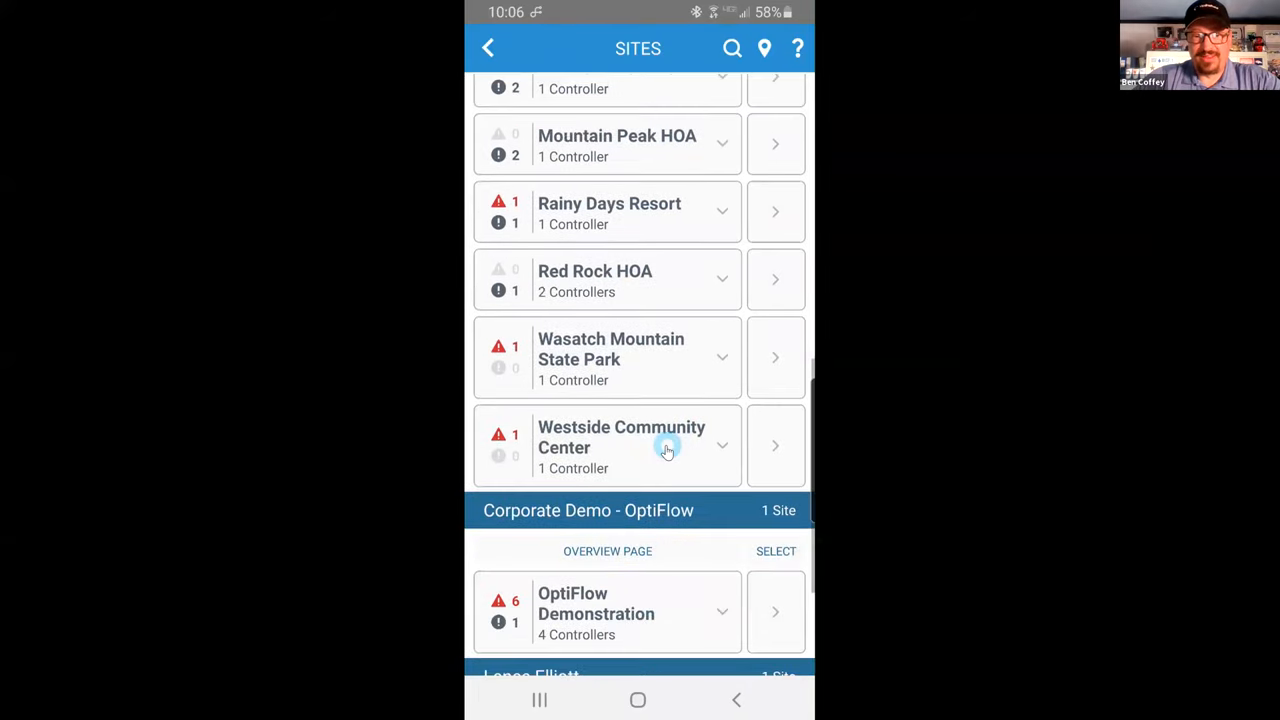
pyautogui.scroll(-3)
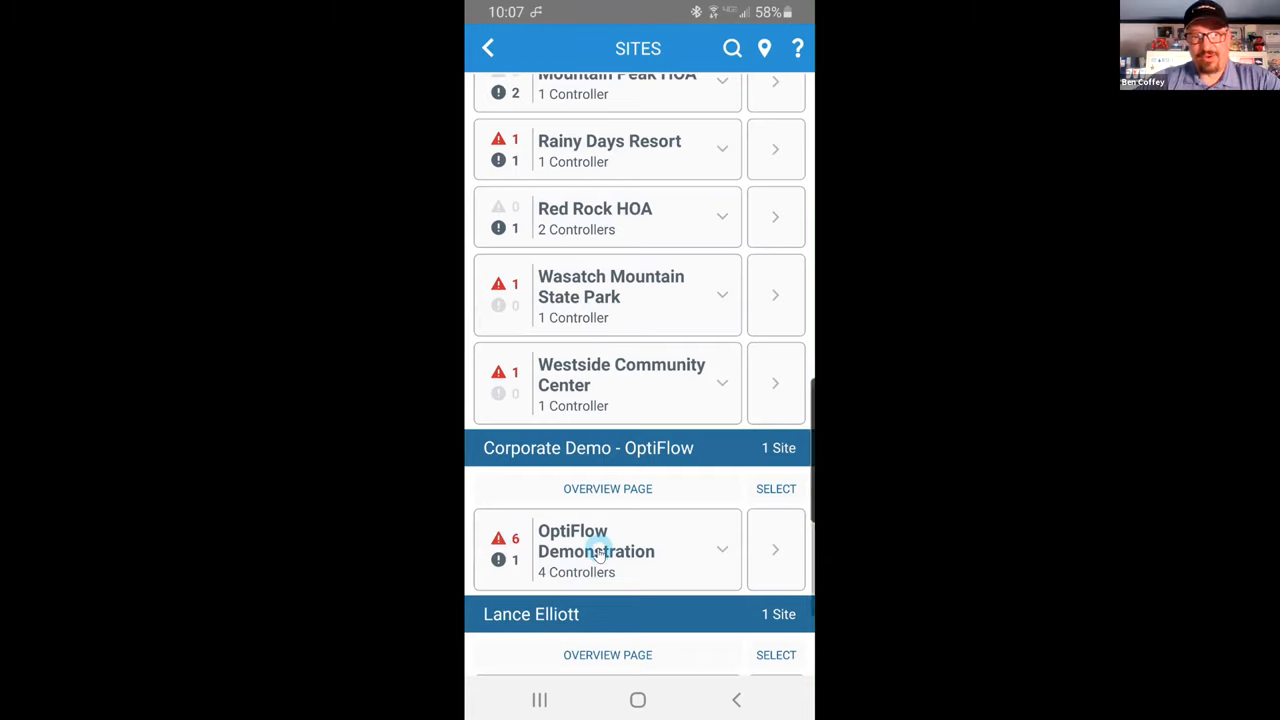
# - Preview the OptiFlow Demonstration overview, then open its four-controller list via the chevron
pyautogui.click(607, 550)
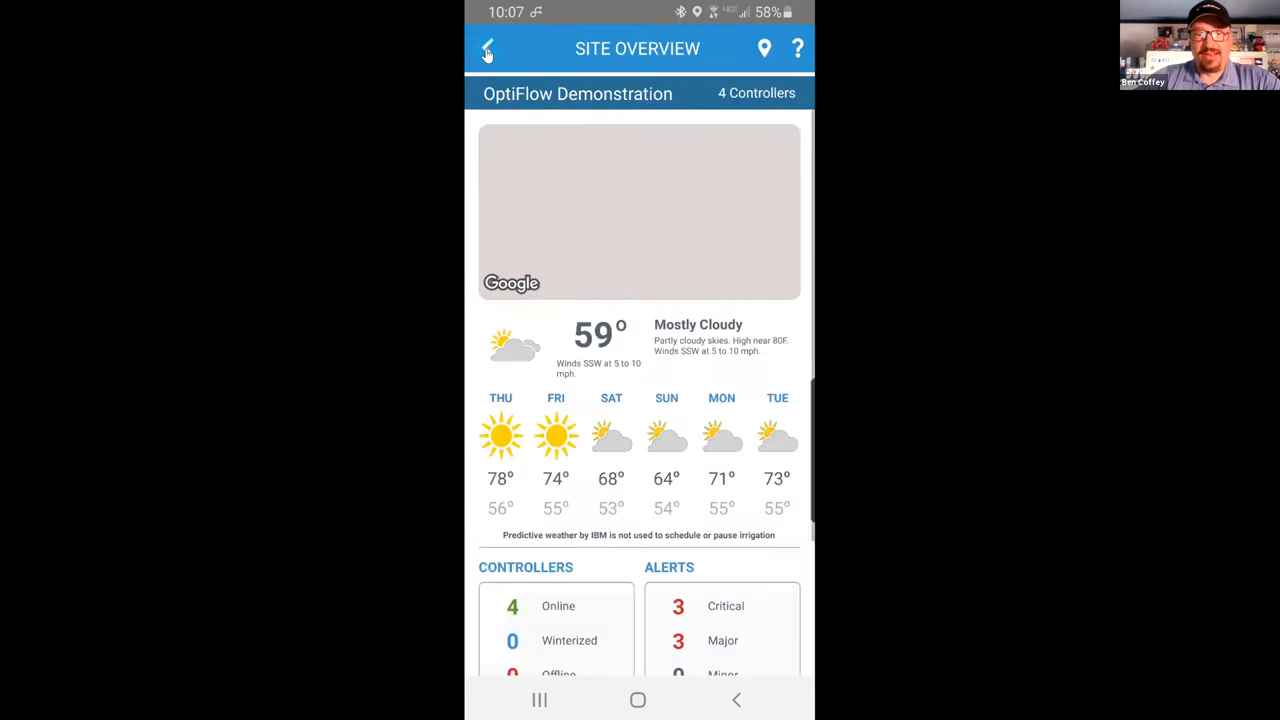
pyautogui.click(488, 48)
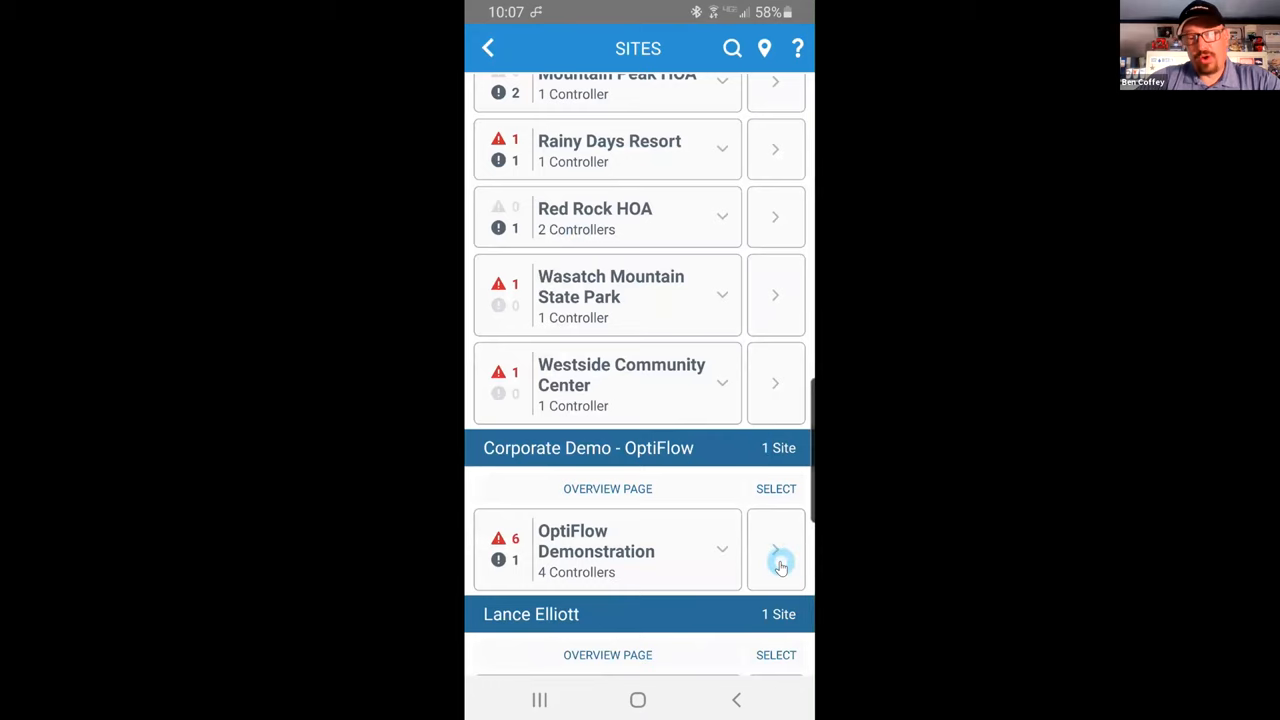
pyautogui.click(776, 550)
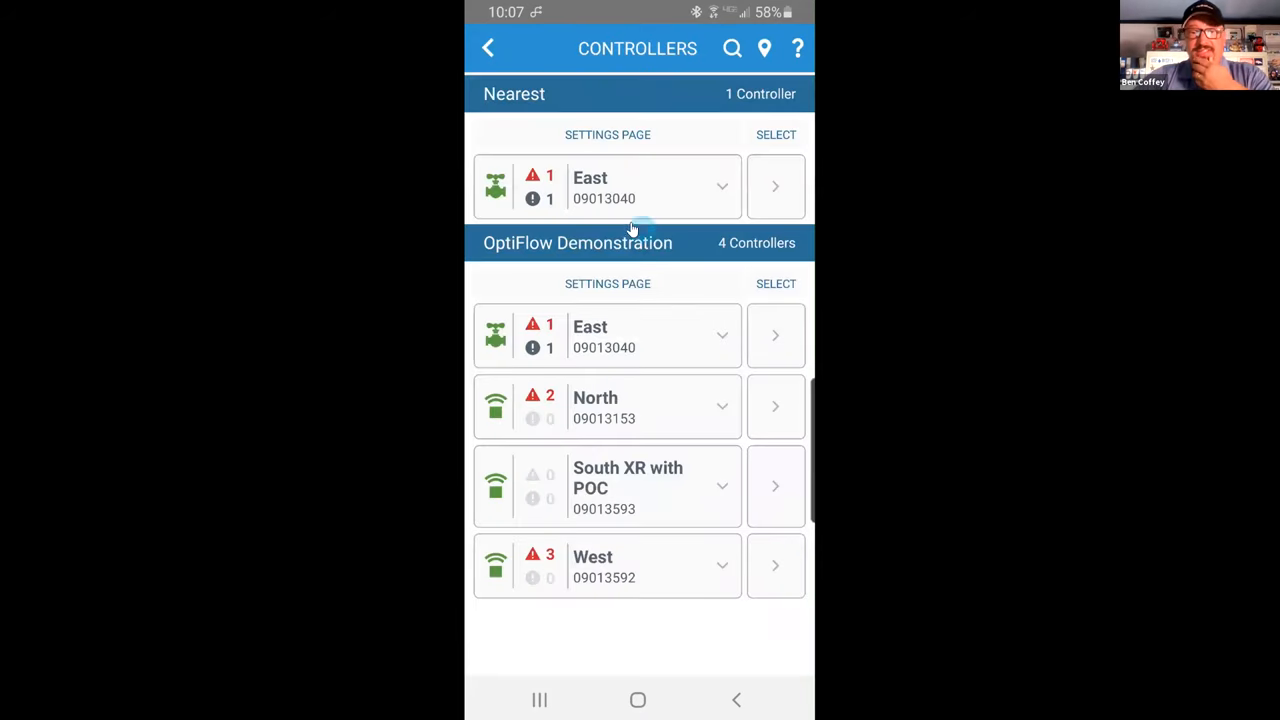
pyautogui.moveTo(565, 322)
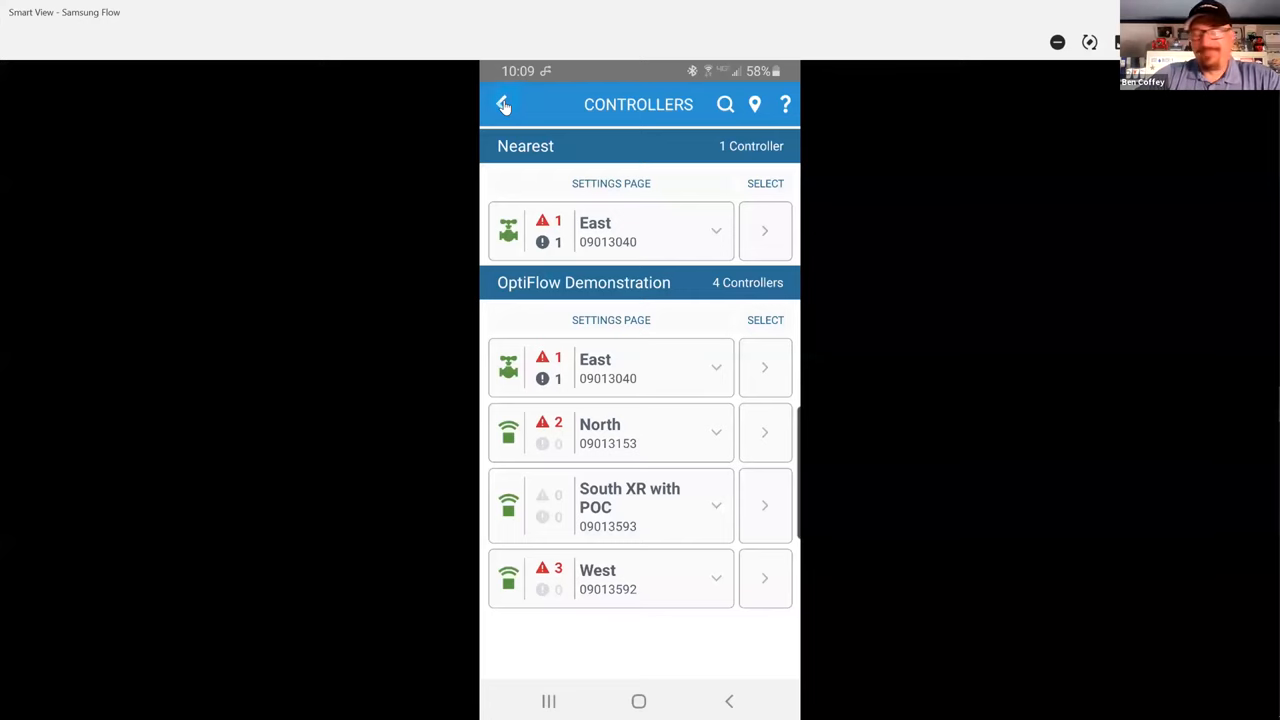
# - Go back from the OptiFlow Controllers list to the Sites list
pyautogui.click(504, 104)
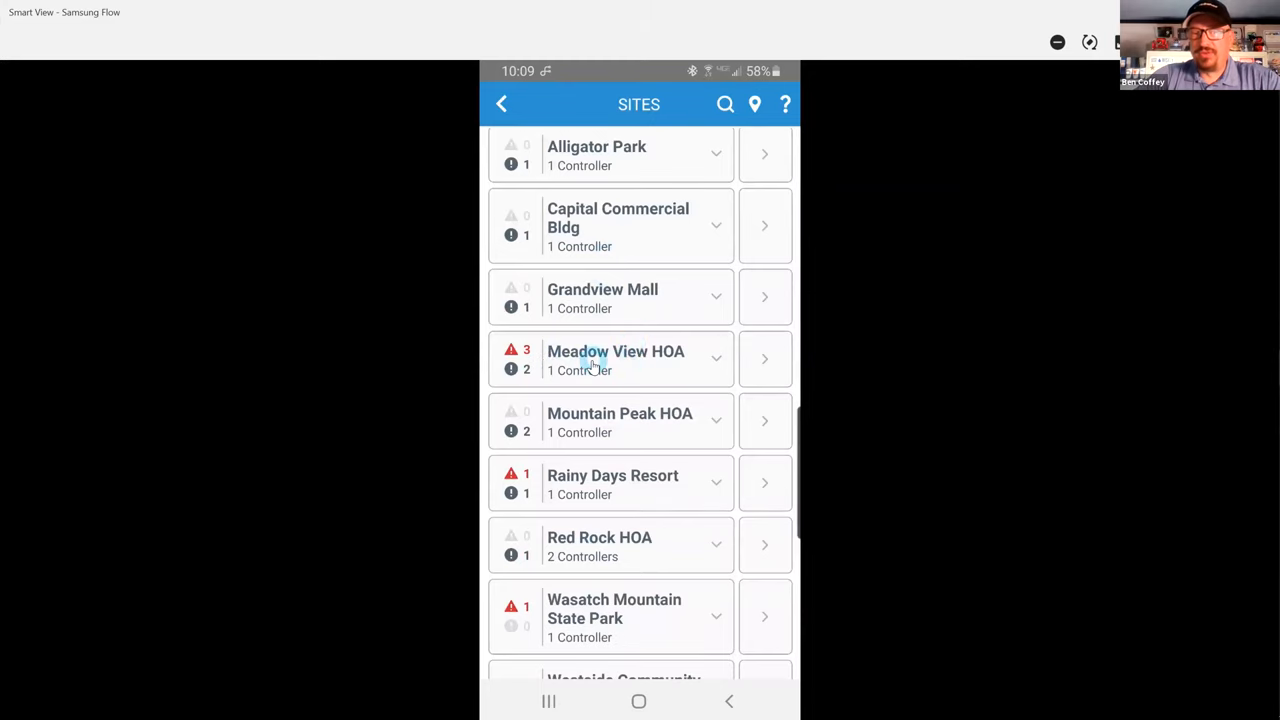
pyautogui.moveTo(745, 360)
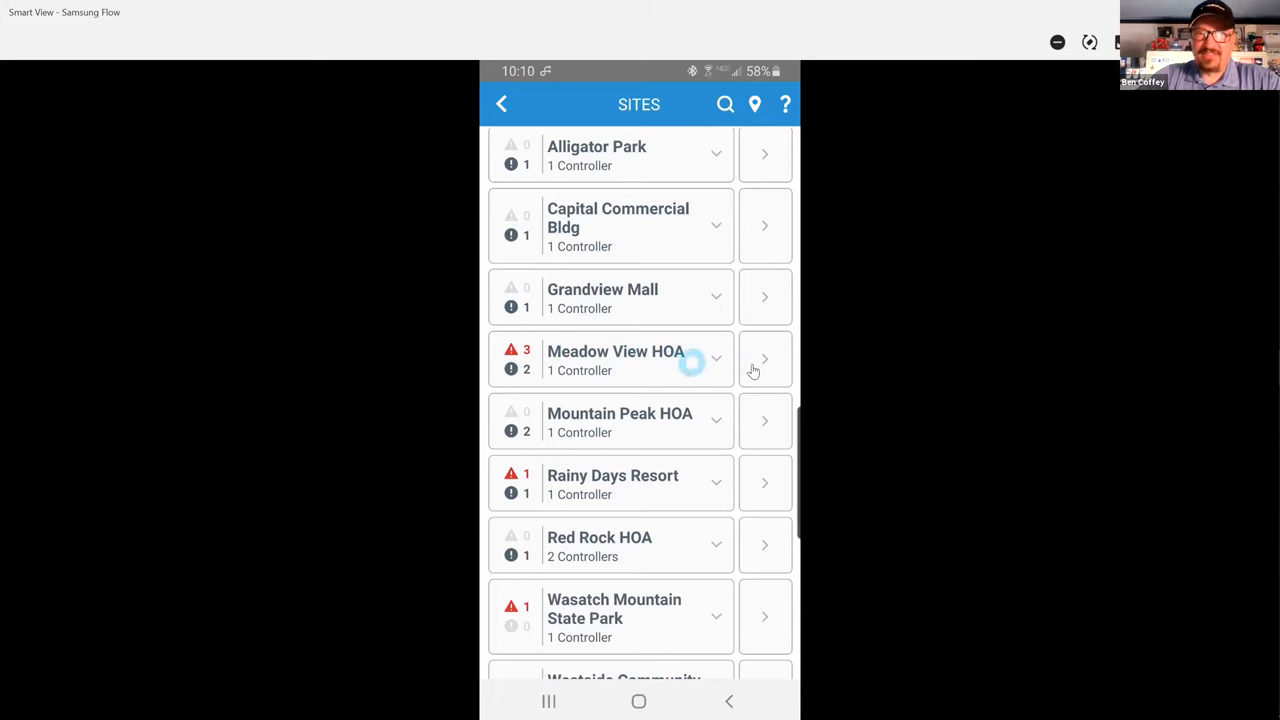
# - Open Meadow View HOA's controller list showing PRO3 DEMO Orange, CA
pyautogui.click(615, 360)
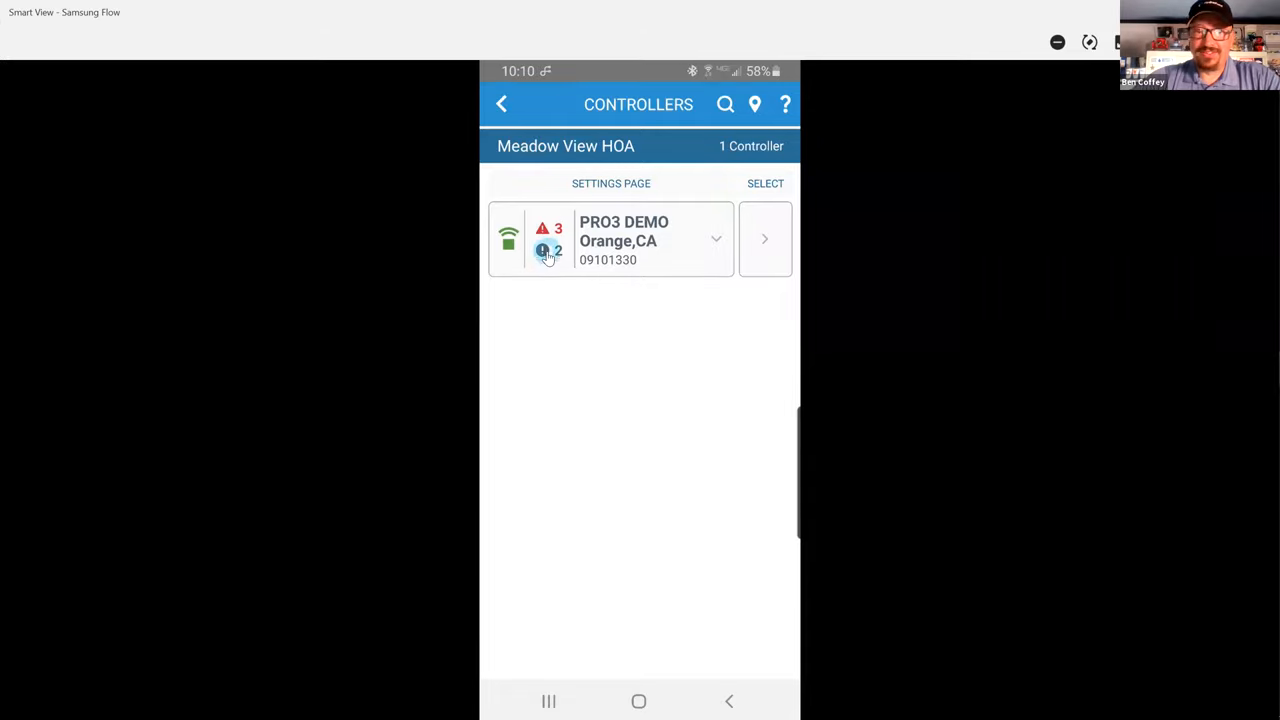
pyautogui.moveTo(585, 260)
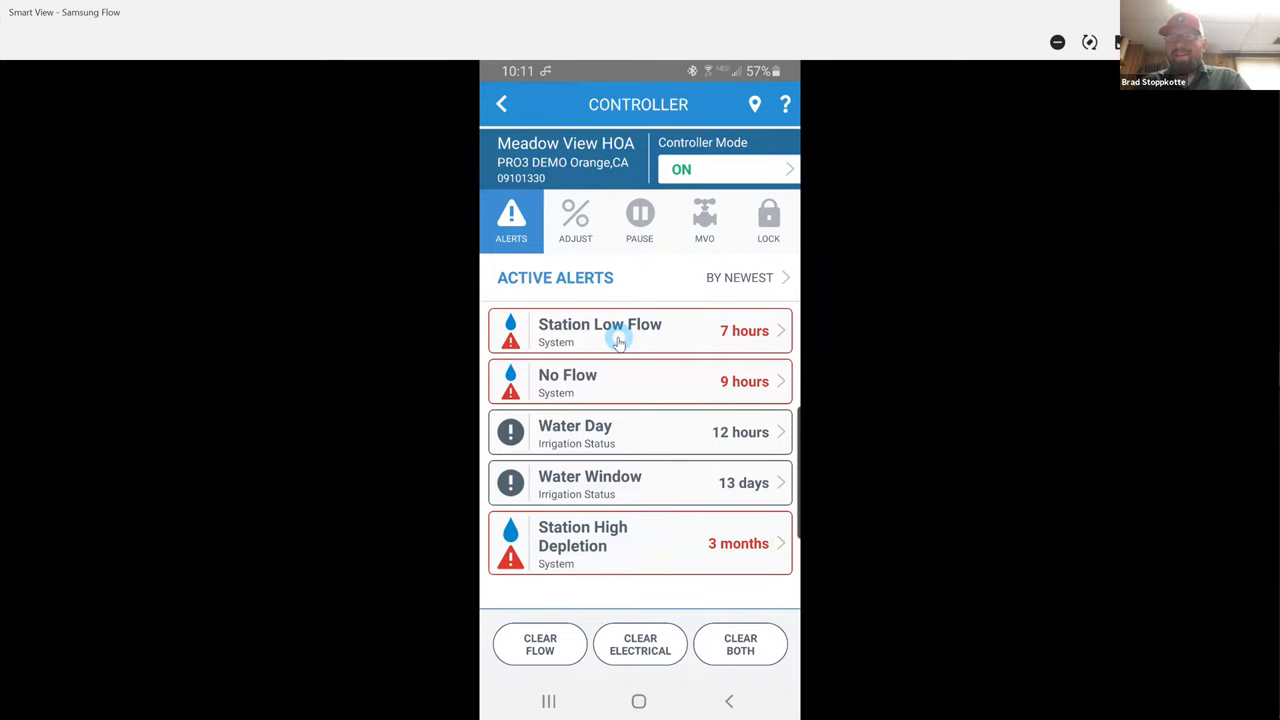
pyautogui.moveTo(583, 550)
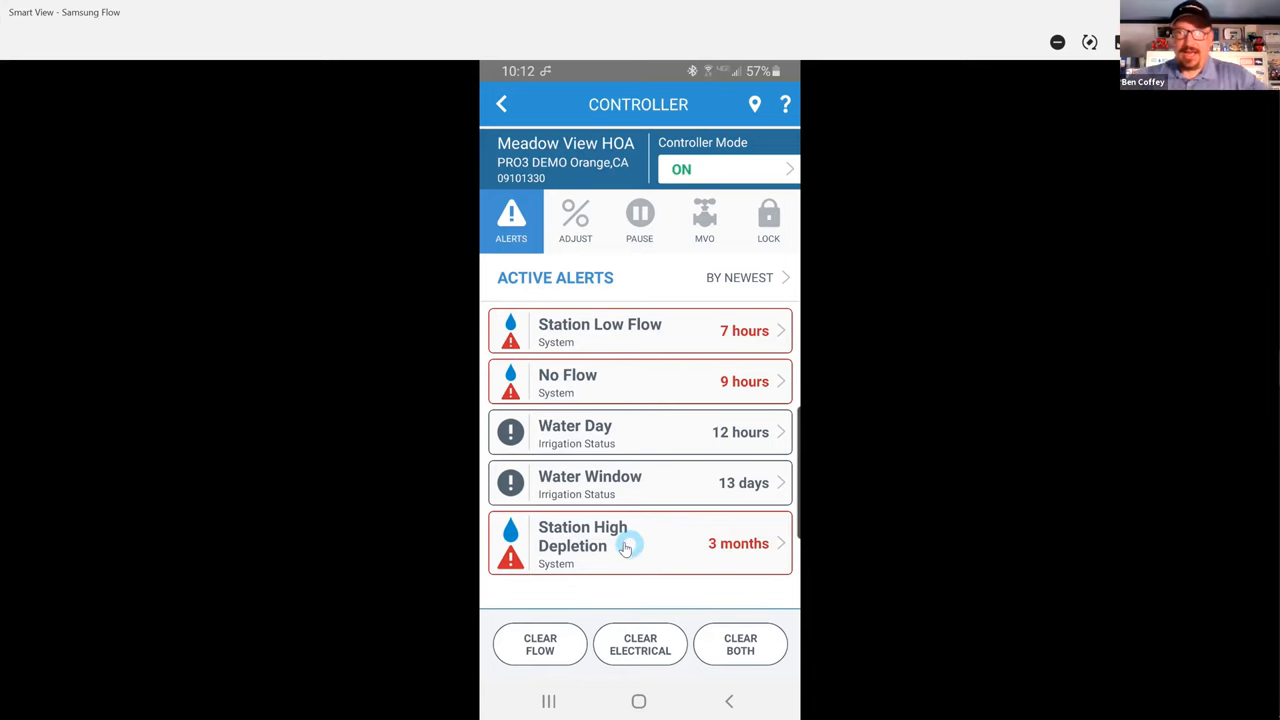
pyautogui.moveTo(670, 337)
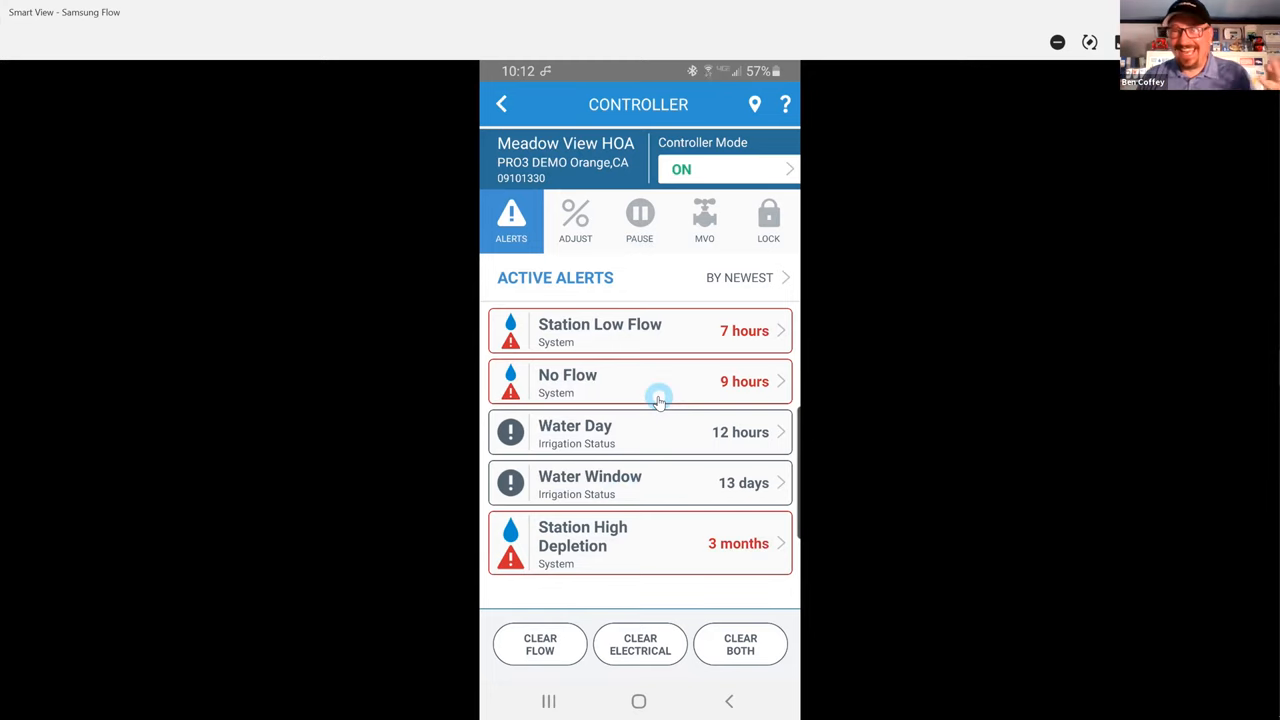
pyautogui.moveTo(658, 369)
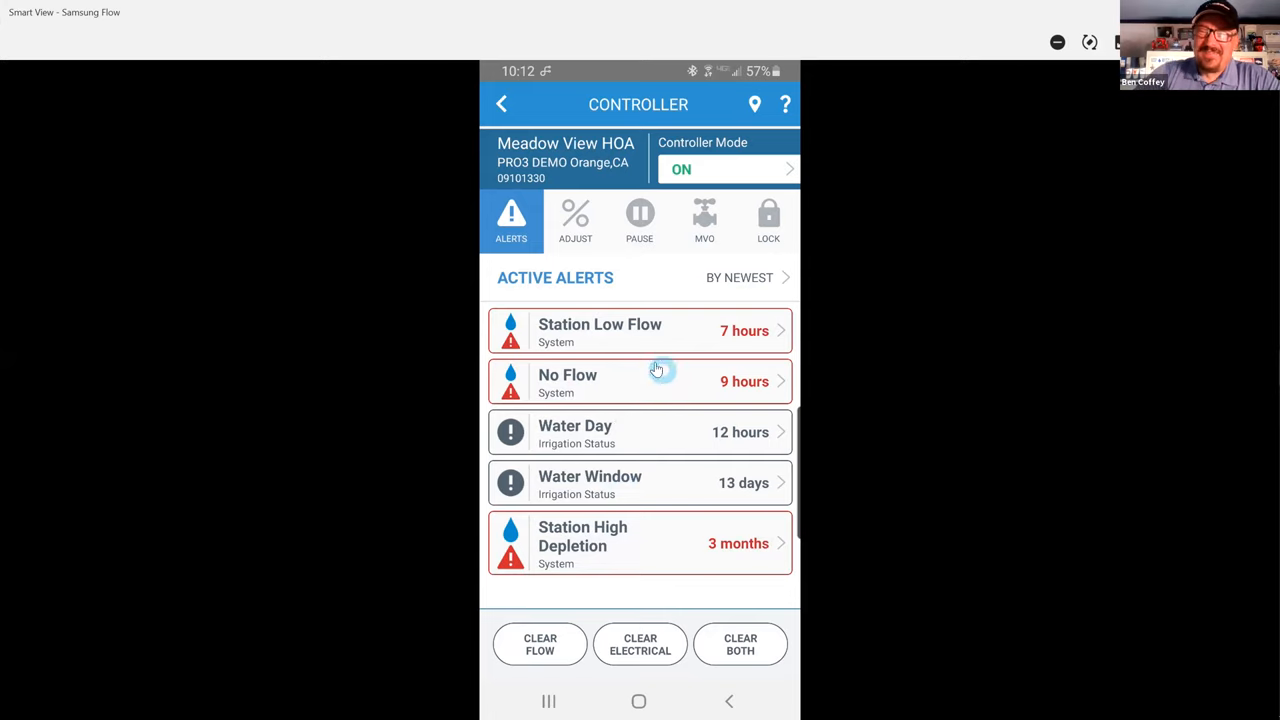
pyautogui.moveTo(630, 507)
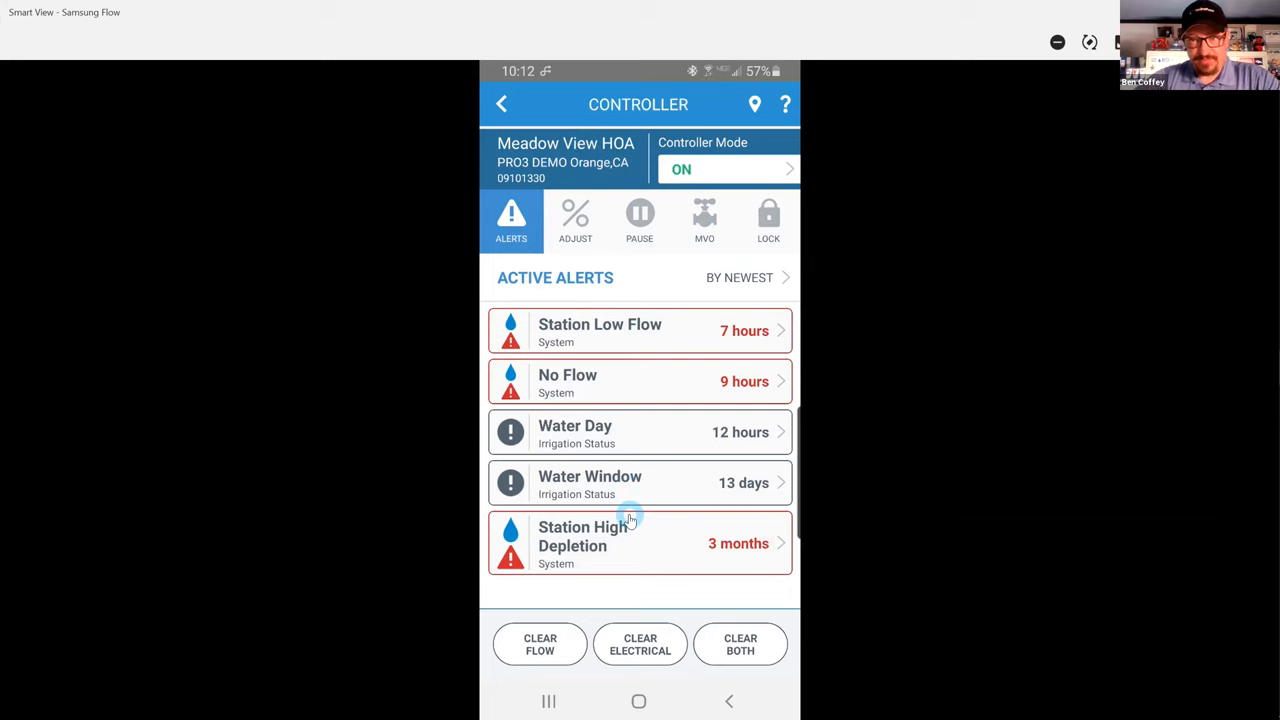
pyautogui.moveTo(630, 557)
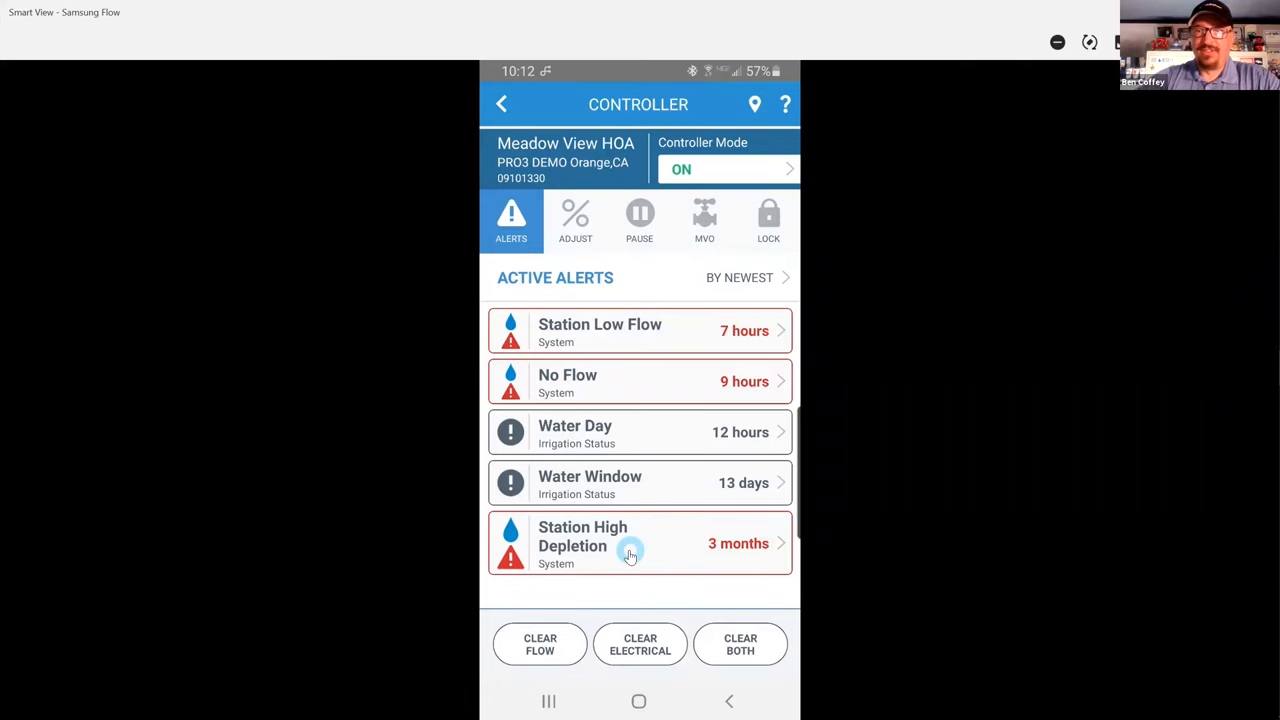
pyautogui.click(640, 543)
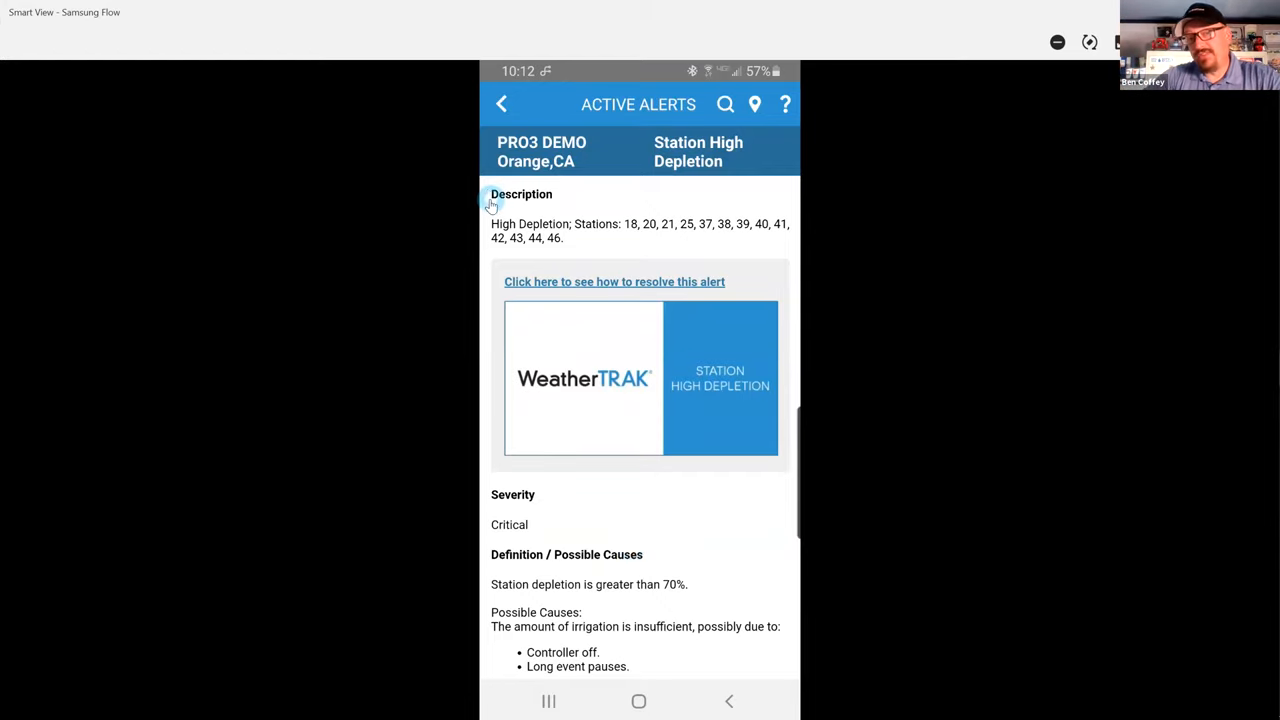
pyautogui.moveTo(688, 240)
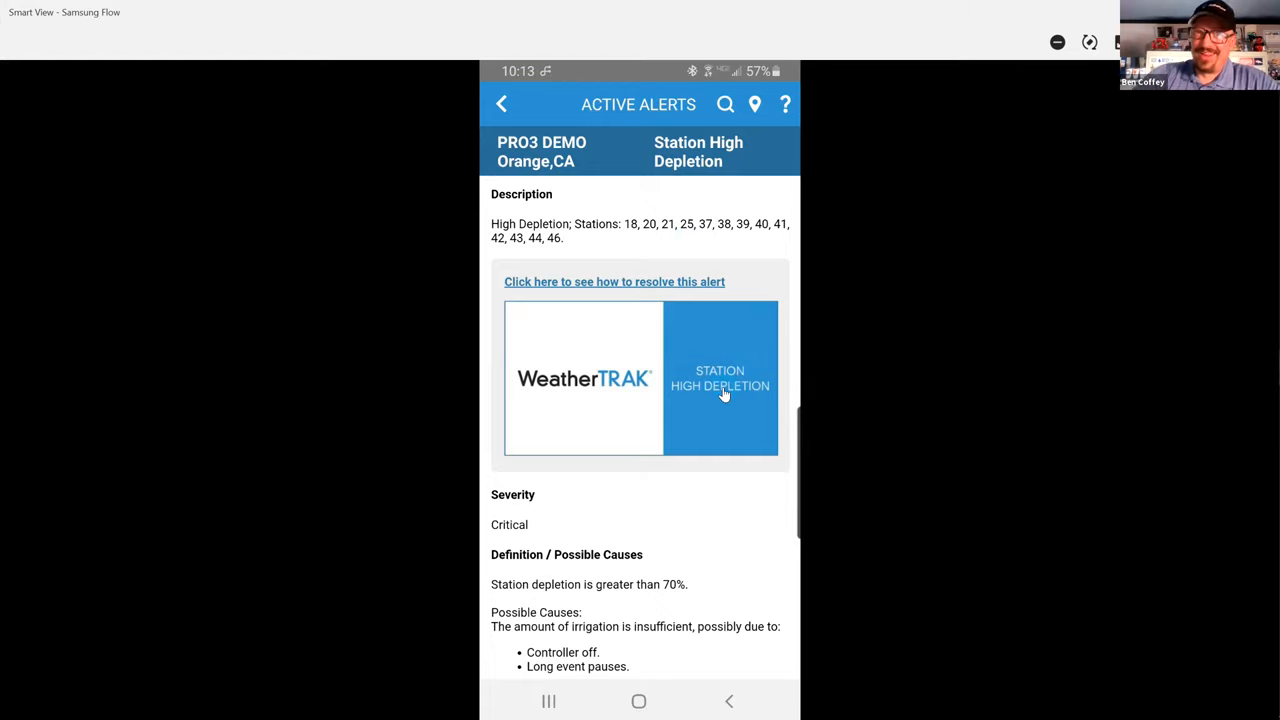
pyautogui.moveTo(723, 403)
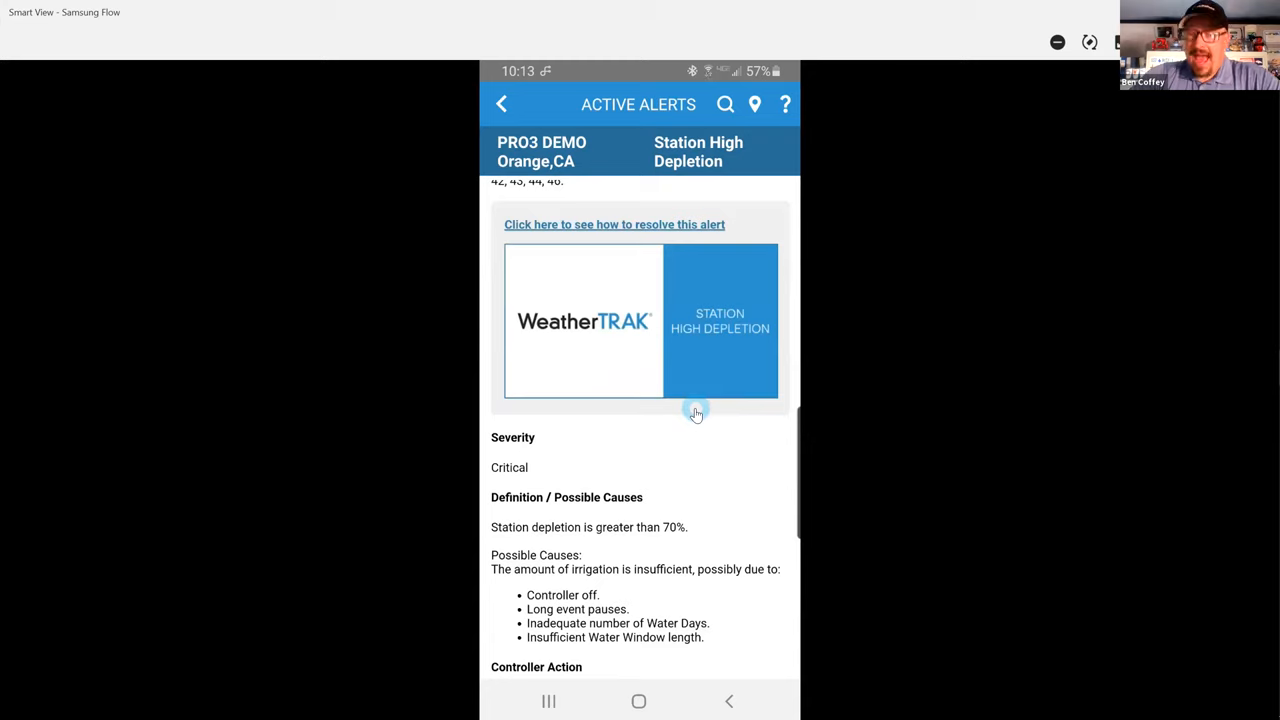
pyautogui.scroll(-3)
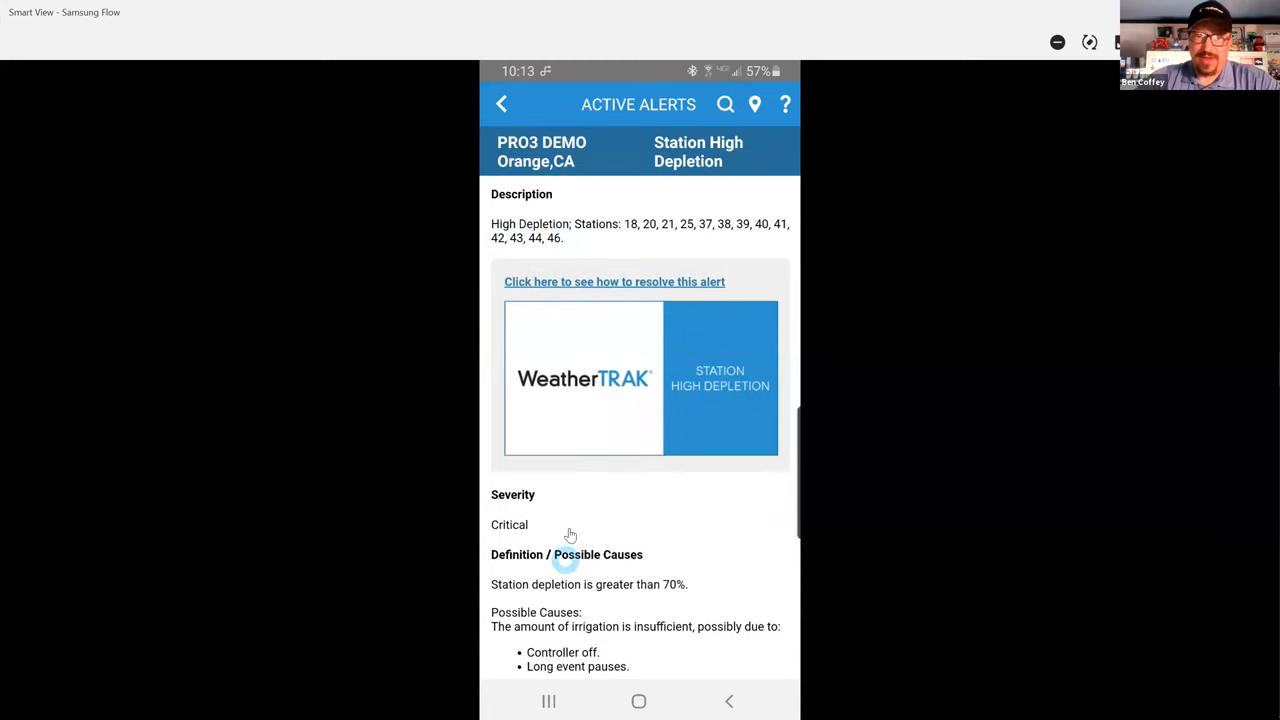
pyautogui.scroll(-3)
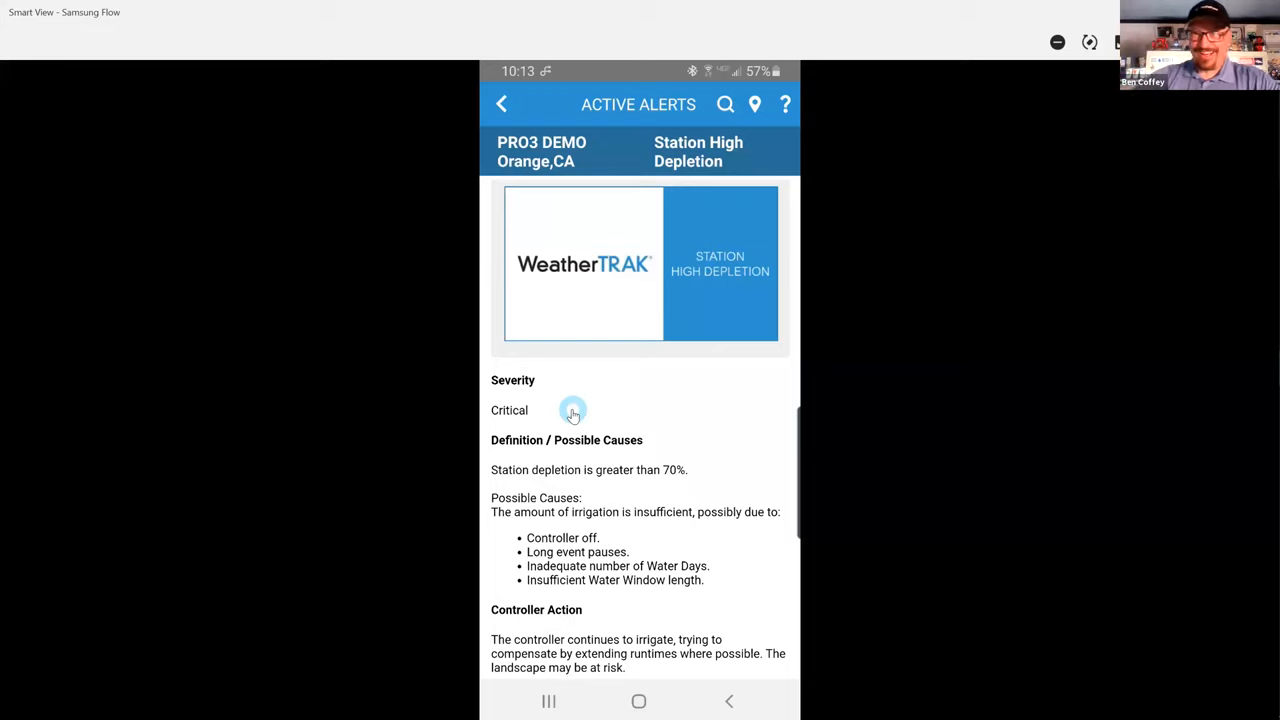
pyautogui.moveTo(657, 455)
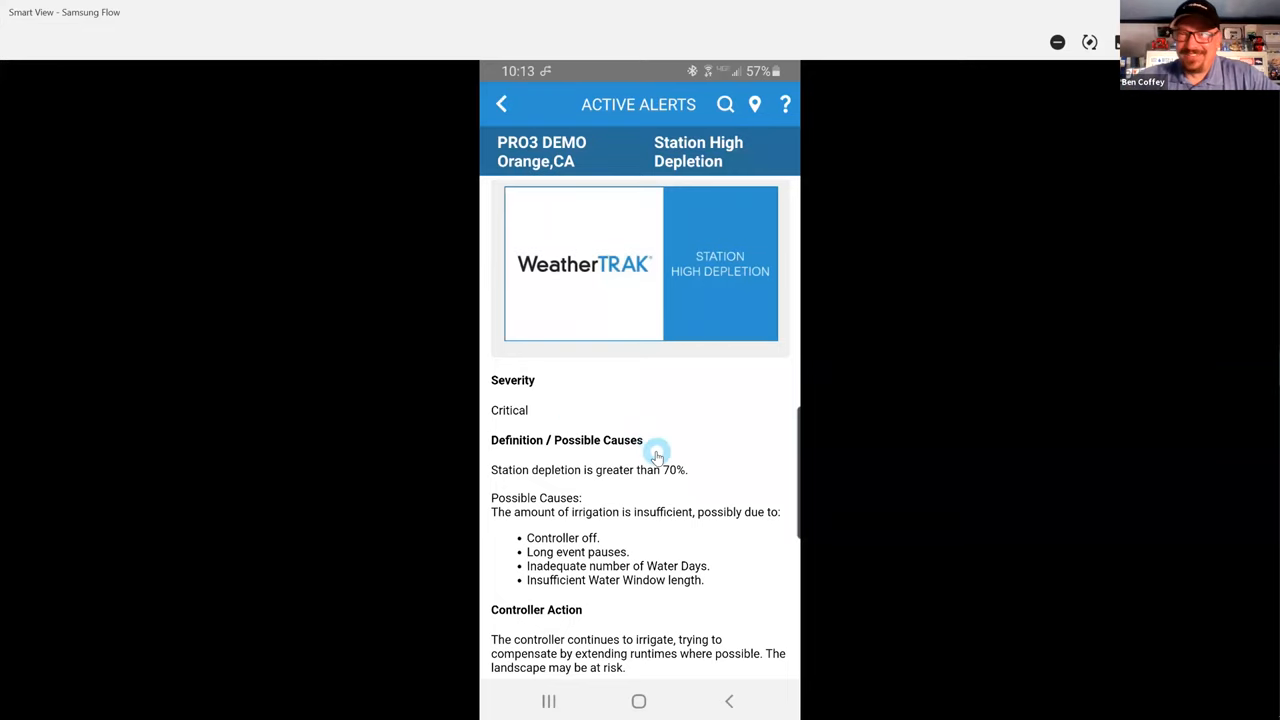
pyautogui.moveTo(688, 462)
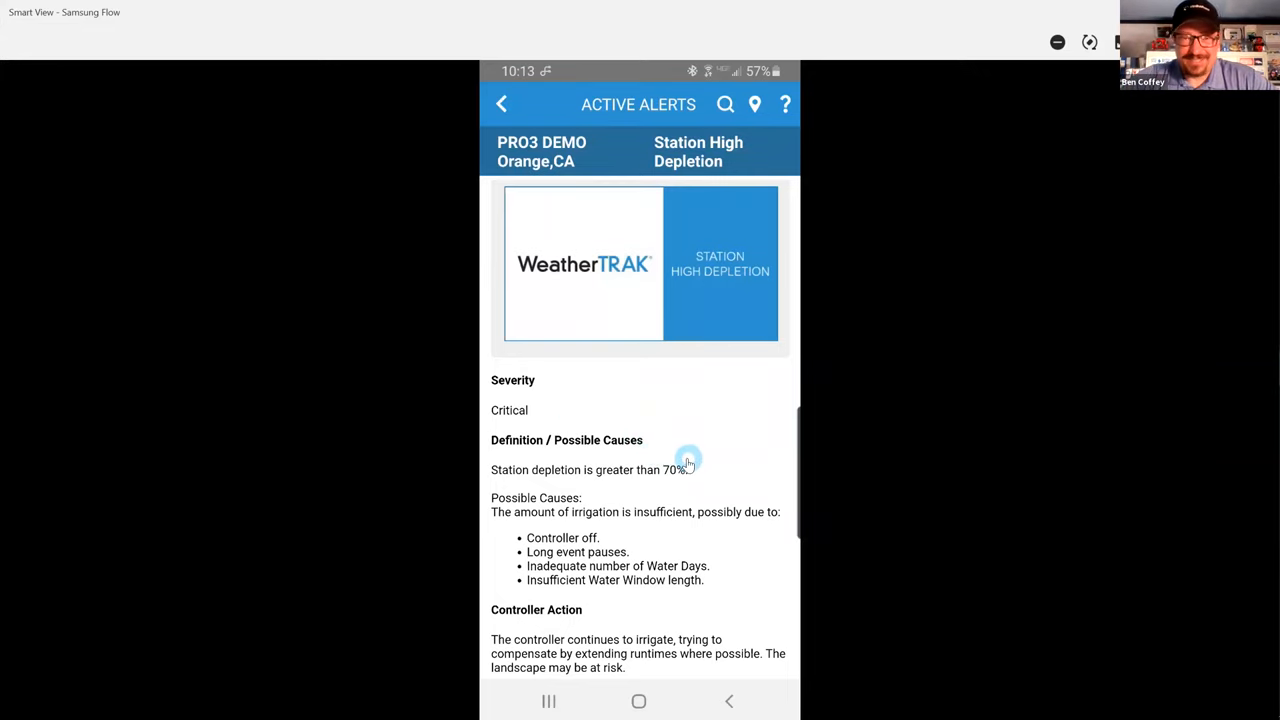
pyautogui.moveTo(674, 490)
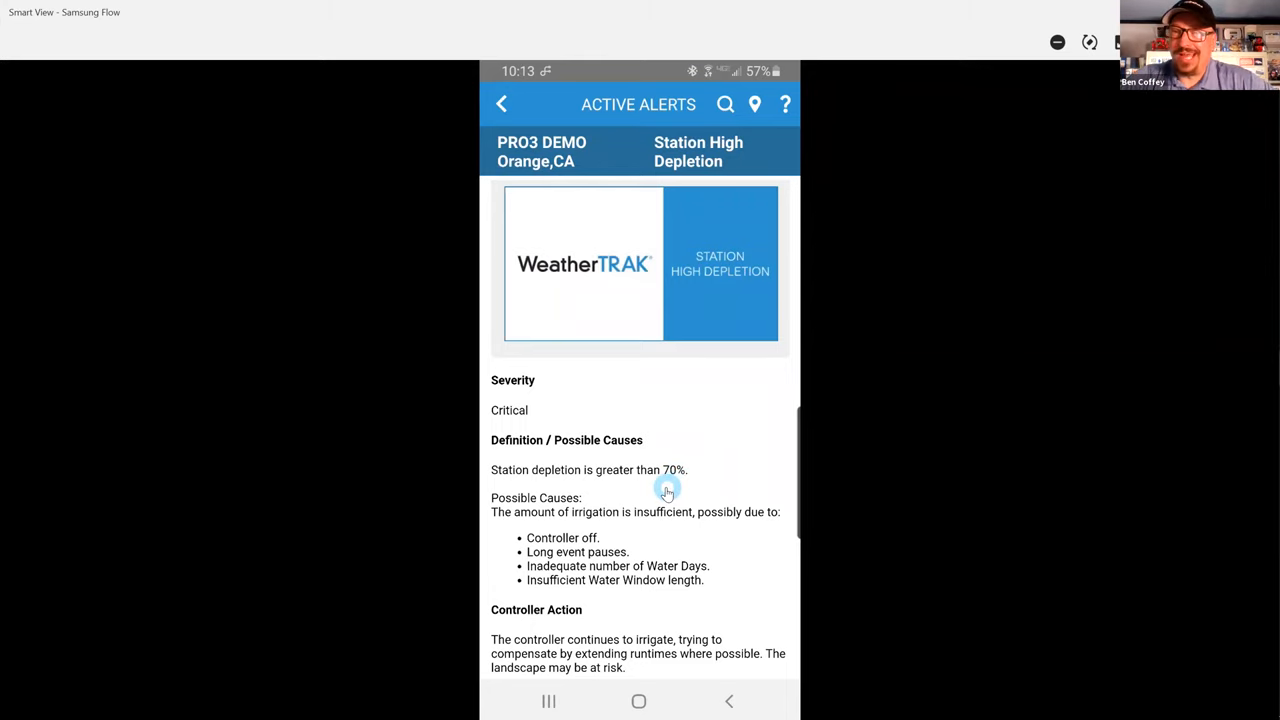
pyautogui.scroll(-3)
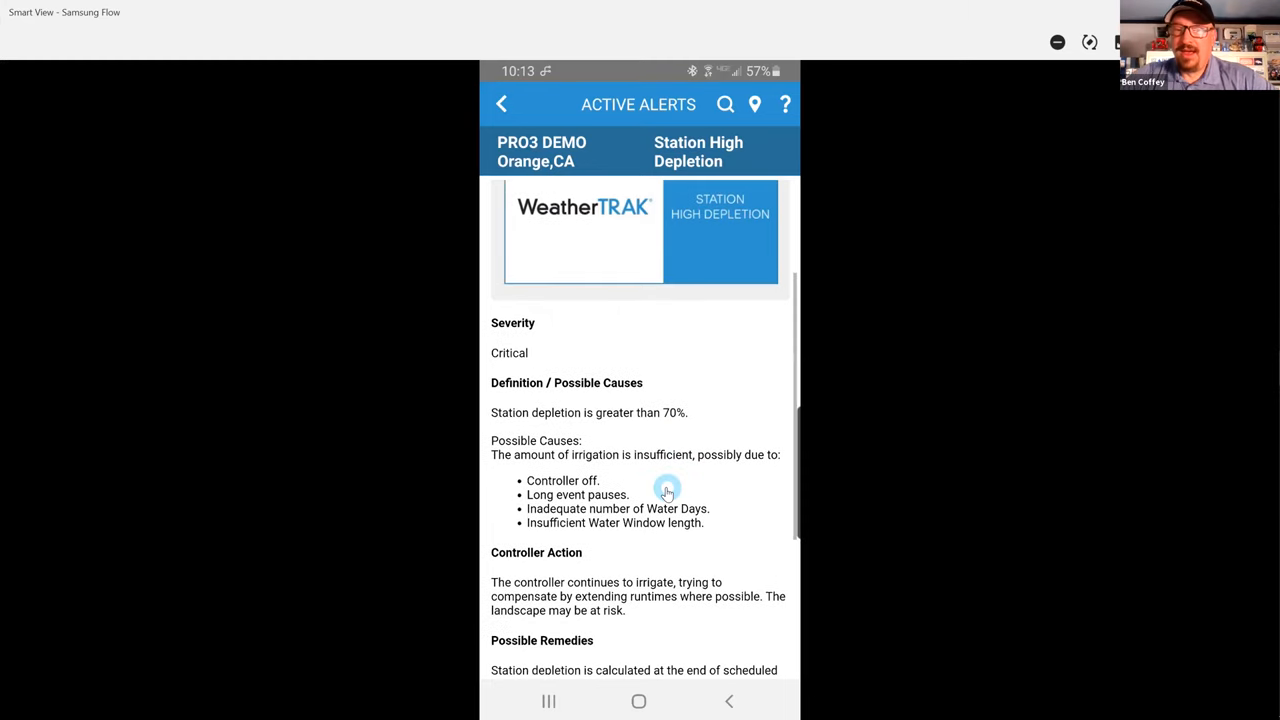
pyautogui.scroll(-3)
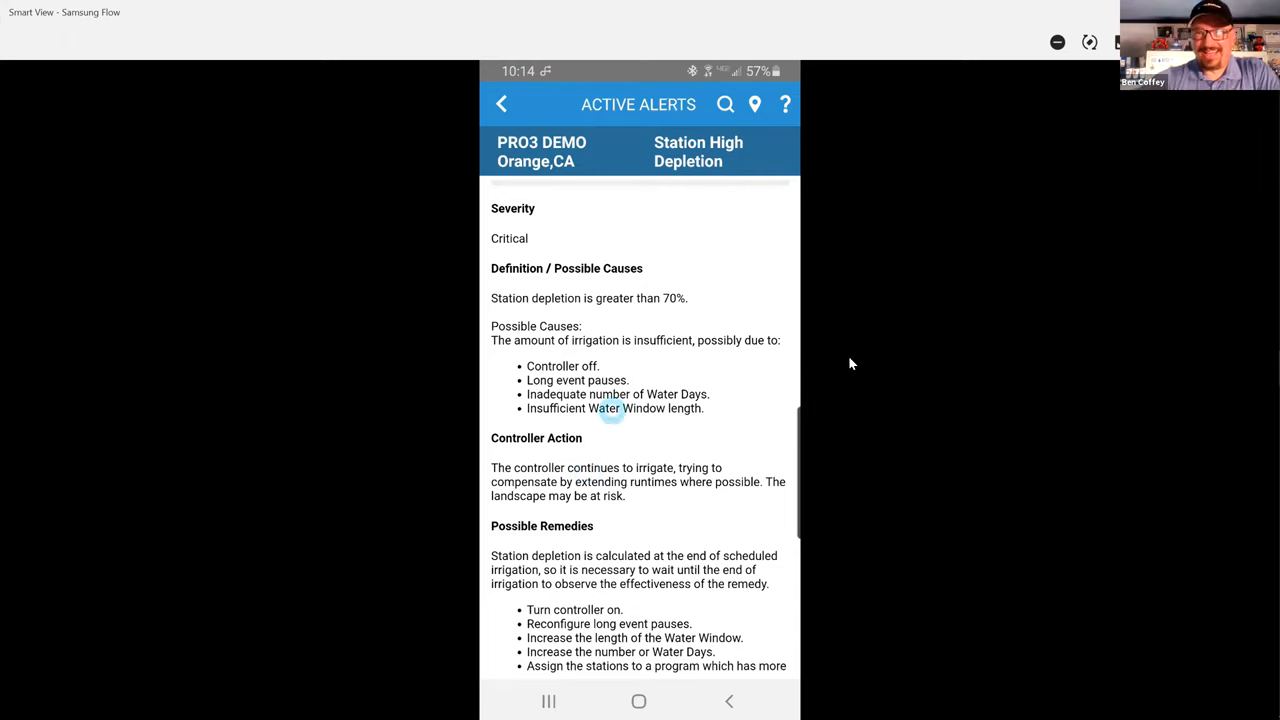
pyautogui.moveTo(778, 385)
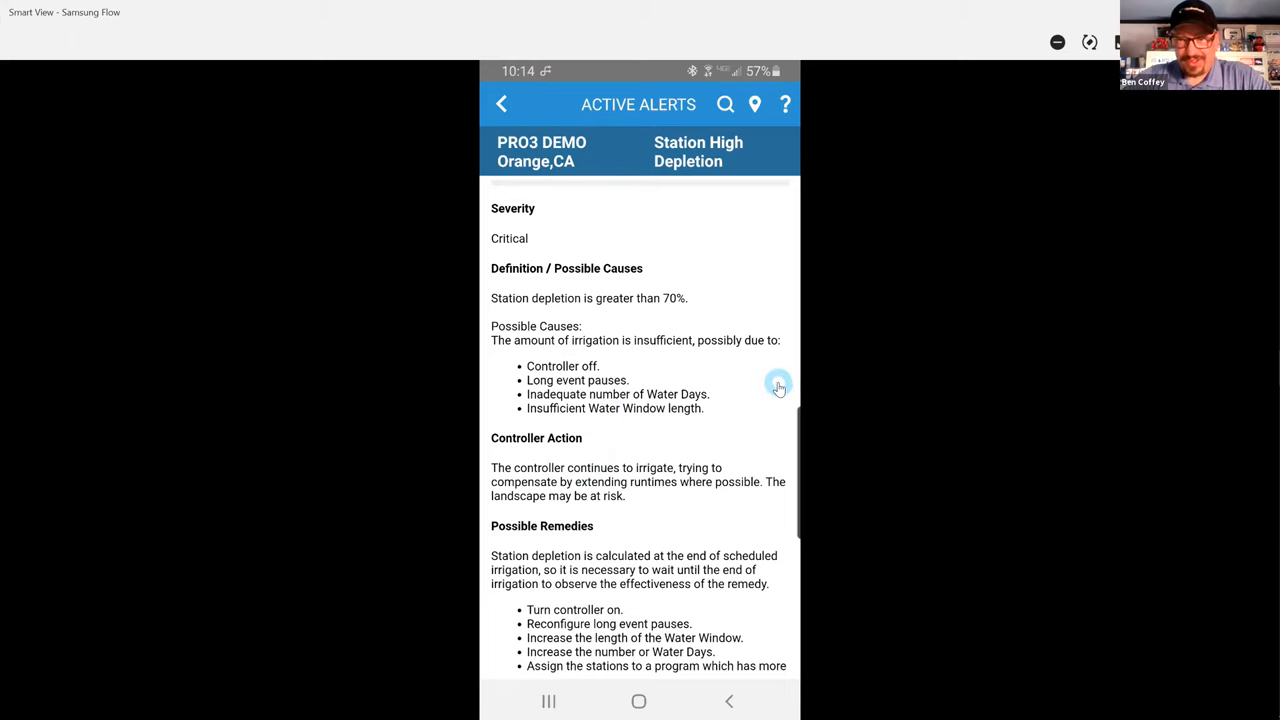
pyautogui.moveTo(731, 413)
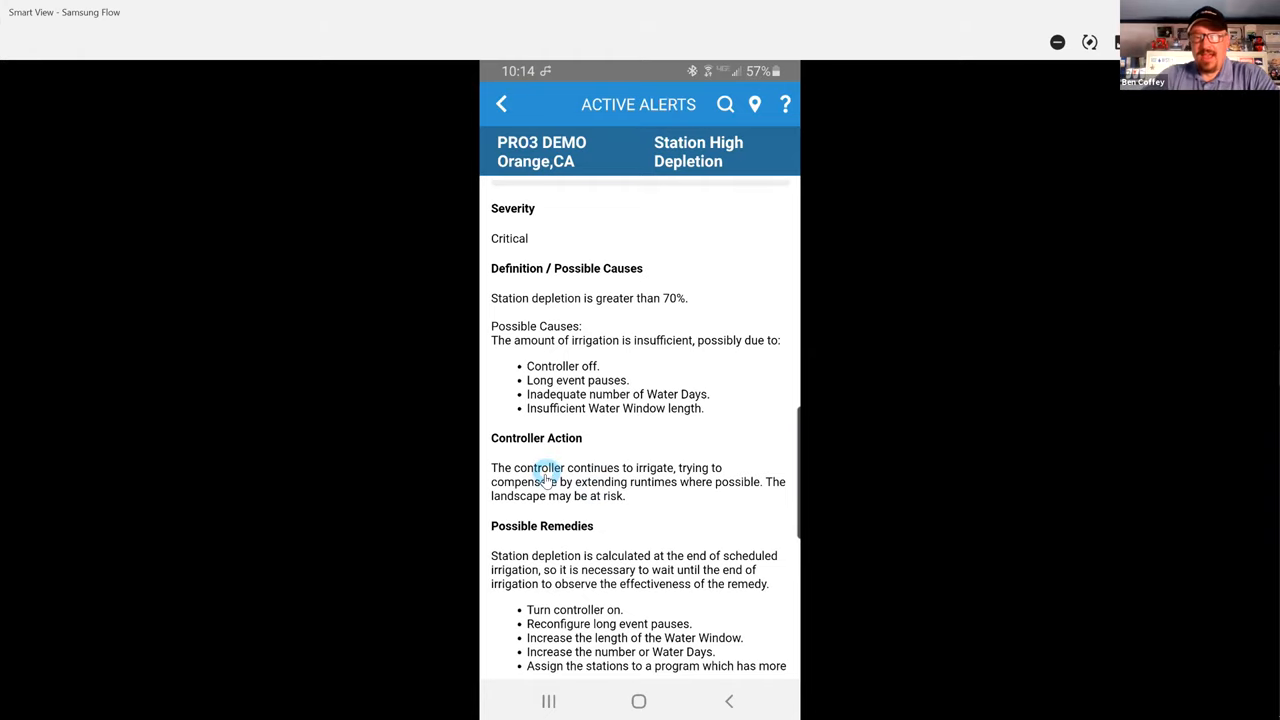
pyautogui.scroll(-3)
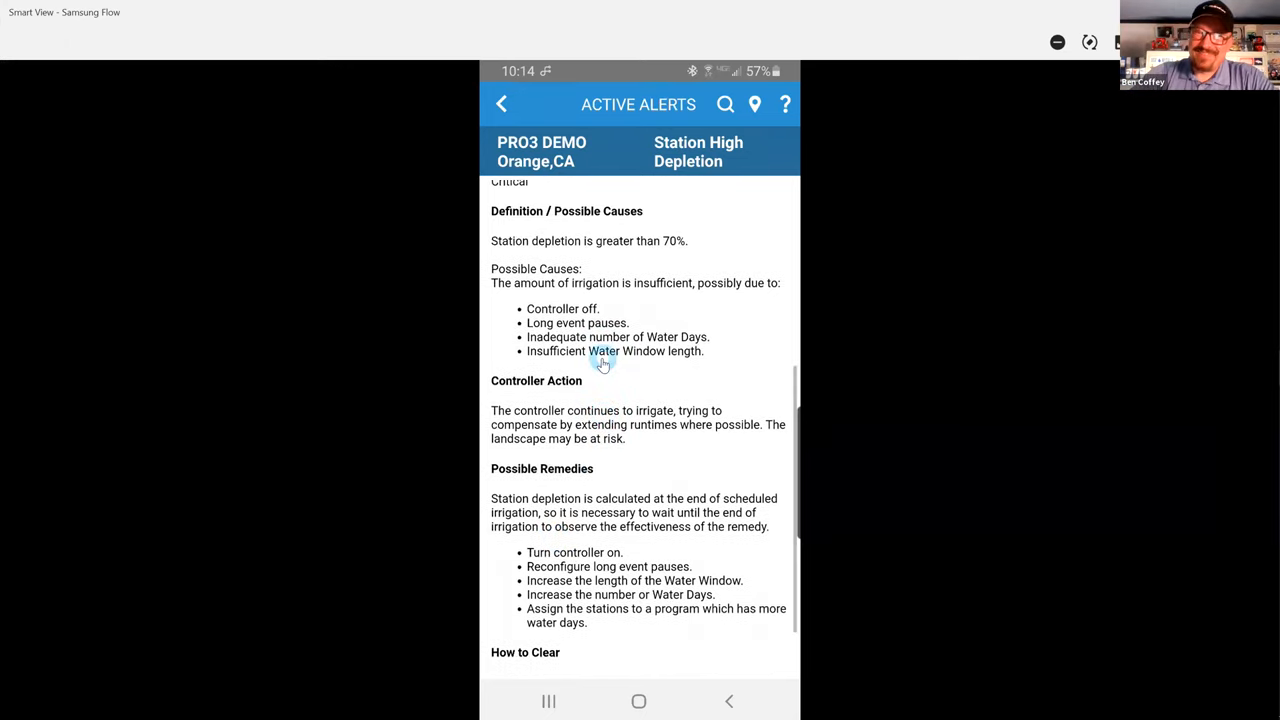
pyautogui.scroll(-3)
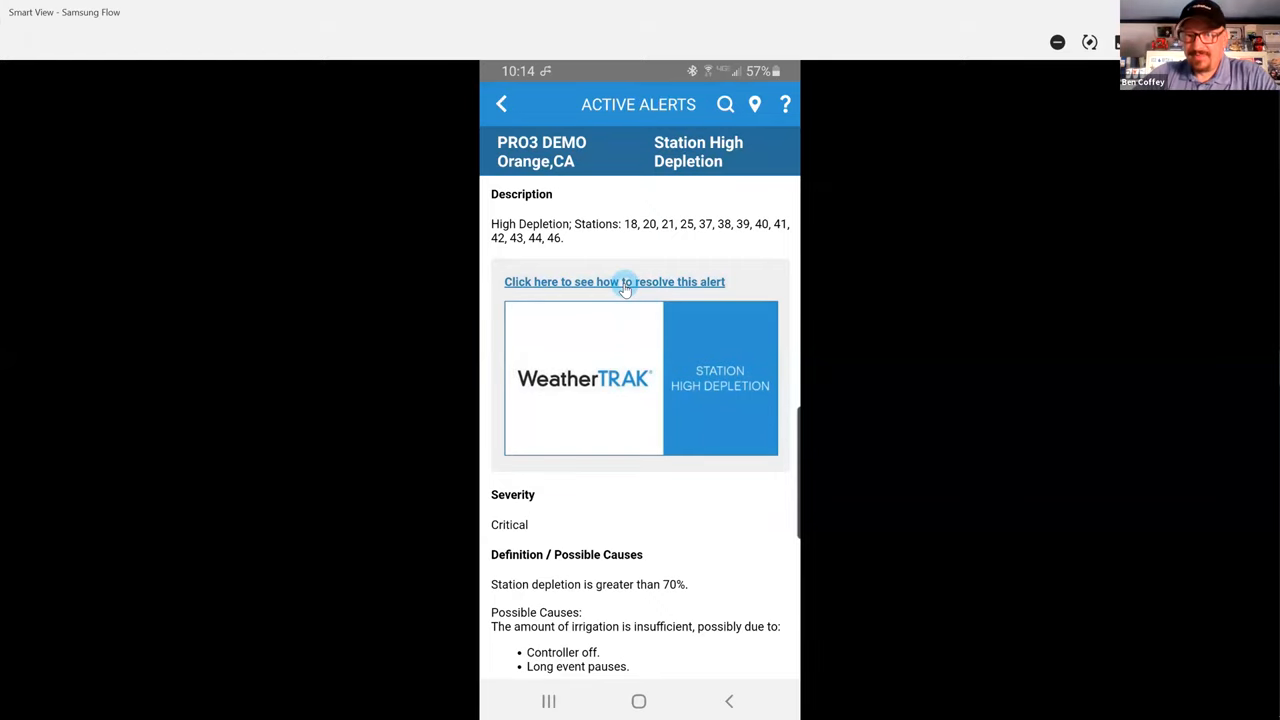
# - Open the Station High Depletion help article and scroll through its explanation
pyautogui.click(613, 281)
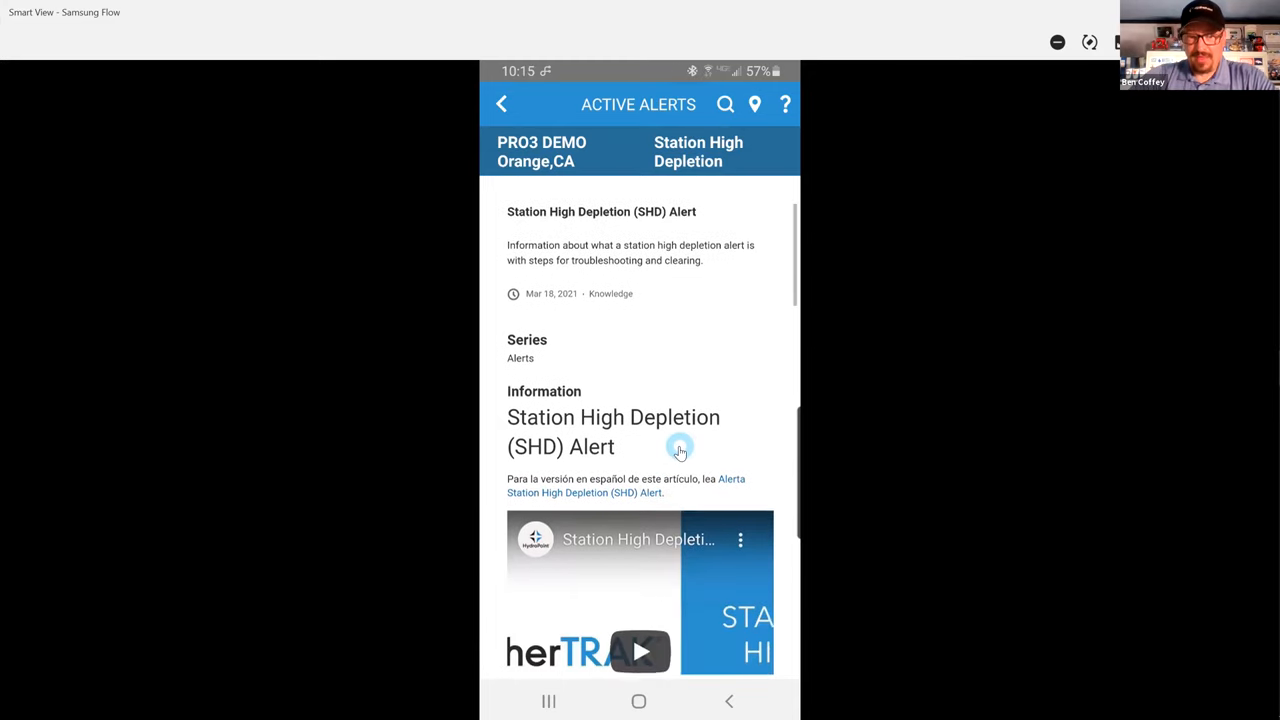
pyautogui.scroll(-3)
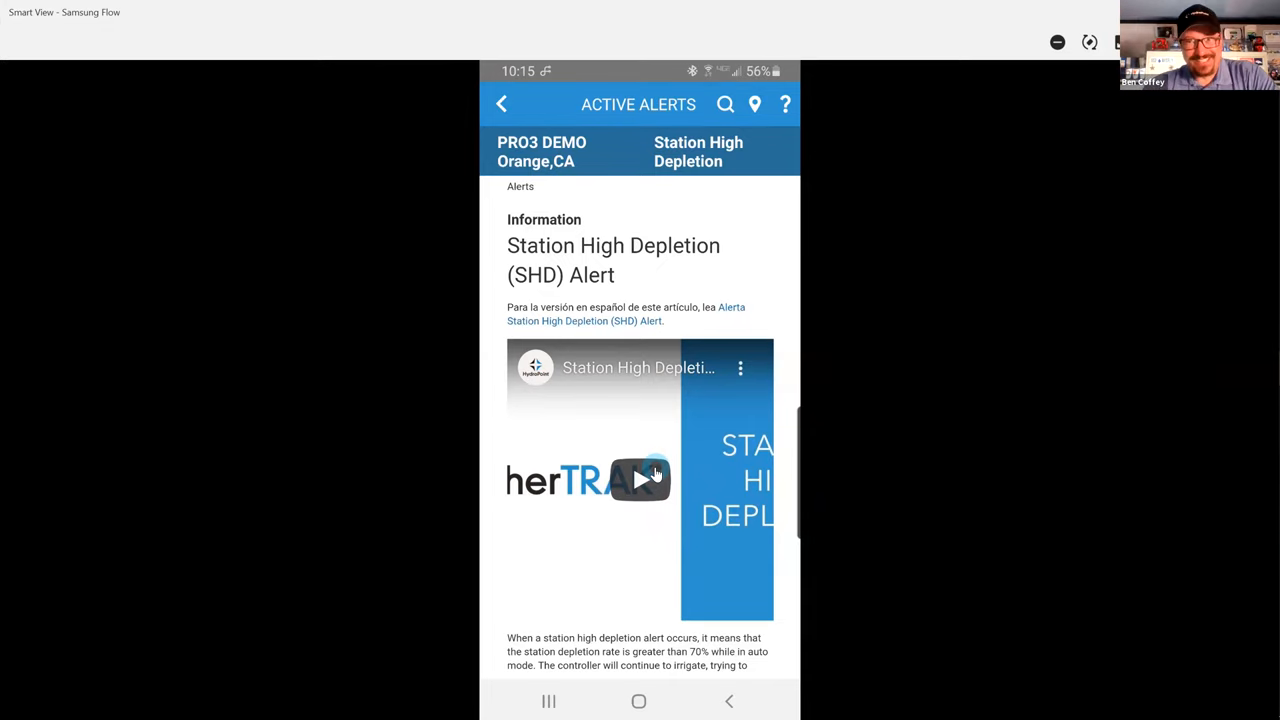
pyautogui.moveTo(589, 512)
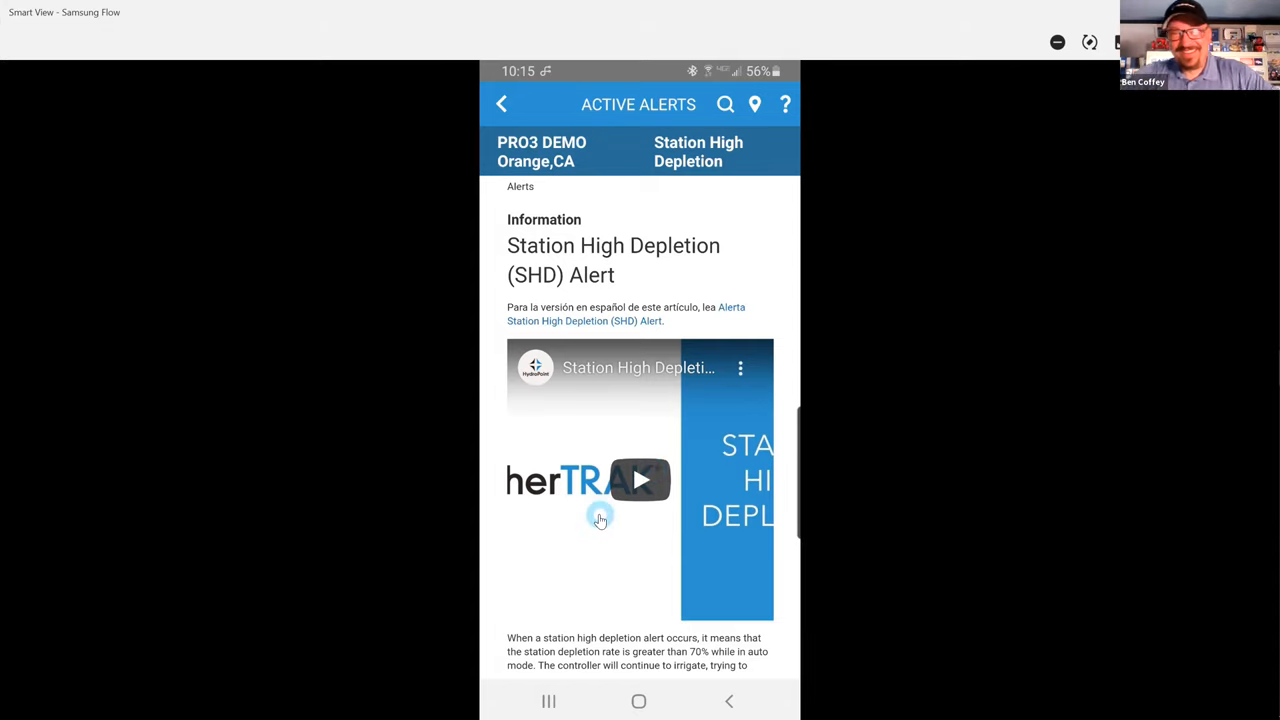
pyautogui.moveTo(617, 533)
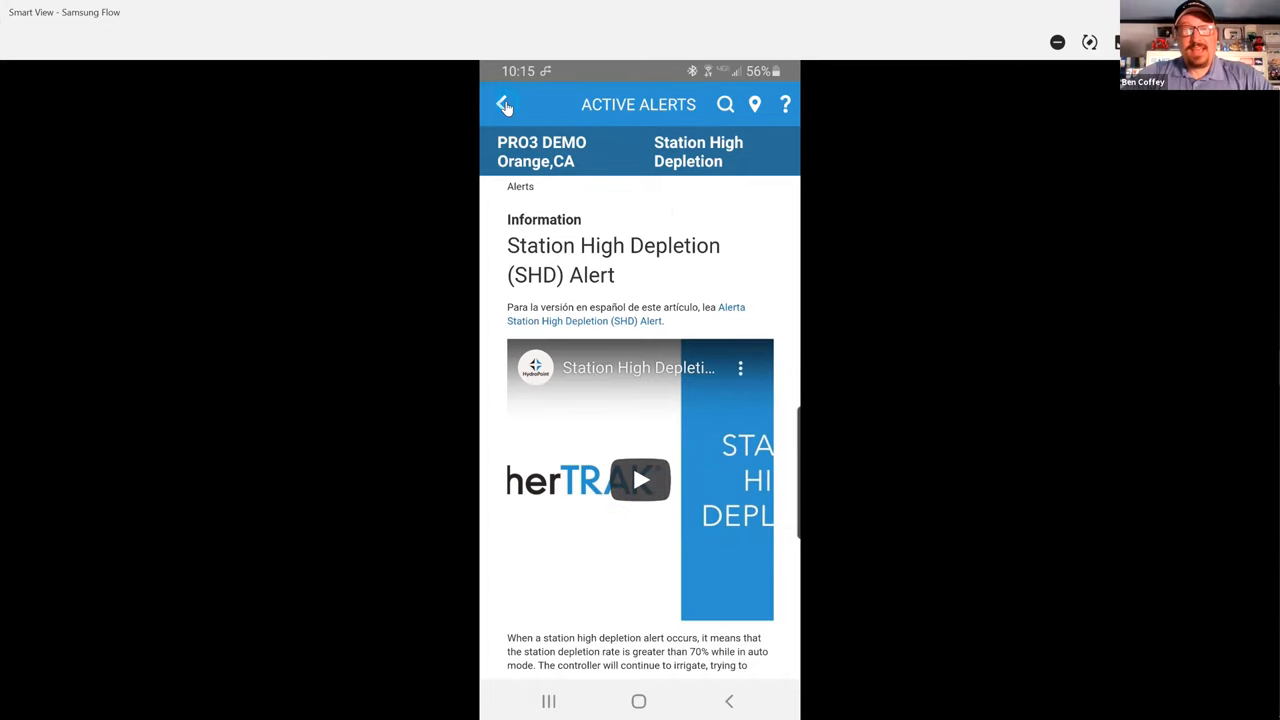
# - Go back to the PRO3 DEMO controller's five active alerts
pyautogui.click(504, 104)
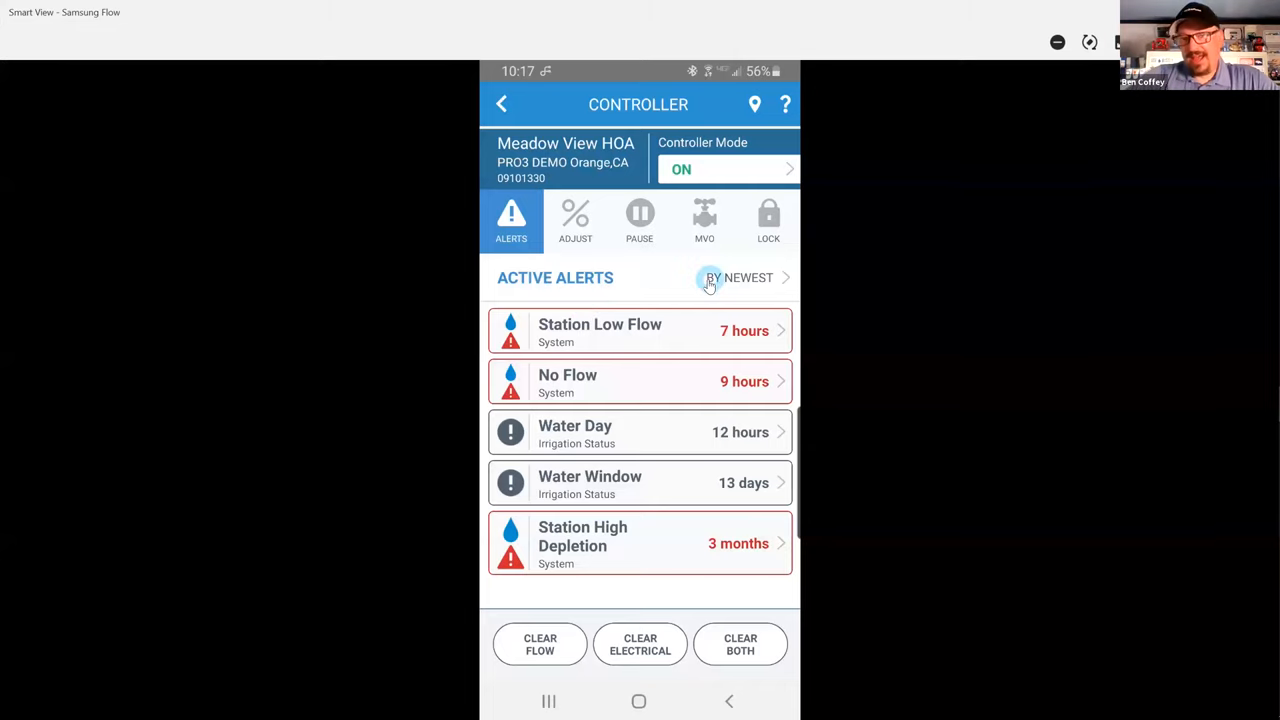
pyautogui.moveTo(665, 290)
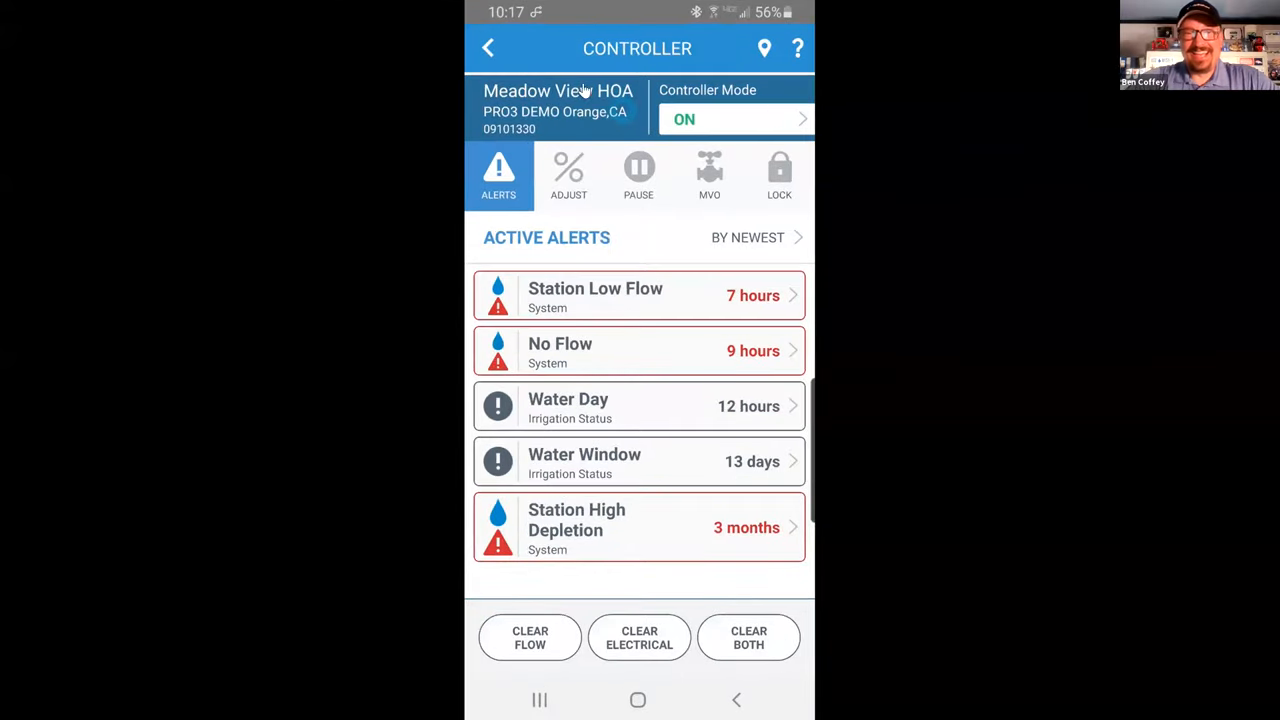
# - Go back to the site's Controllers list and select PRO3 DEMO to view its stations
pyautogui.click(489, 48)
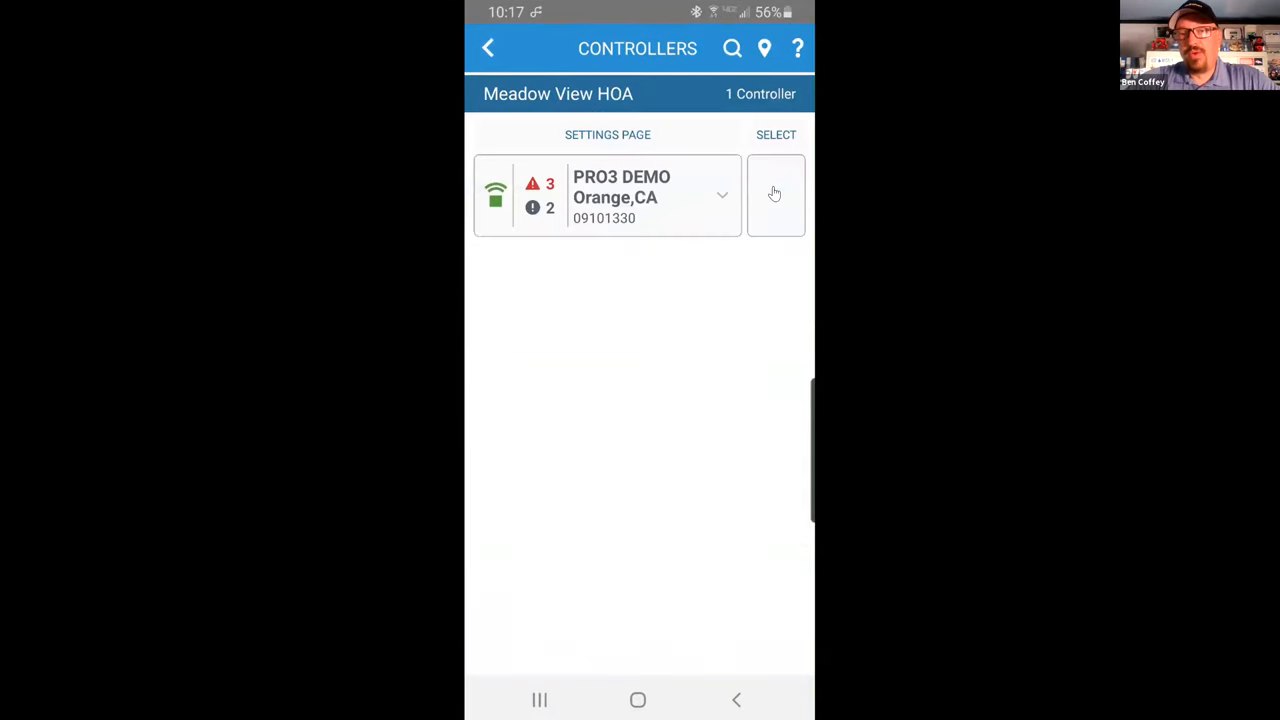
pyautogui.click(775, 196)
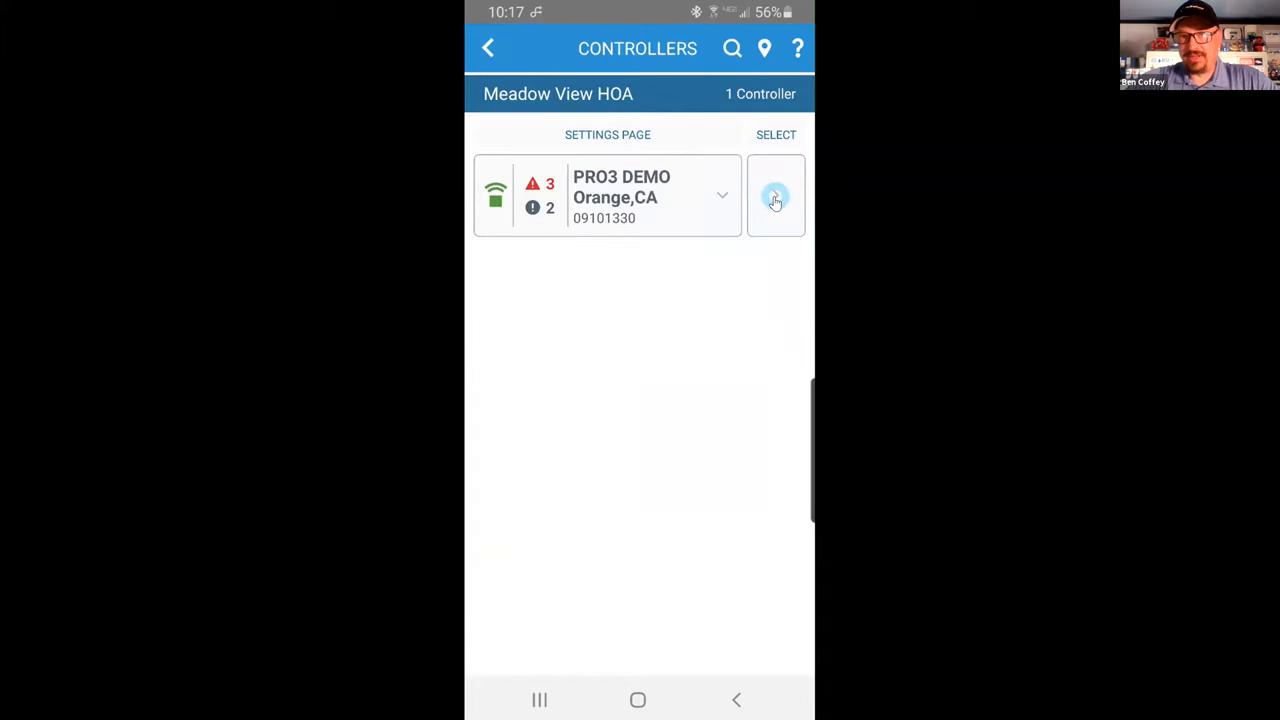
pyautogui.click(776, 196)
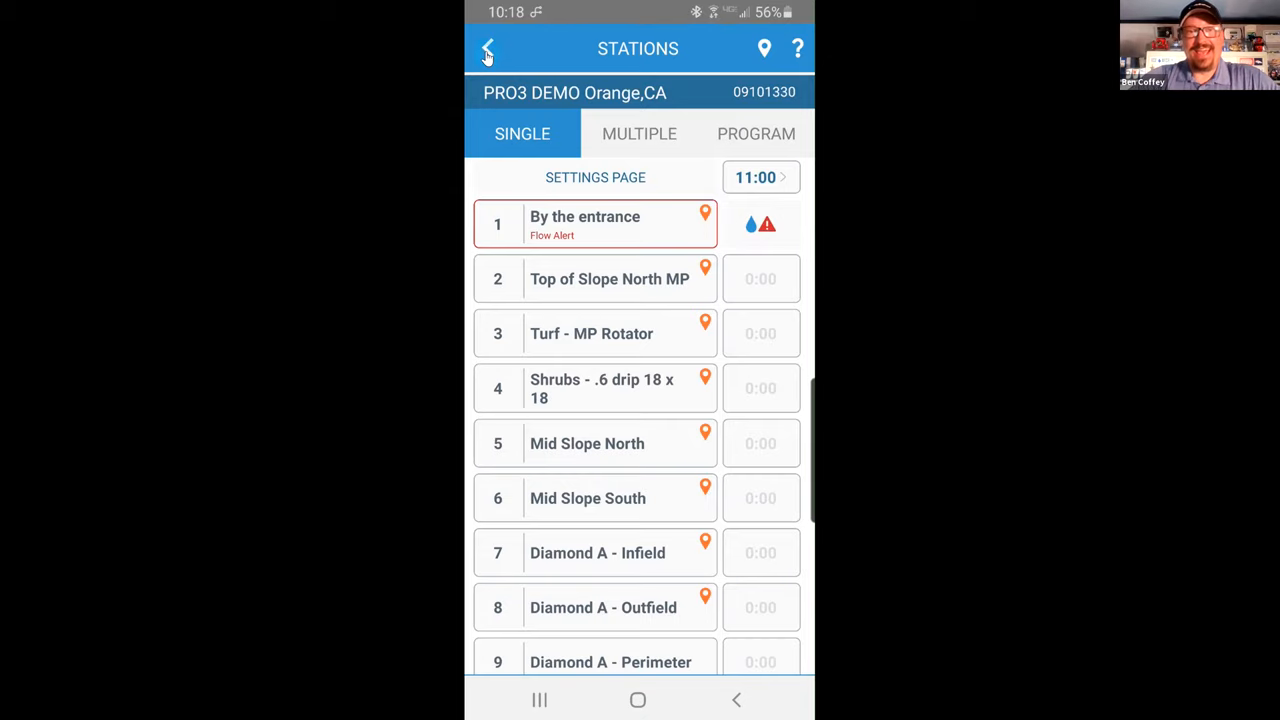
# - From Controllers, open PRO3 DEMO's No Flow alert details, then return to its five active alerts
pyautogui.click(488, 48)
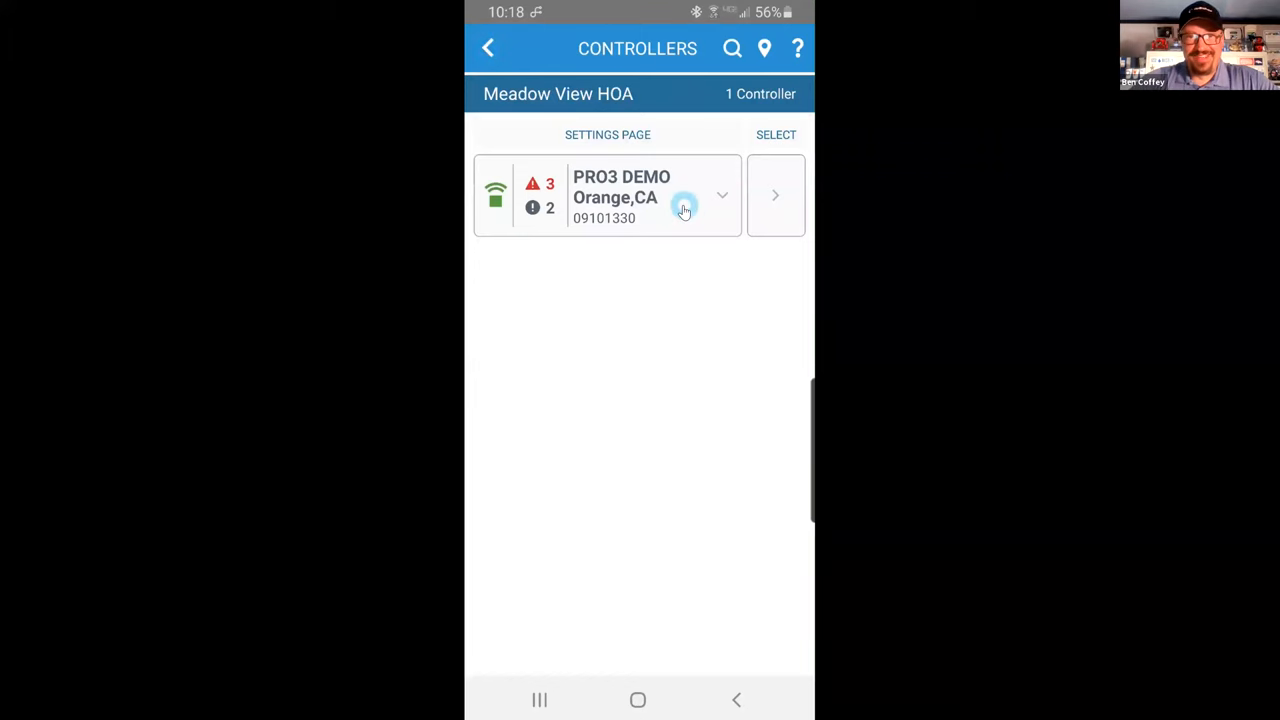
pyautogui.click(722, 195)
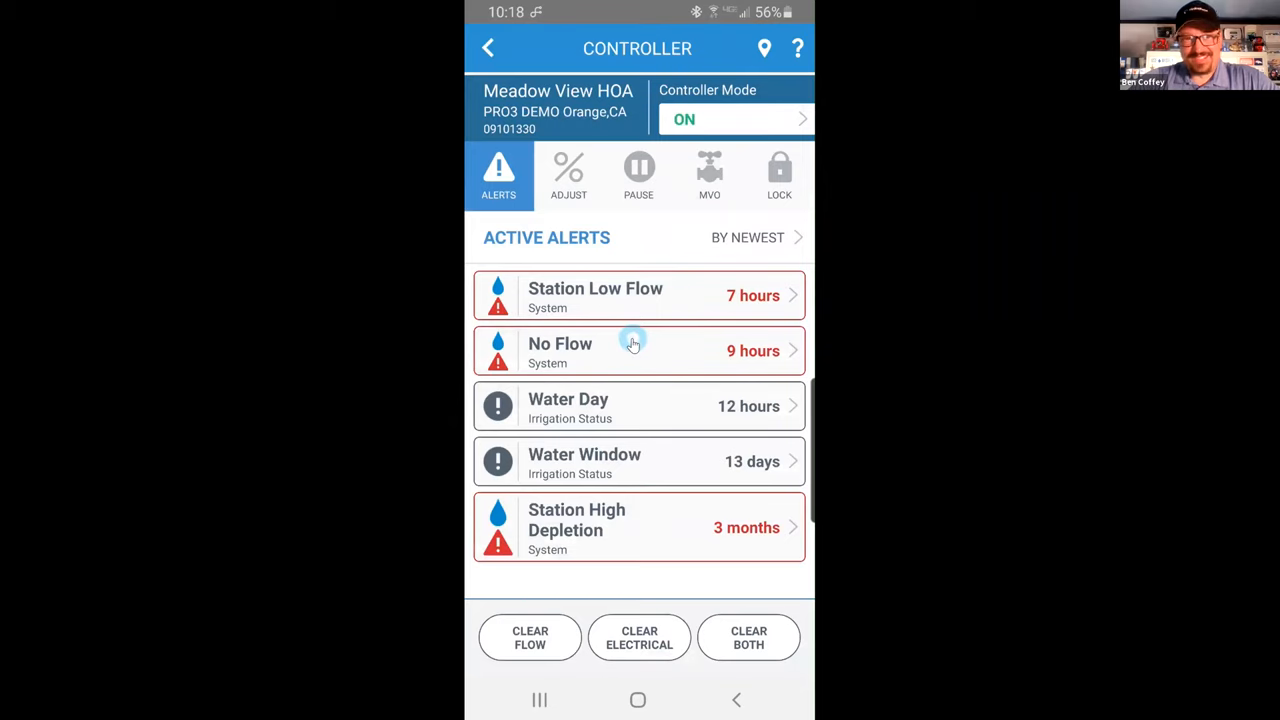
pyautogui.click(640, 351)
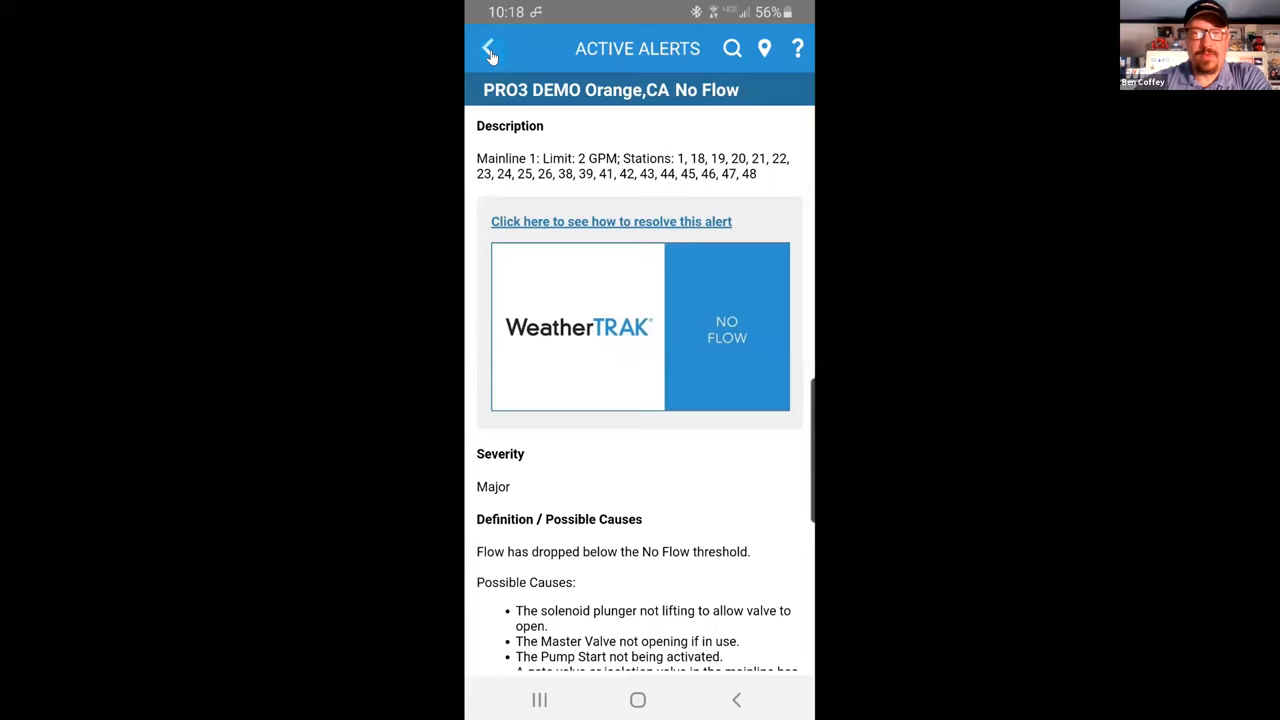
pyautogui.click(489, 48)
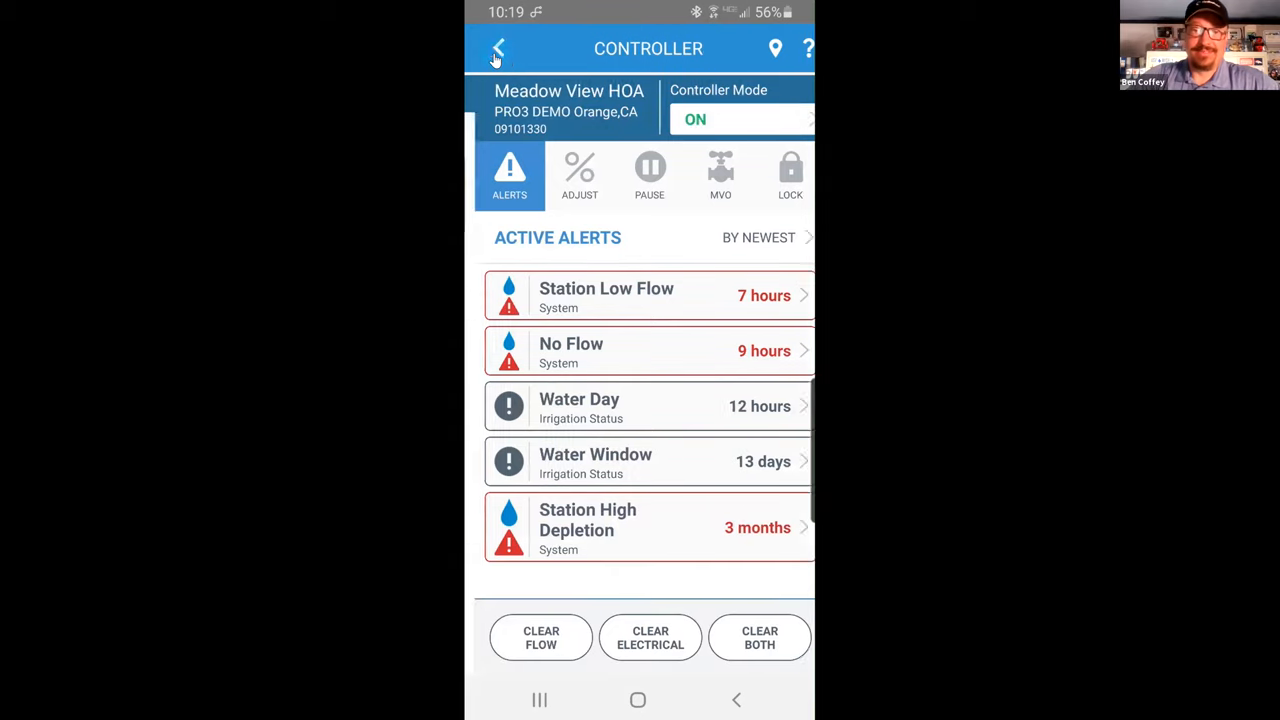
pyautogui.click(497, 48)
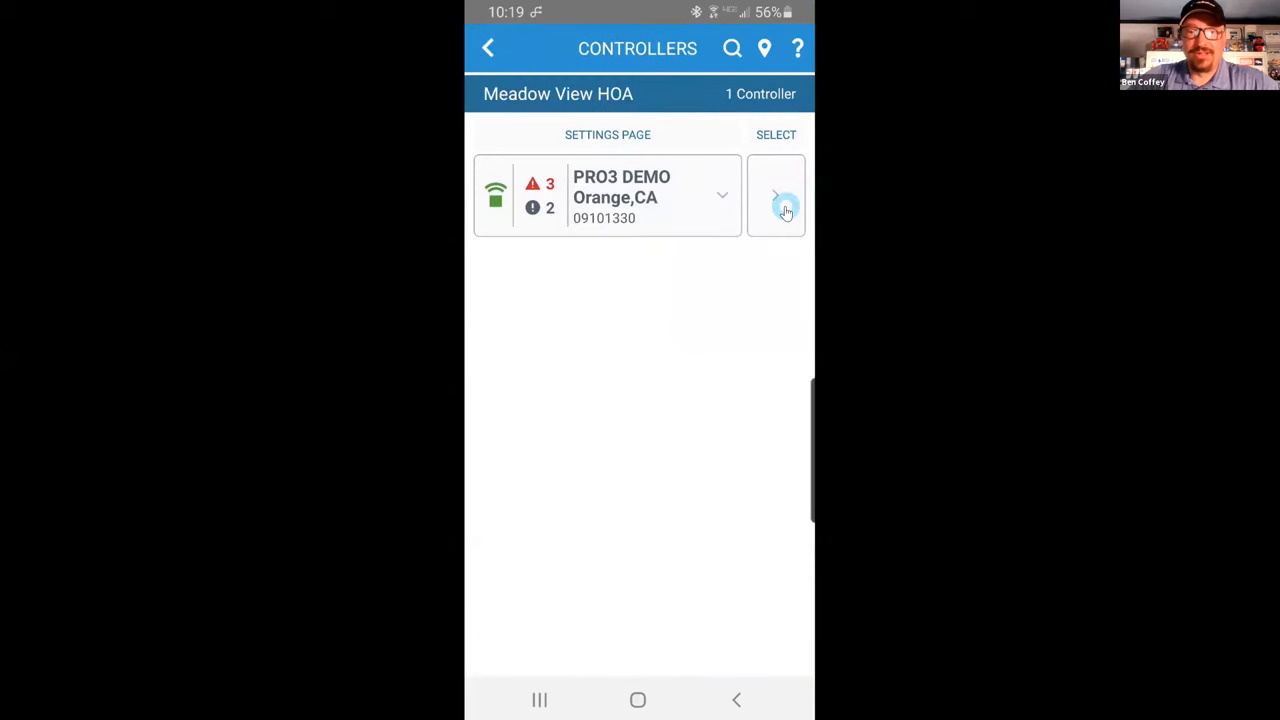
pyautogui.click(777, 196)
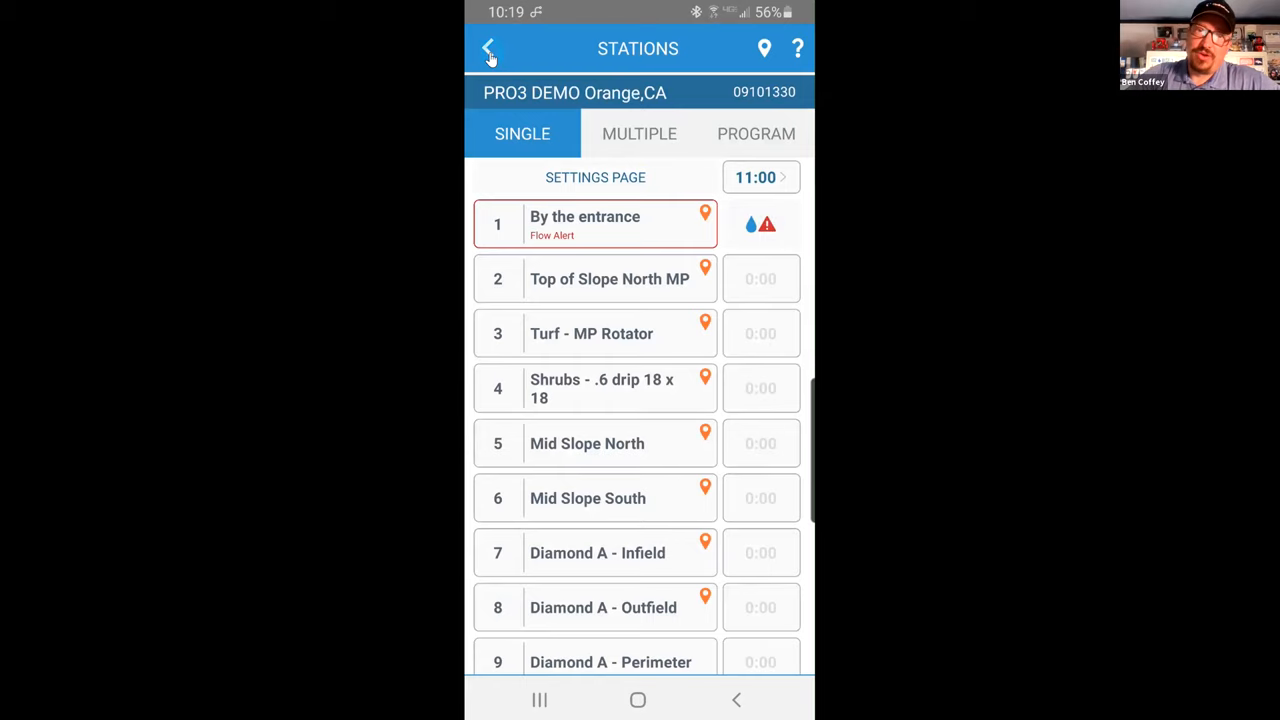
pyautogui.click(490, 49)
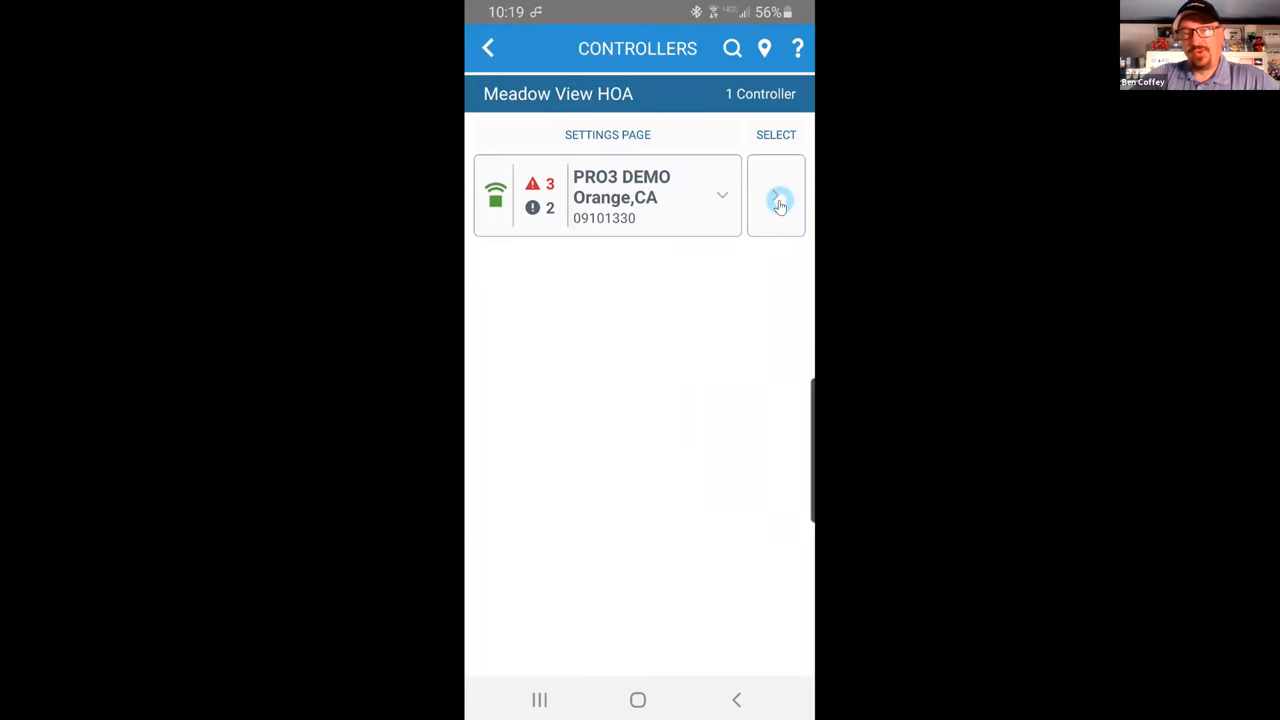
pyautogui.click(777, 196)
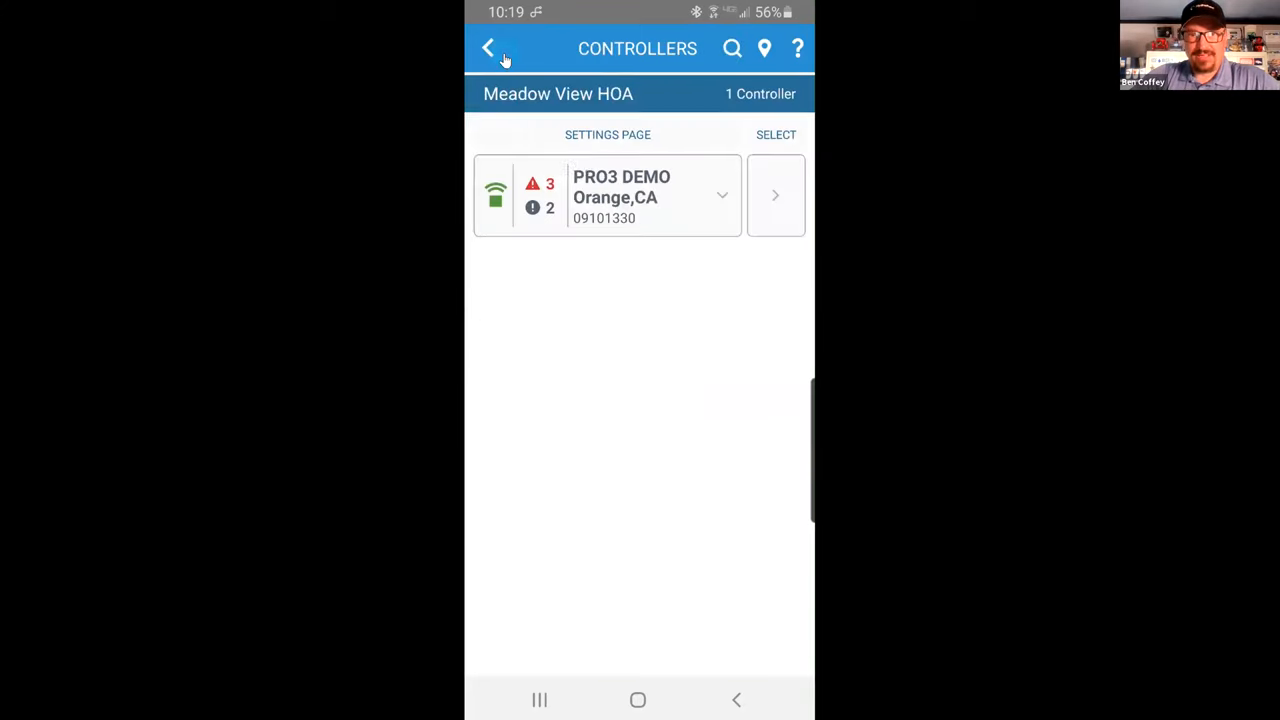
pyautogui.click(650, 195)
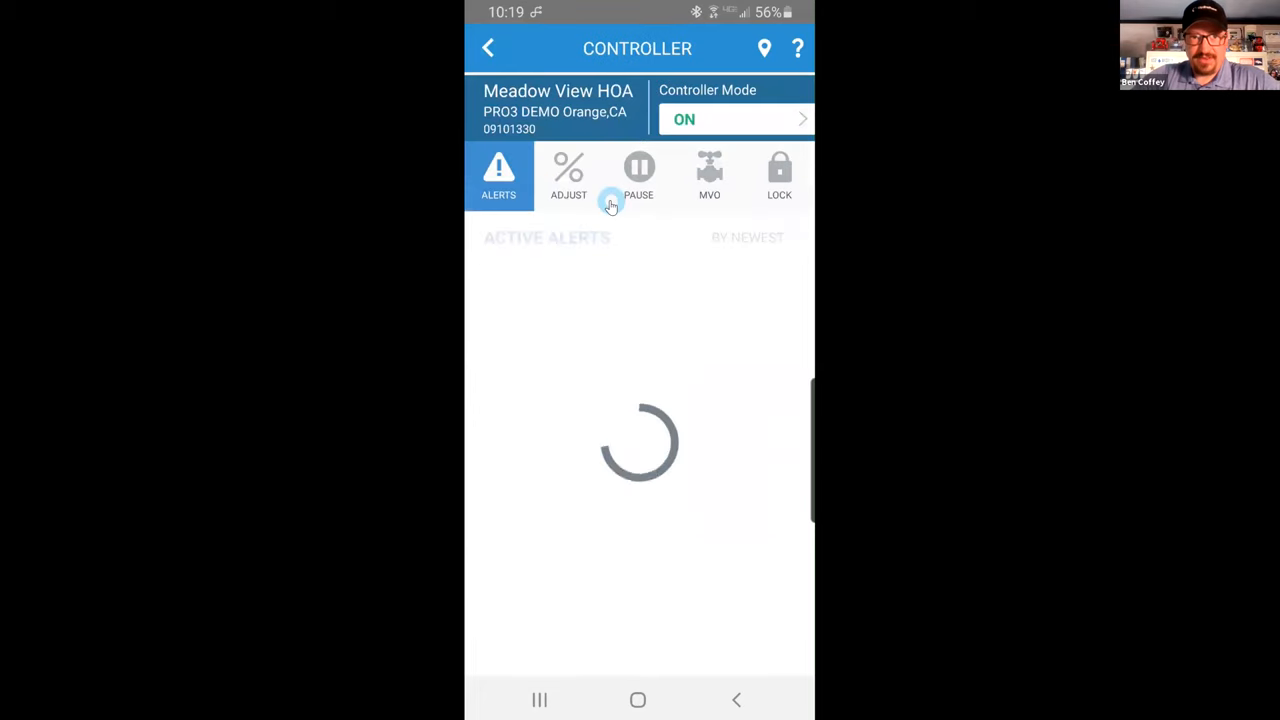
# - Load the controller's Active Alerts and request clearing its flow alerts with CLEAR FLOW
pyautogui.click(498, 175)
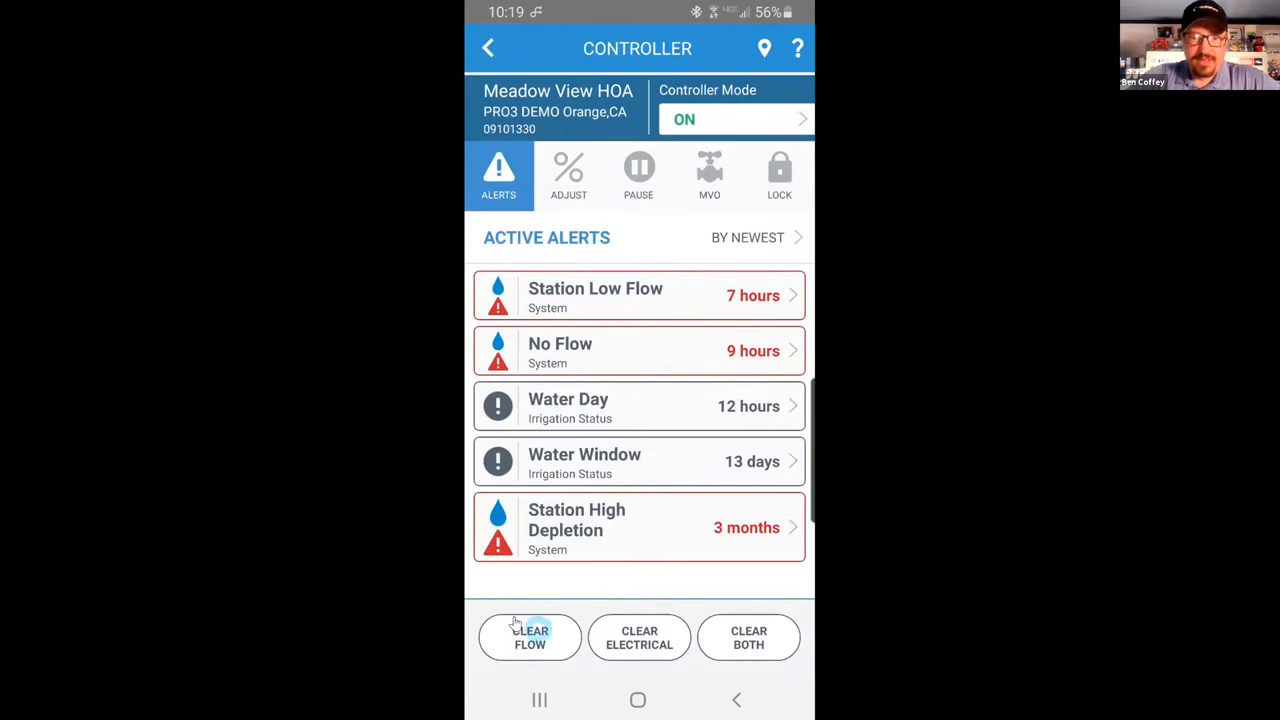
pyautogui.moveTo(703, 678)
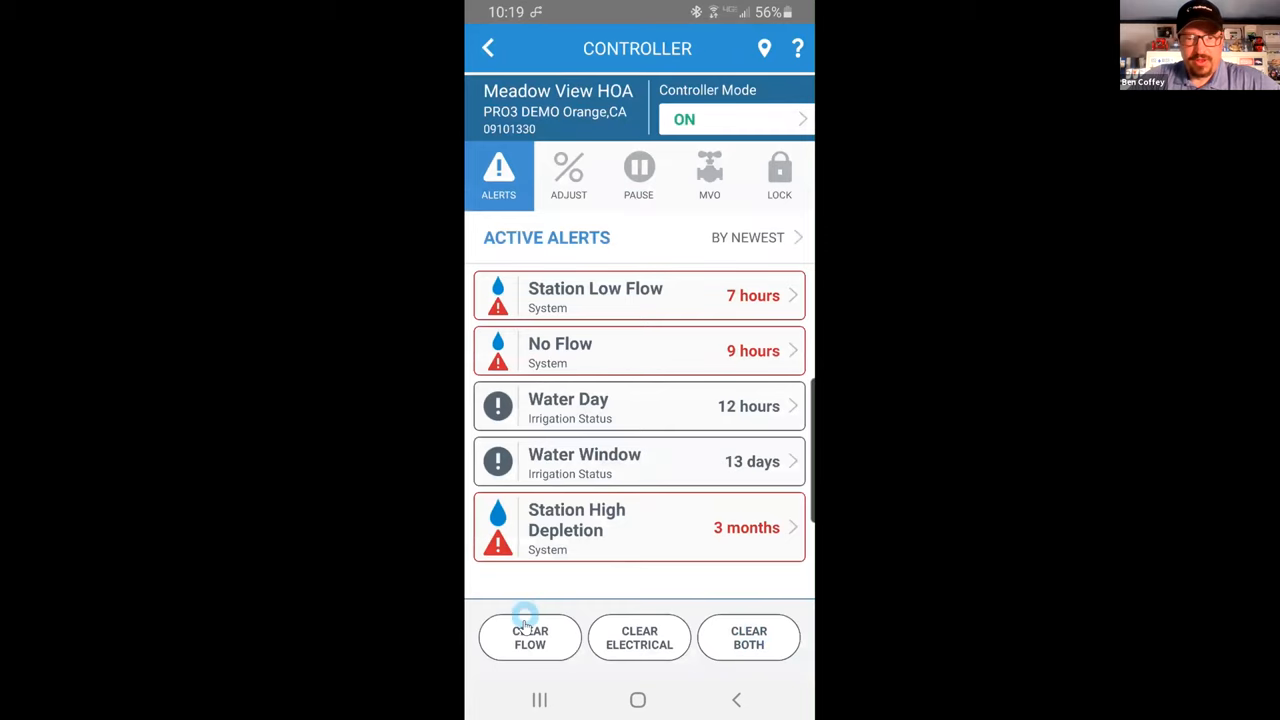
pyautogui.click(529, 637)
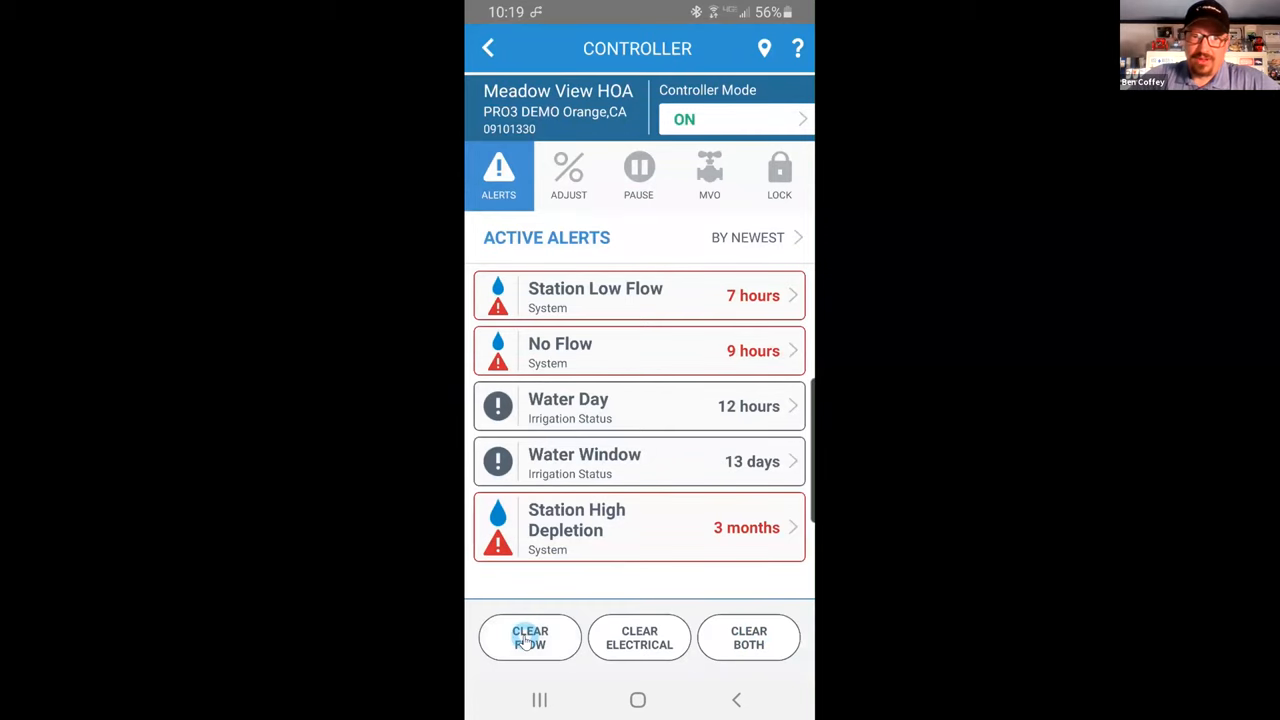
pyautogui.click(529, 637)
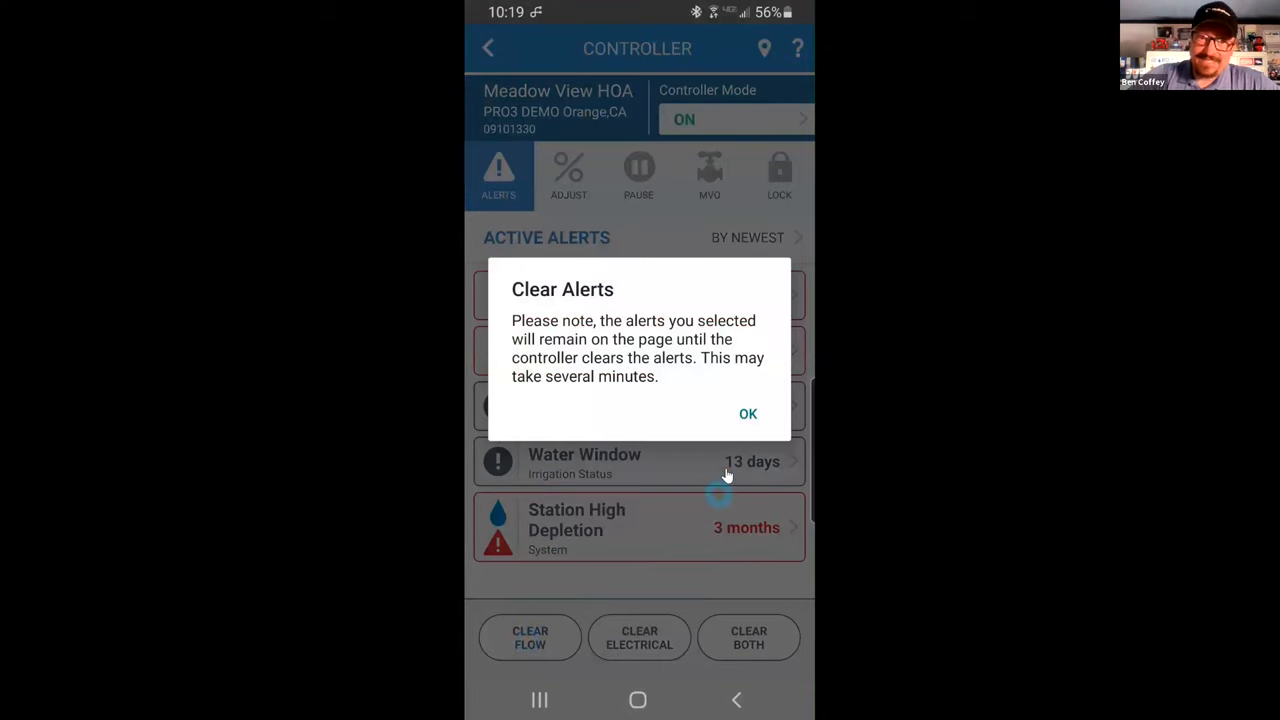
# - Acknowledge the Clear Alerts notice with OK, back on the five active alerts
pyautogui.click(748, 414)
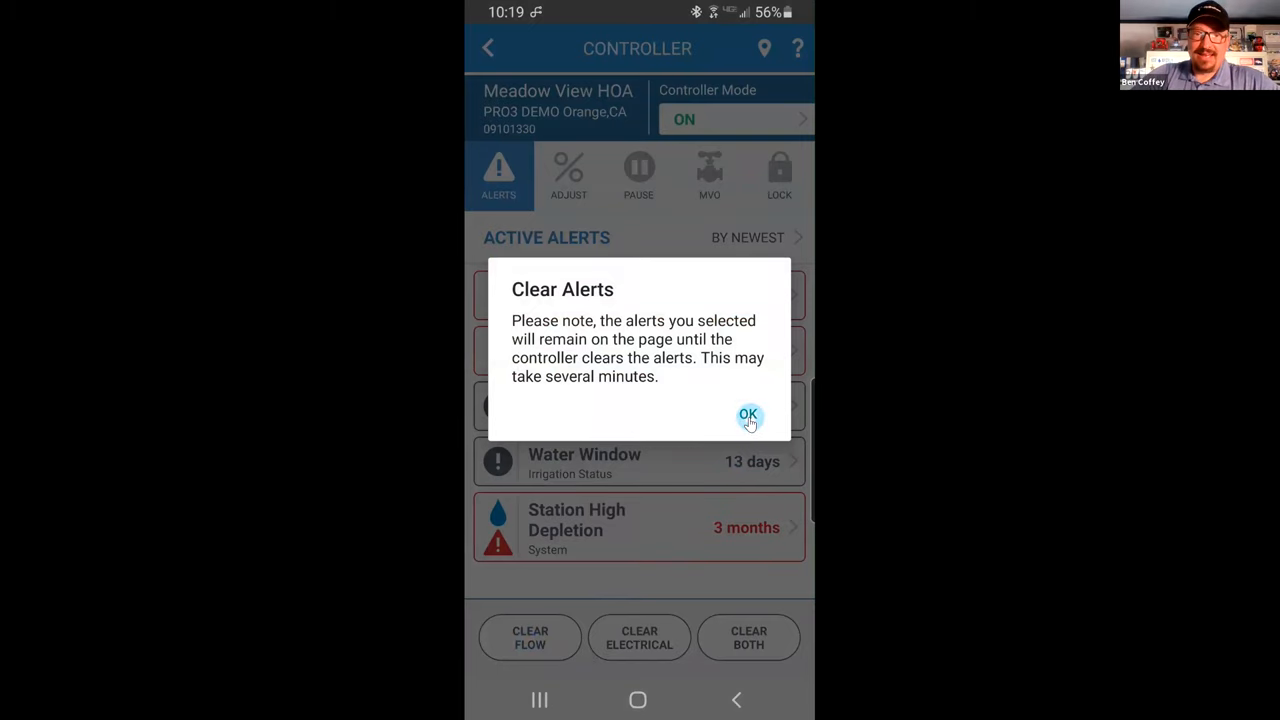
pyautogui.moveTo(757, 300)
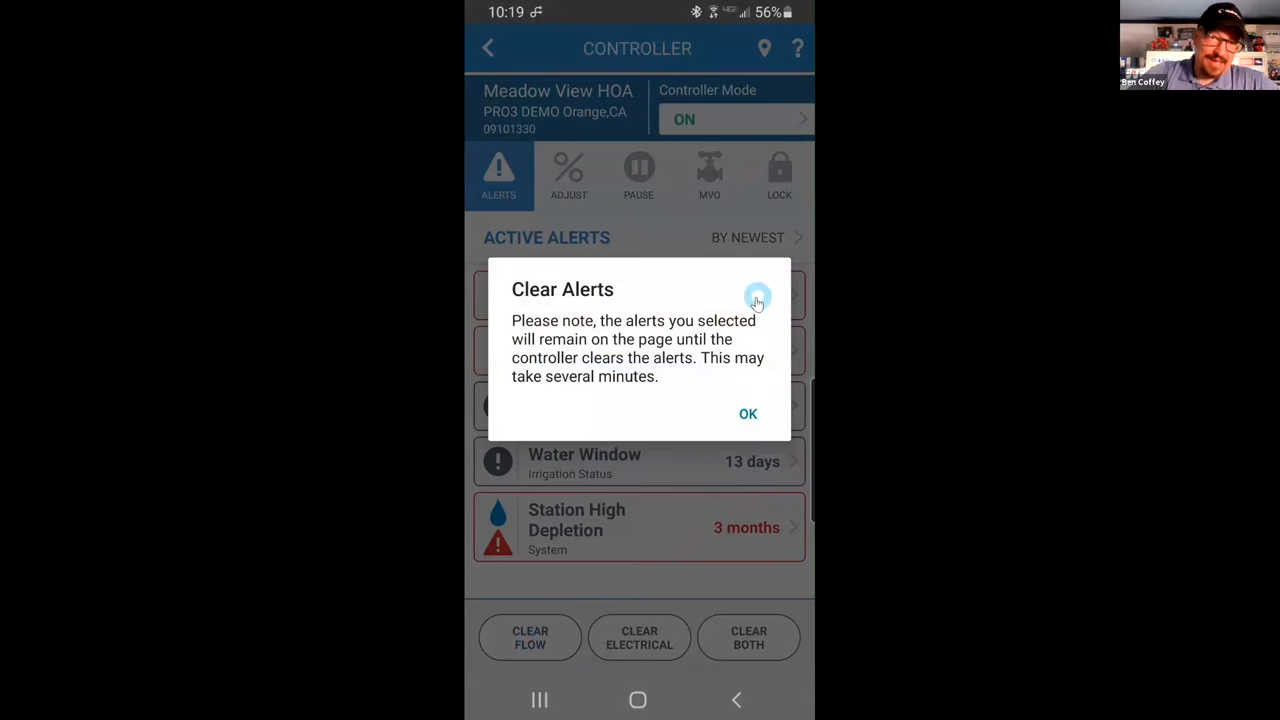
pyautogui.moveTo(495, 412)
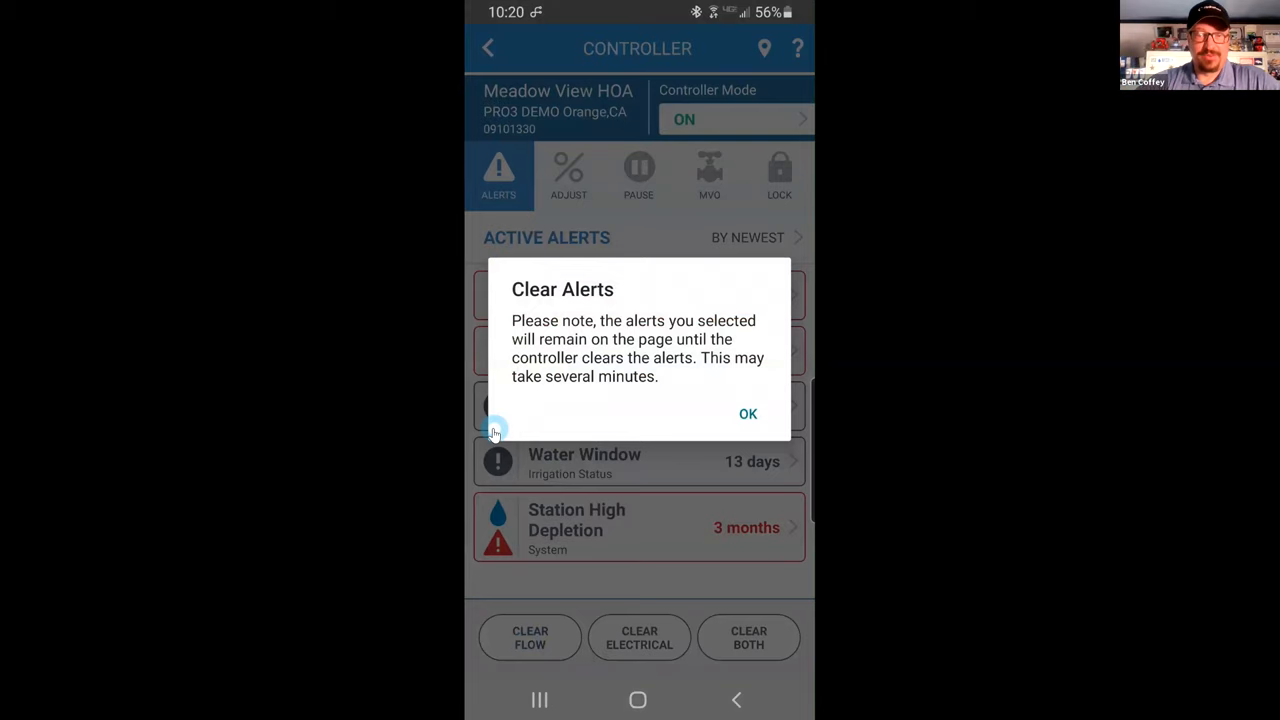
pyautogui.moveTo(500, 50)
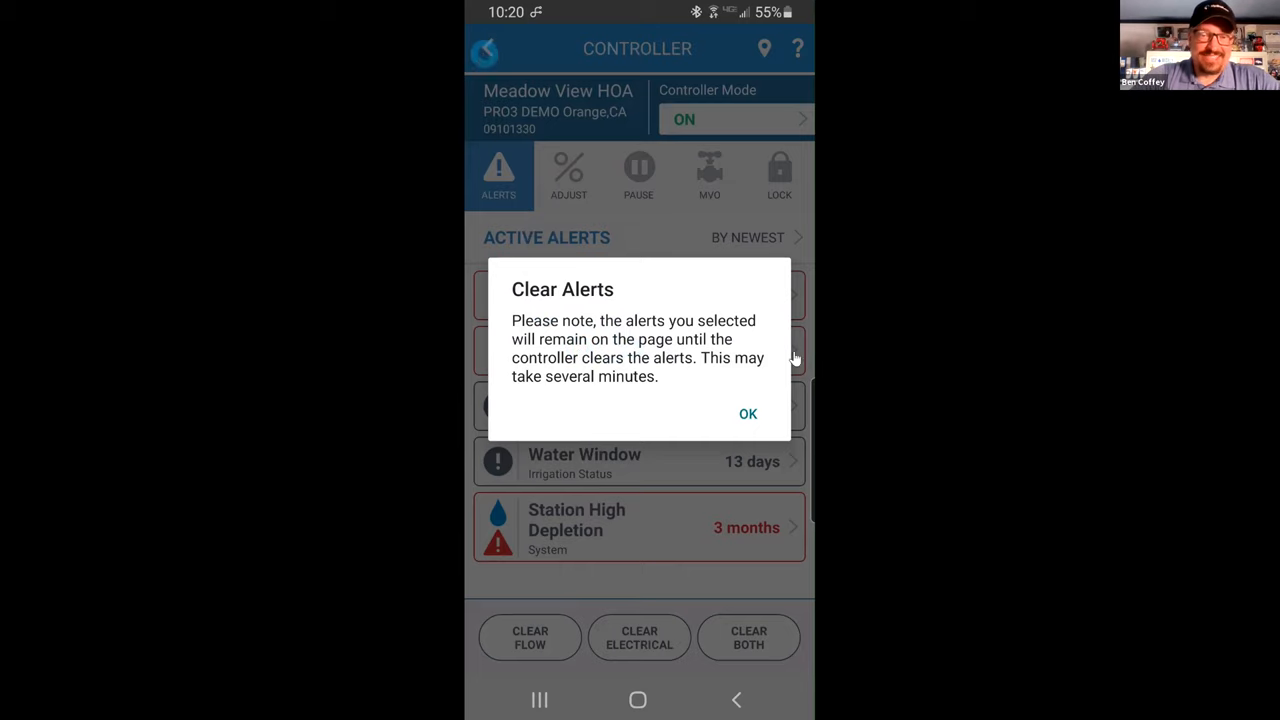
pyautogui.click(748, 414)
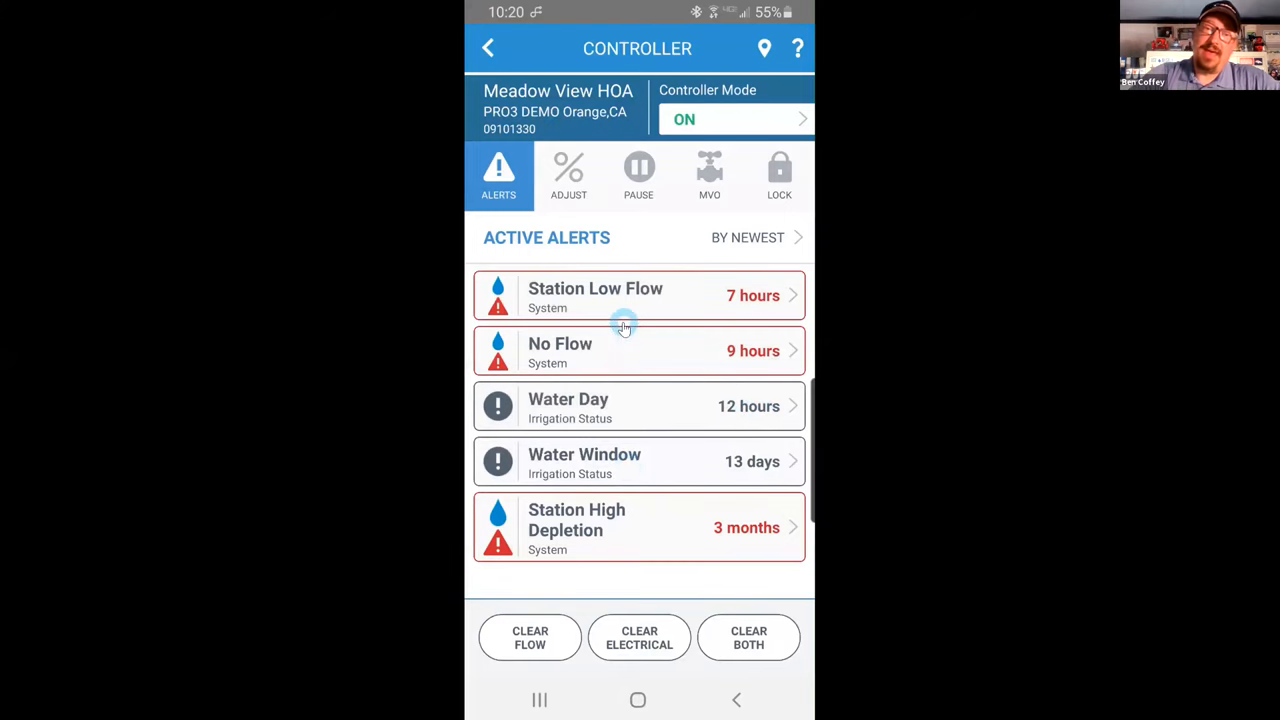
pyautogui.moveTo(620, 308)
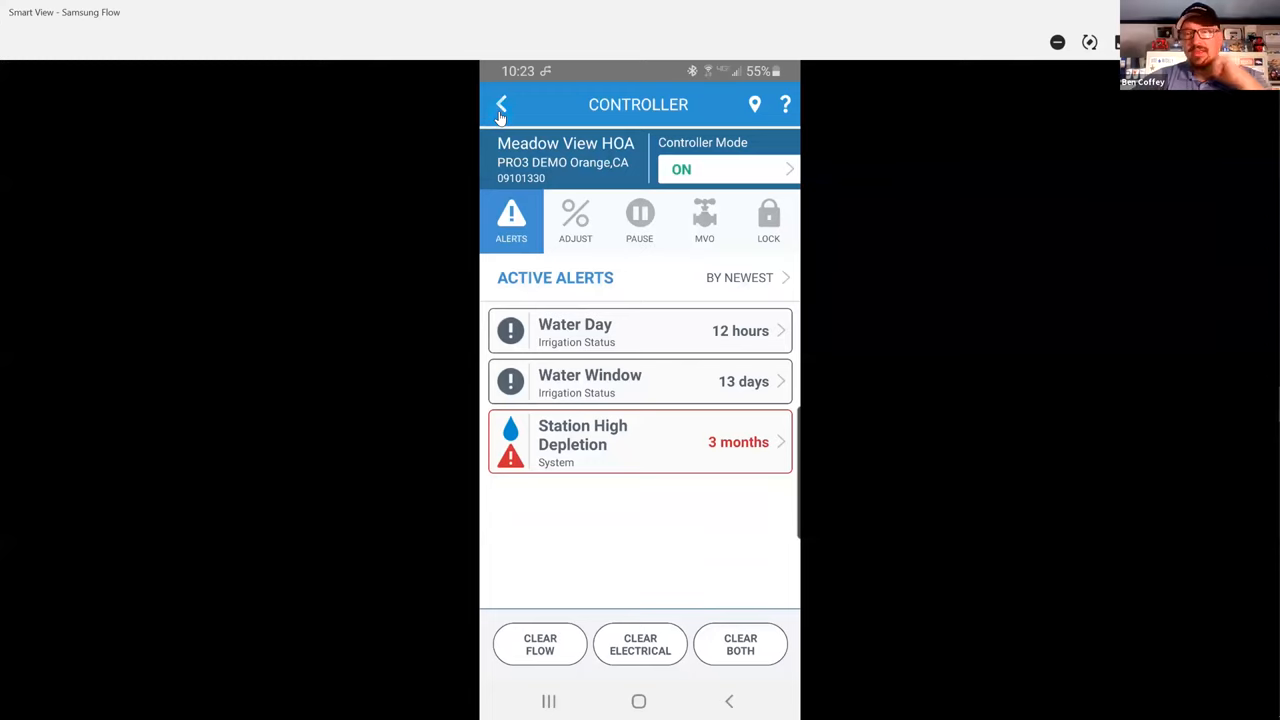
# - Go back to all sites, open Red Rock HOA, and select the nearest Pro3-Opti2-Denver CO controller
pyautogui.click(501, 104)
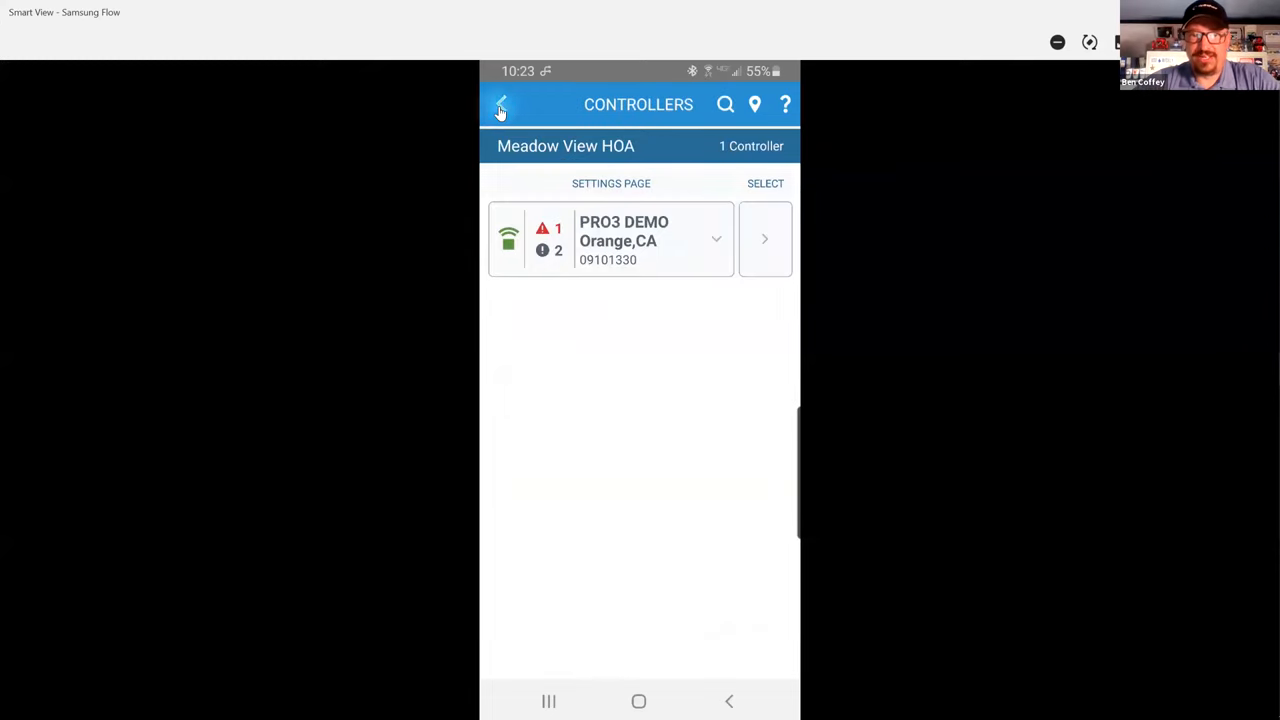
pyautogui.click(501, 104)
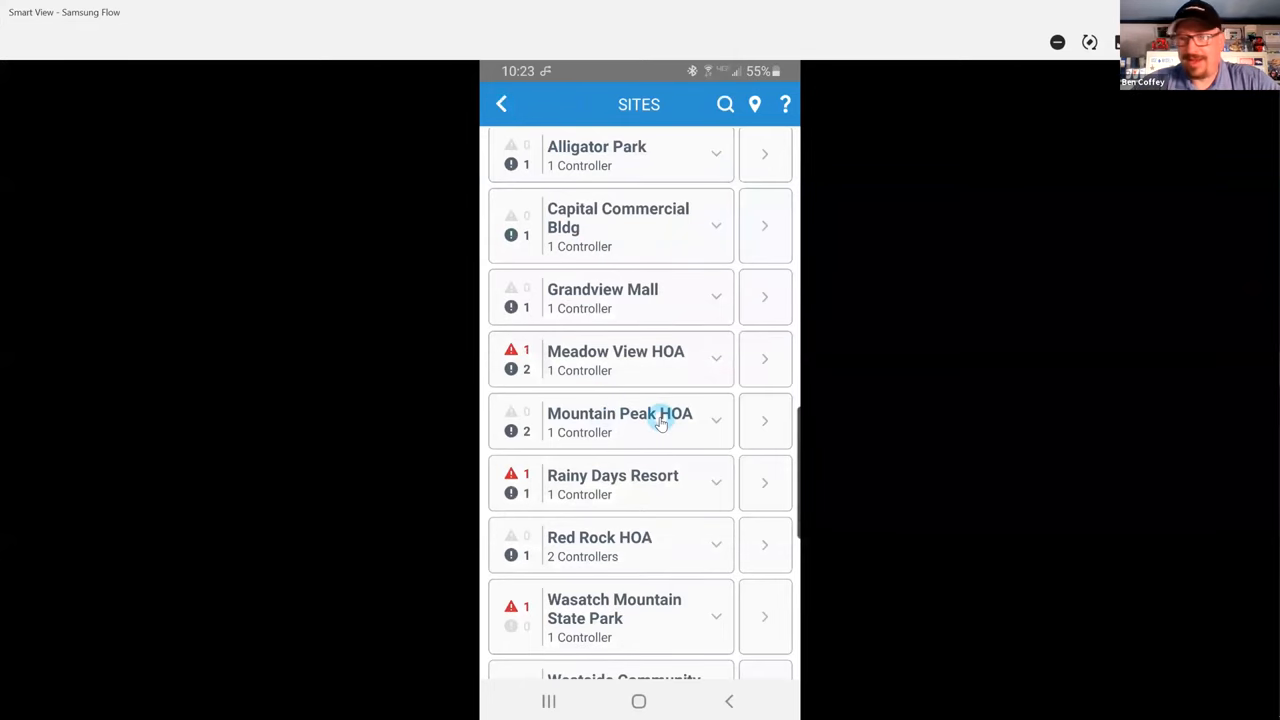
pyautogui.scroll(-3)
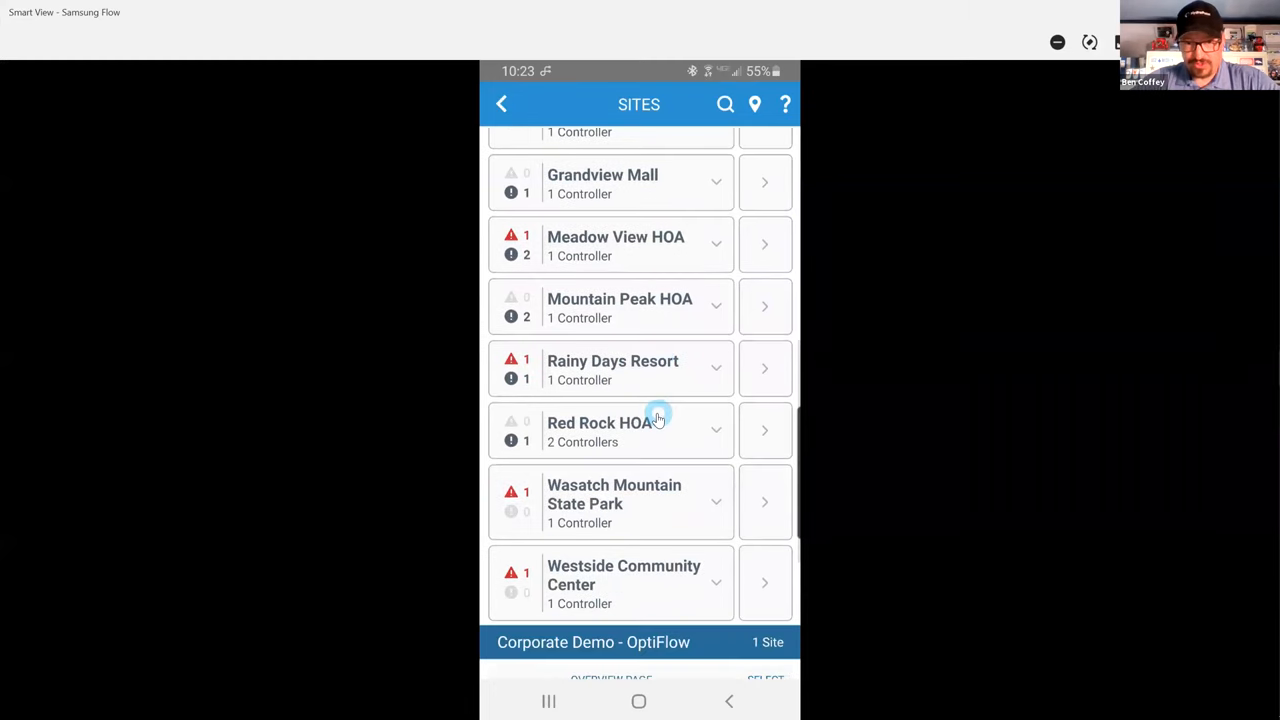
pyautogui.scroll(-3)
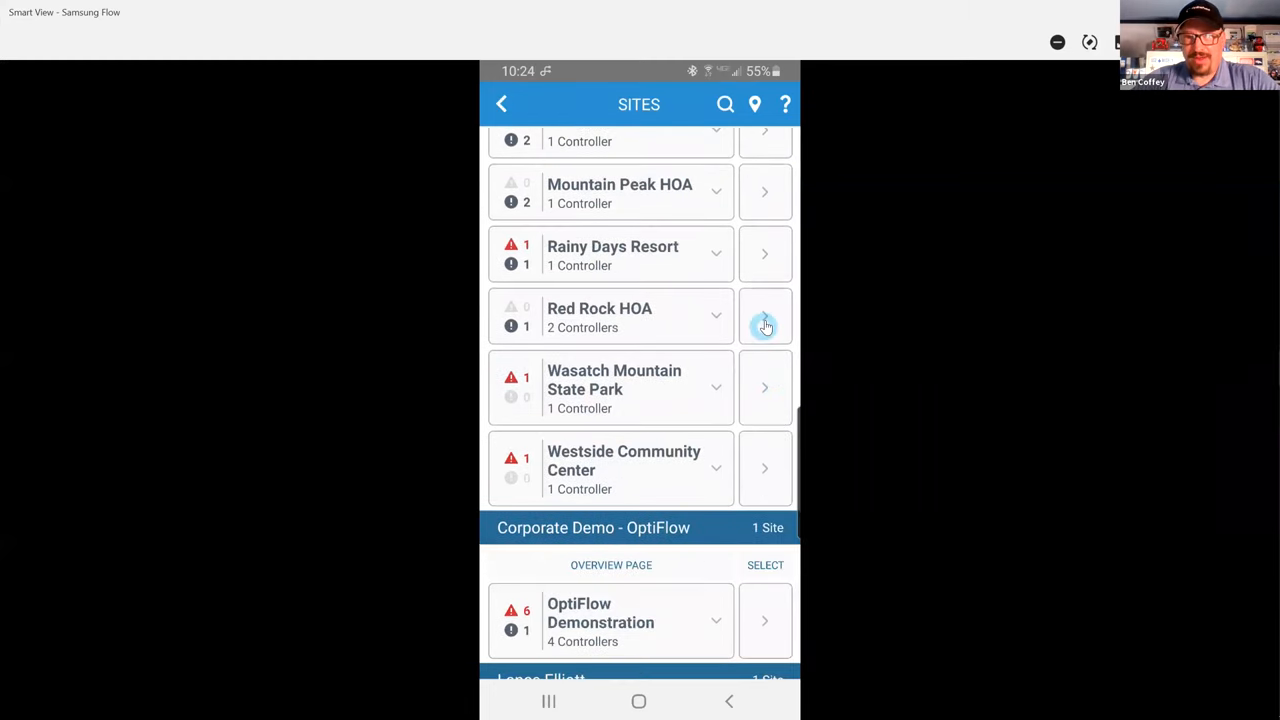
pyautogui.click(765, 316)
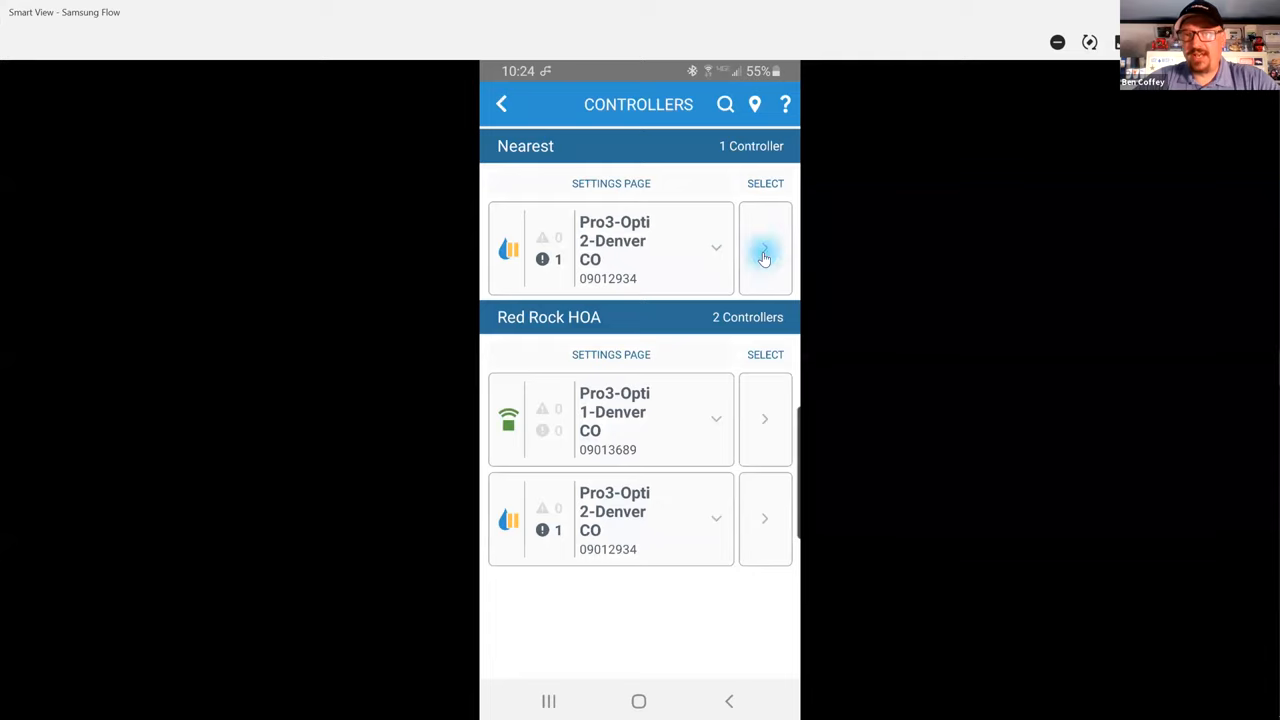
pyautogui.click(765, 248)
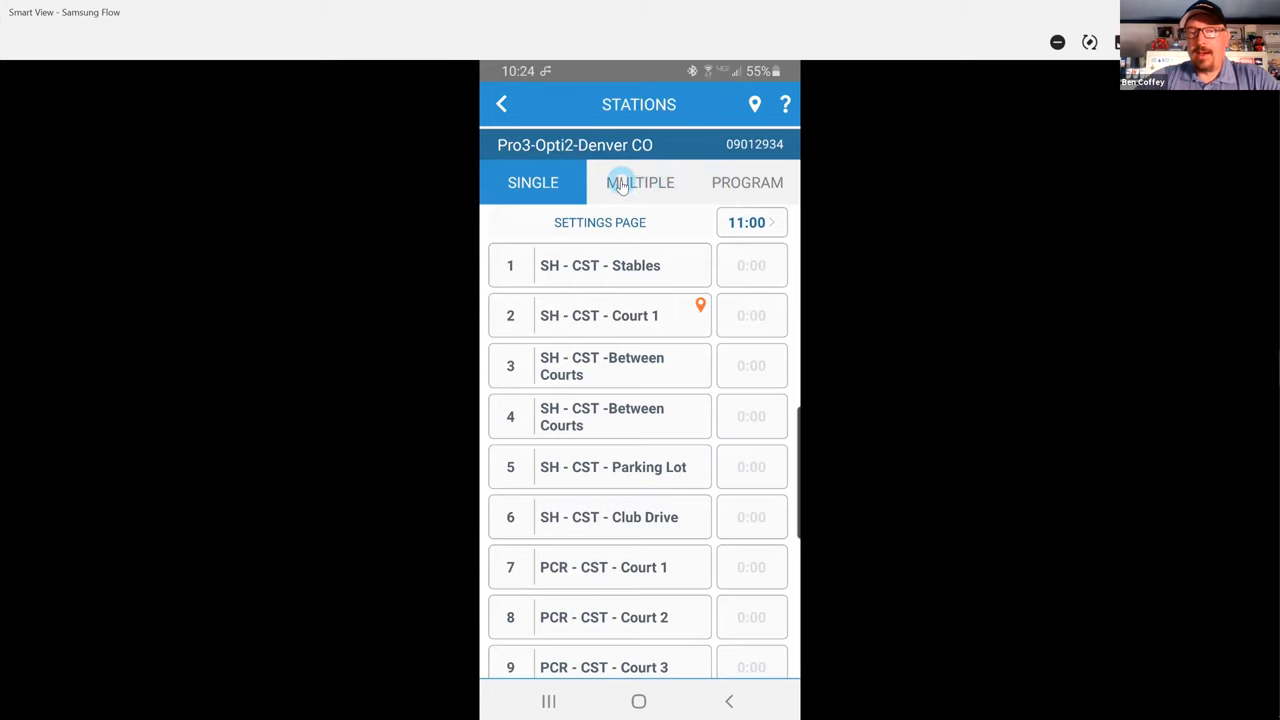
# - Put the Pro3-Opti2-Denver CO Stations screen into MULTIPLE manual-run mode
pyautogui.click(533, 182)
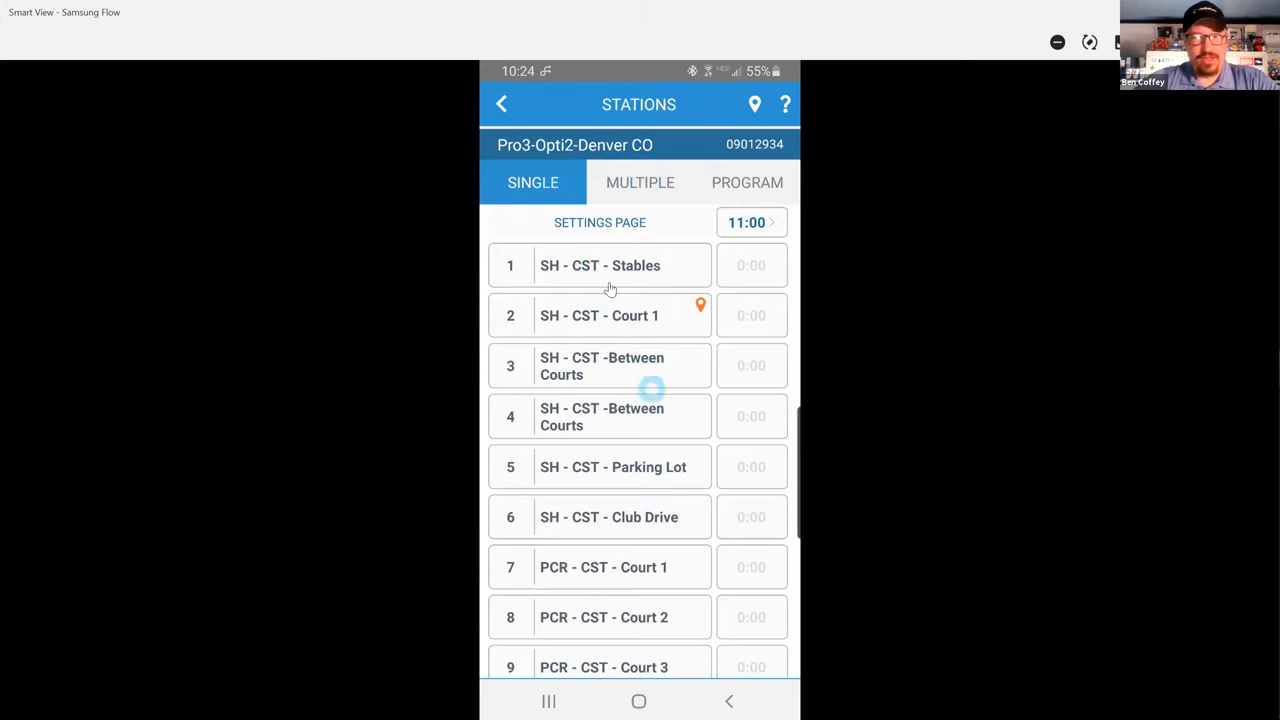
pyautogui.moveTo(632, 192)
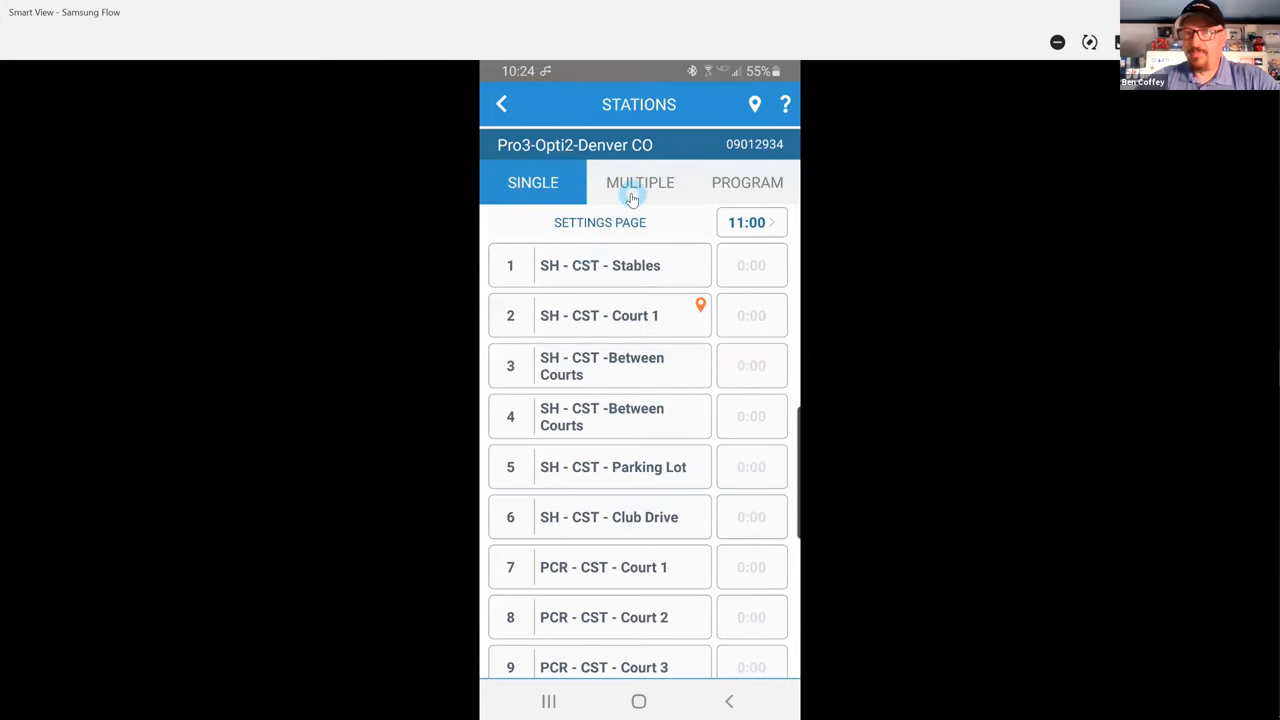
pyautogui.click(640, 182)
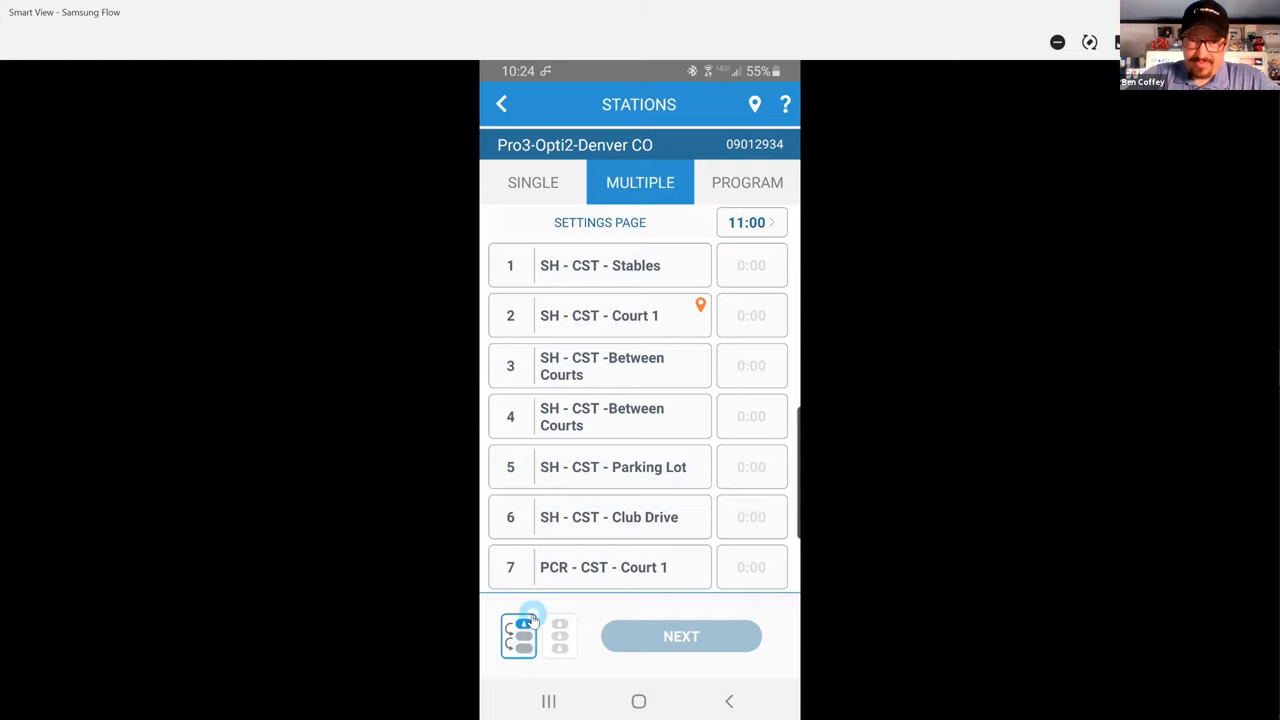
# - Toggle sequential and simultaneous run options, ending on simultaneous with capacity 0 of 9
pyautogui.click(560, 635)
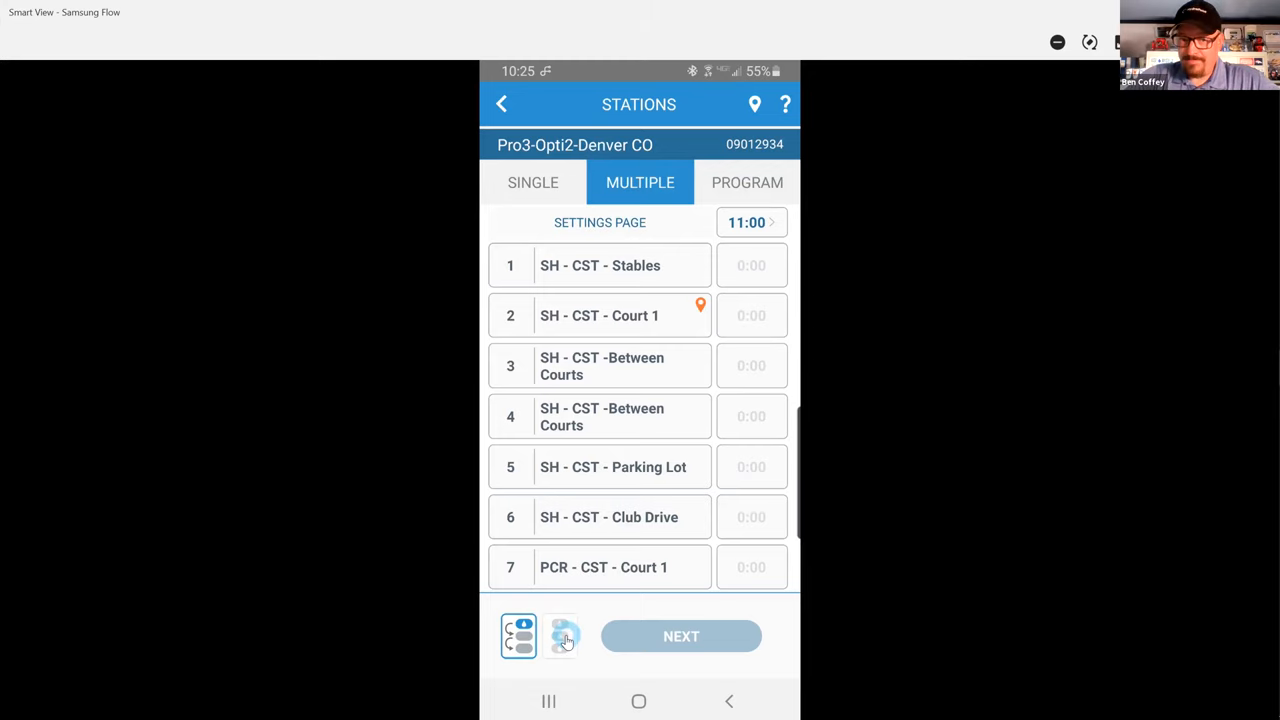
pyautogui.click(560, 636)
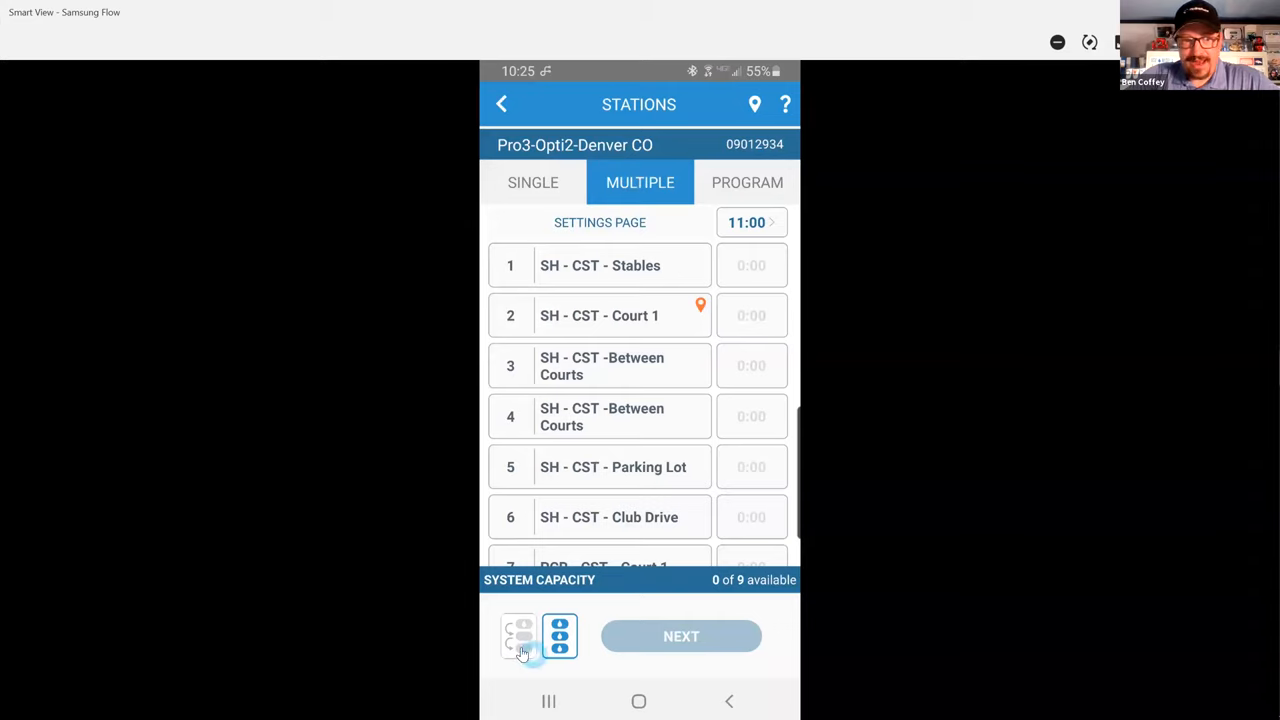
pyautogui.click(519, 637)
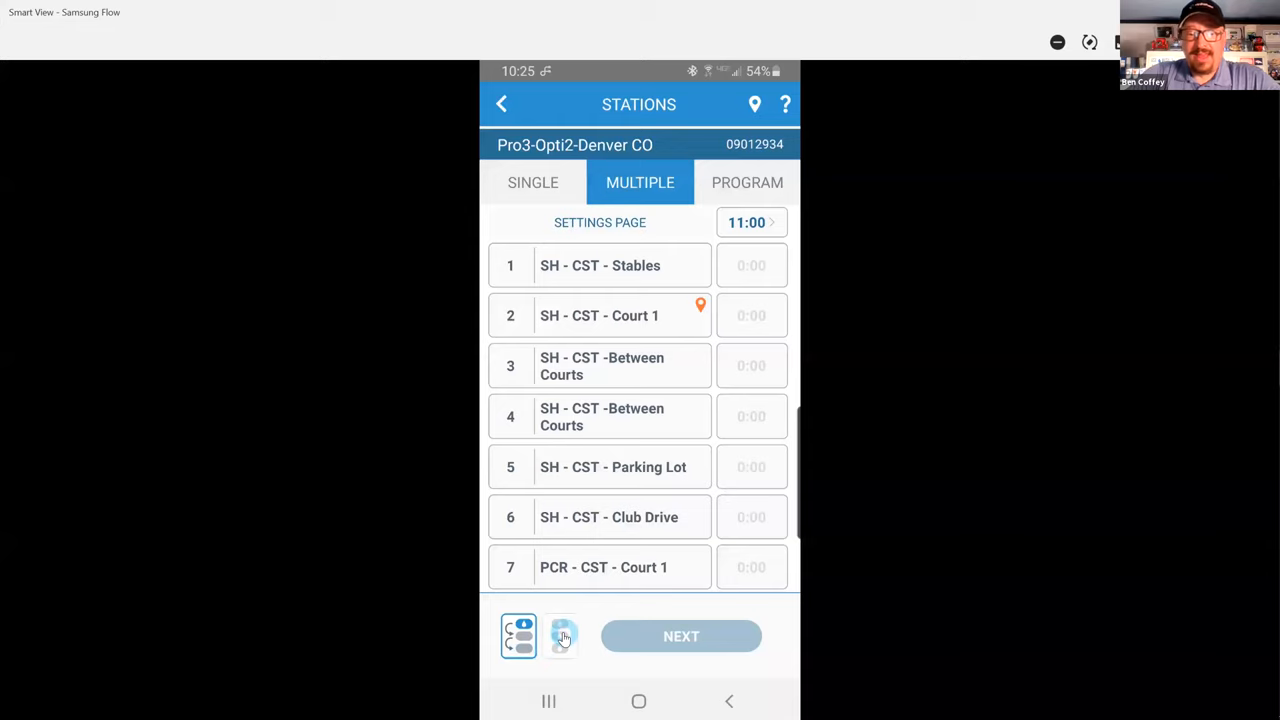
pyautogui.click(560, 636)
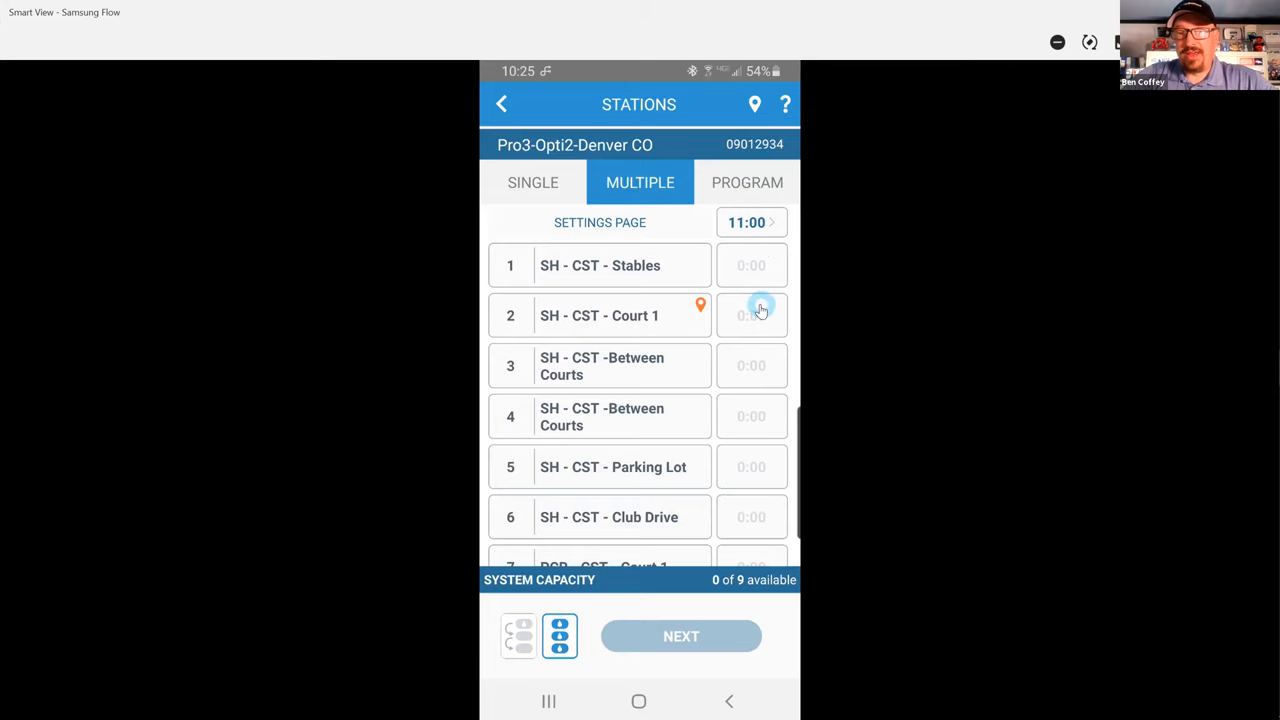
pyautogui.moveTo(762, 278)
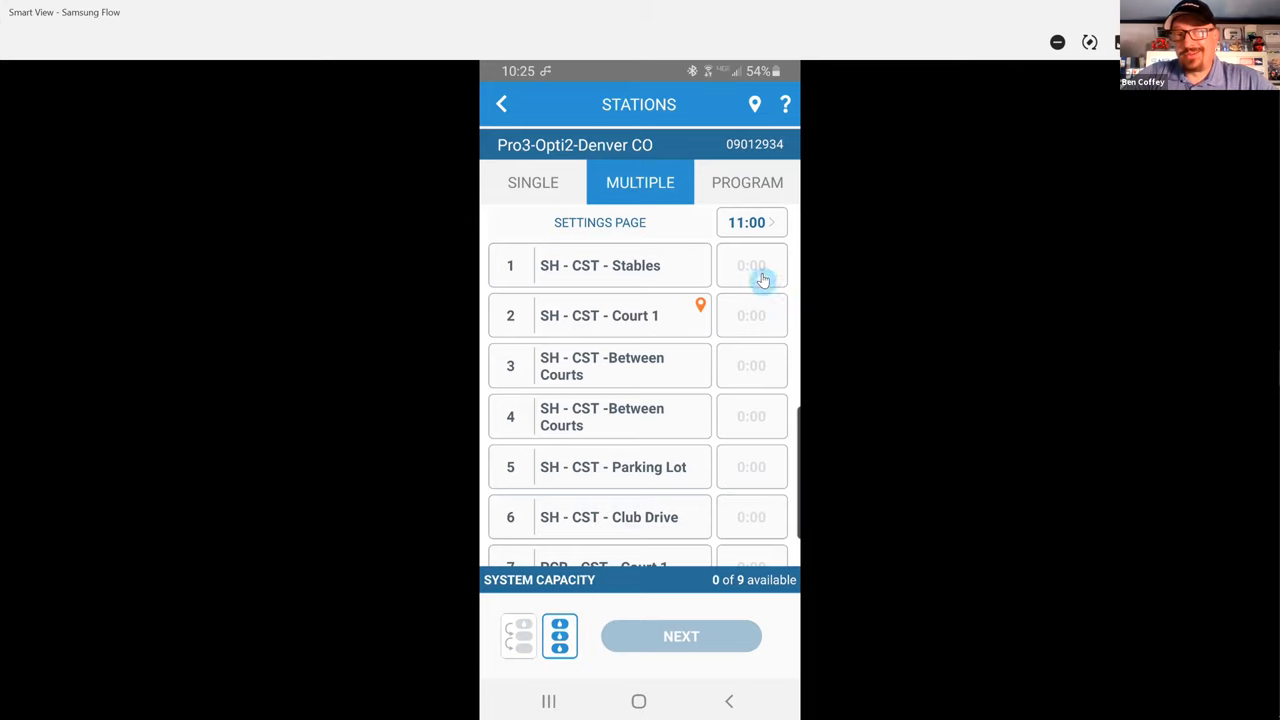
# - Set stations 1 through 5, including Parking Lot, to 11:00 and continue to review
pyautogui.click(751, 265)
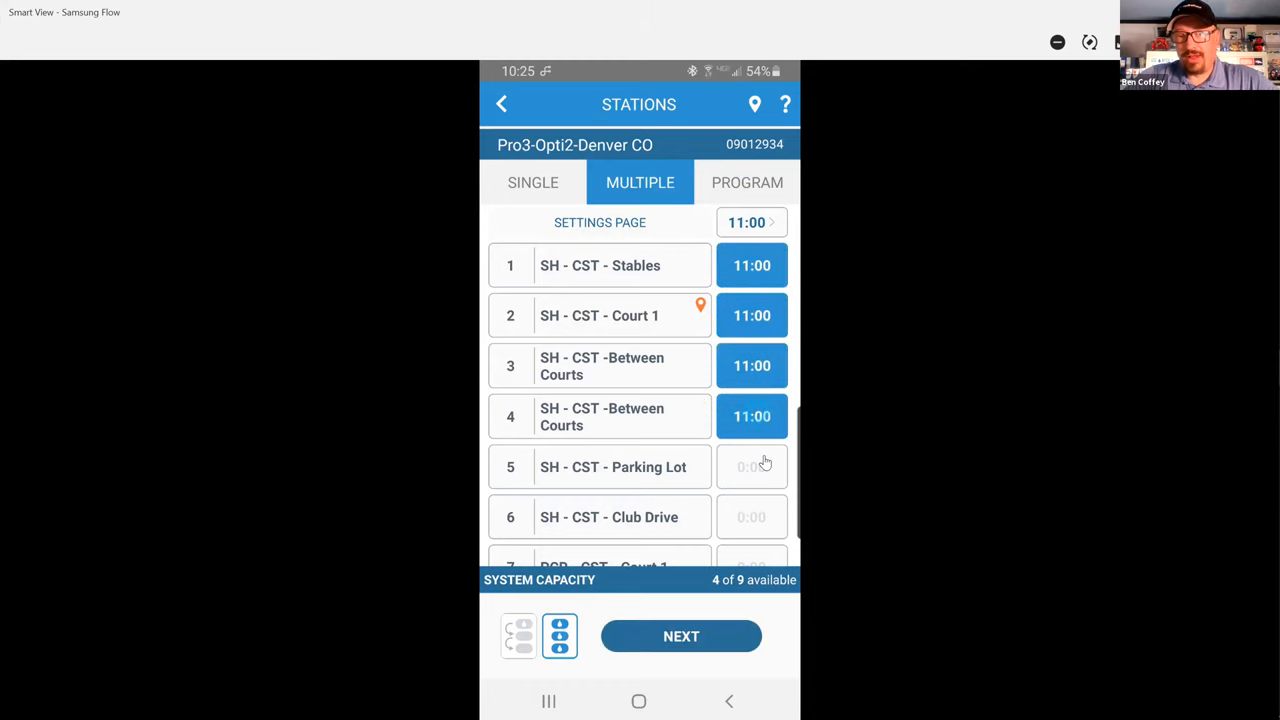
pyautogui.click(752, 467)
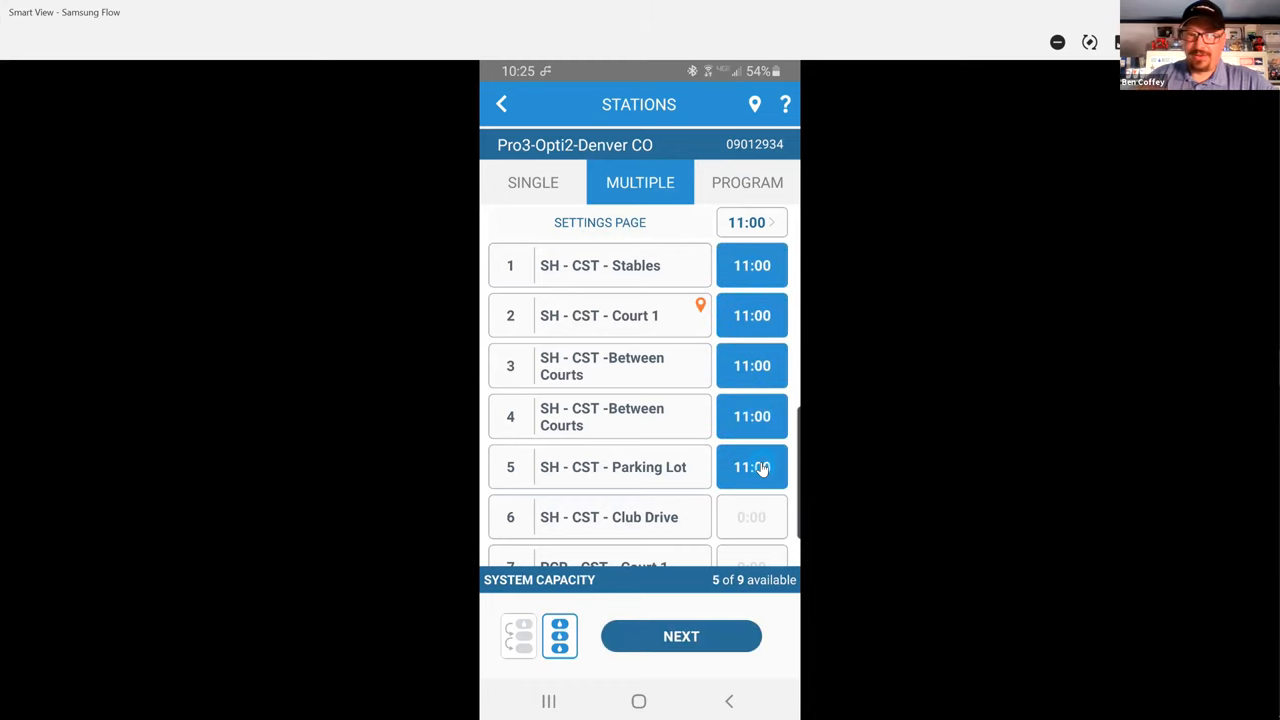
pyautogui.moveTo(639, 190)
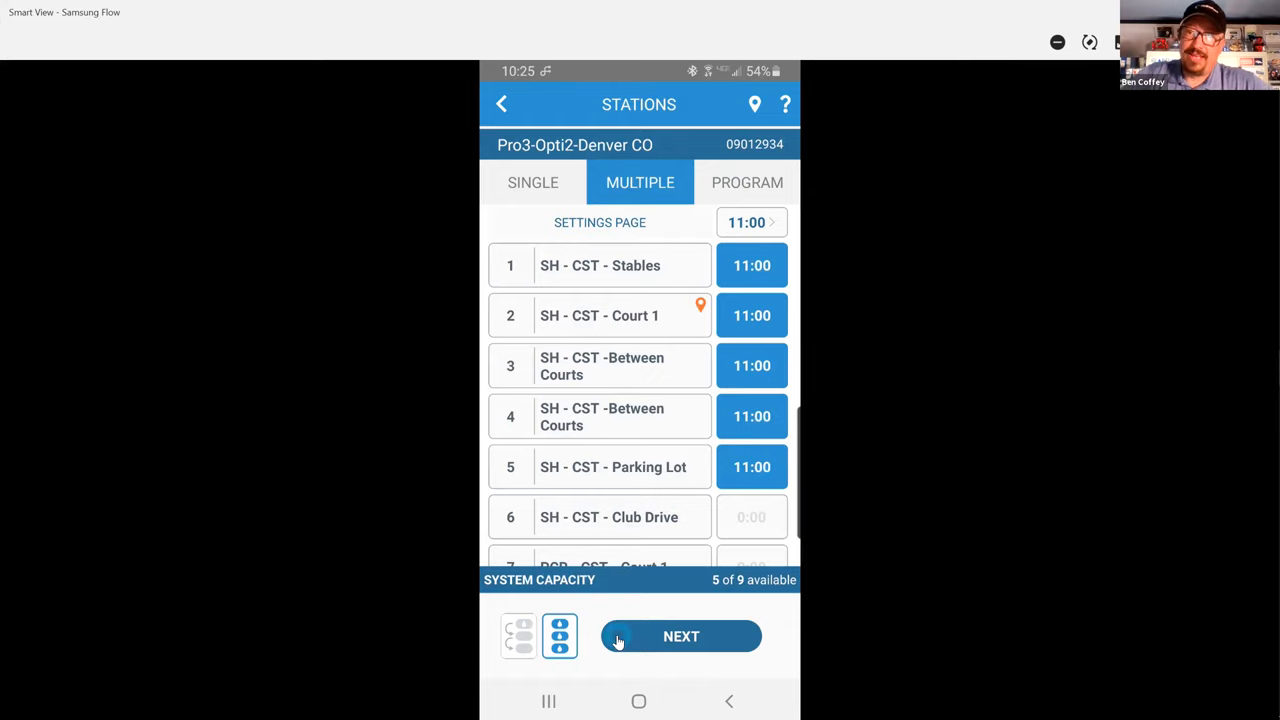
pyautogui.click(681, 636)
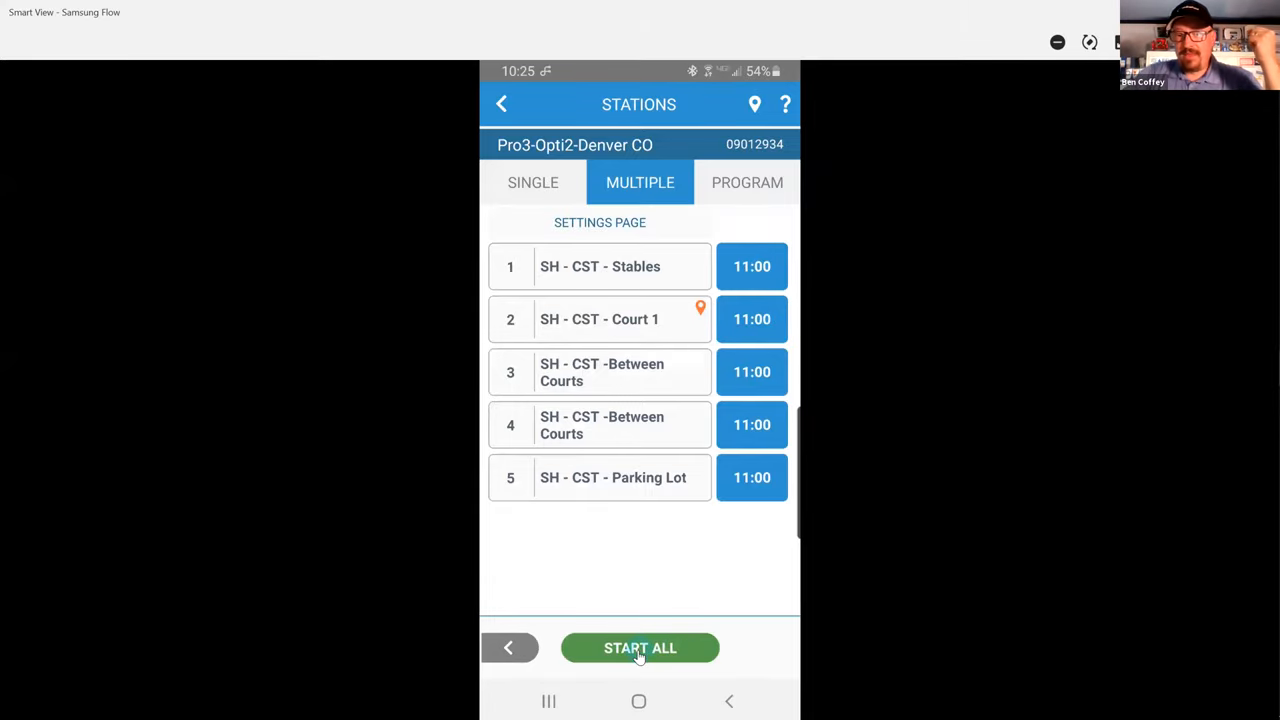
# - Start all five stations watering together, each counting down from 10:22
pyautogui.click(640, 648)
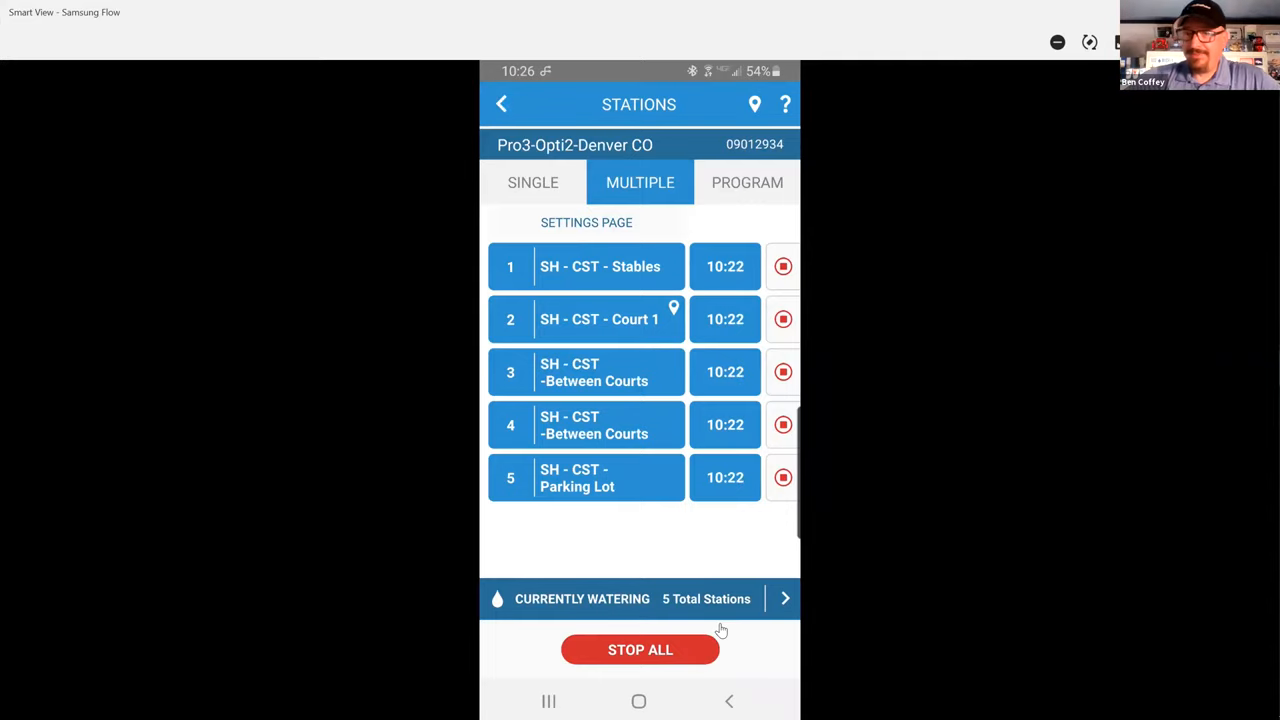
pyautogui.moveTo(957, 517)
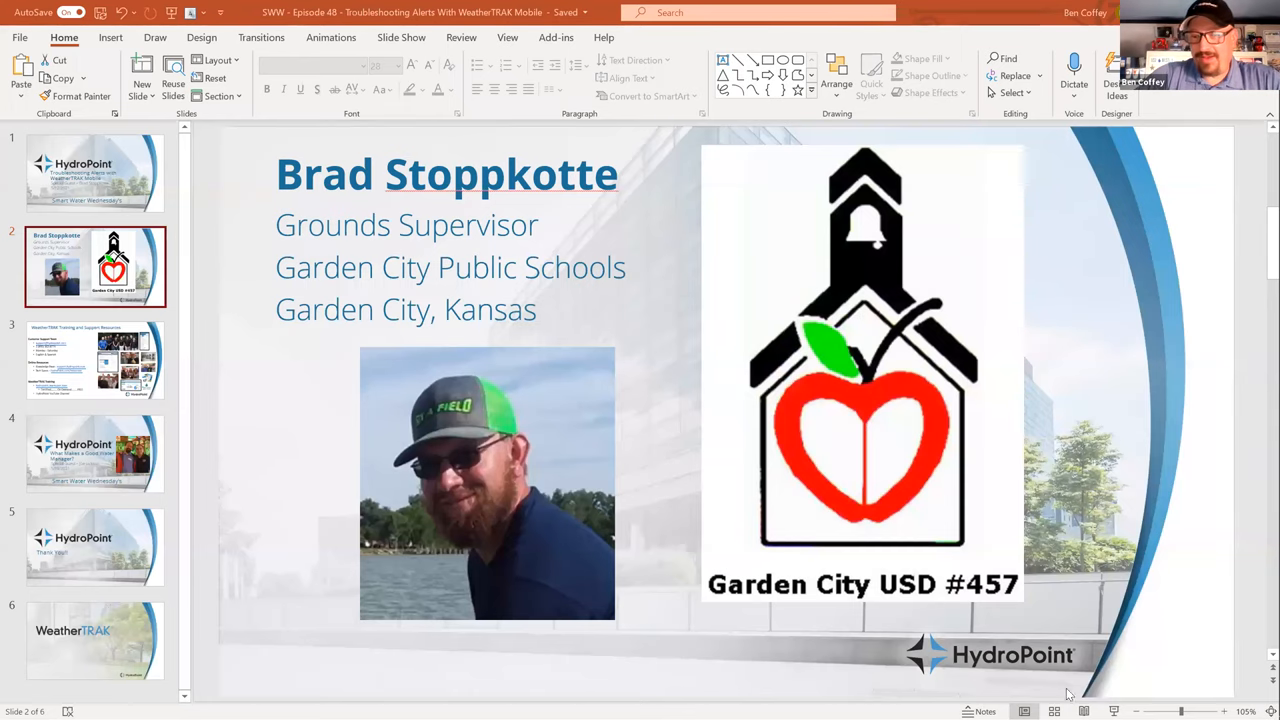
pyautogui.moveTo(1113, 703)
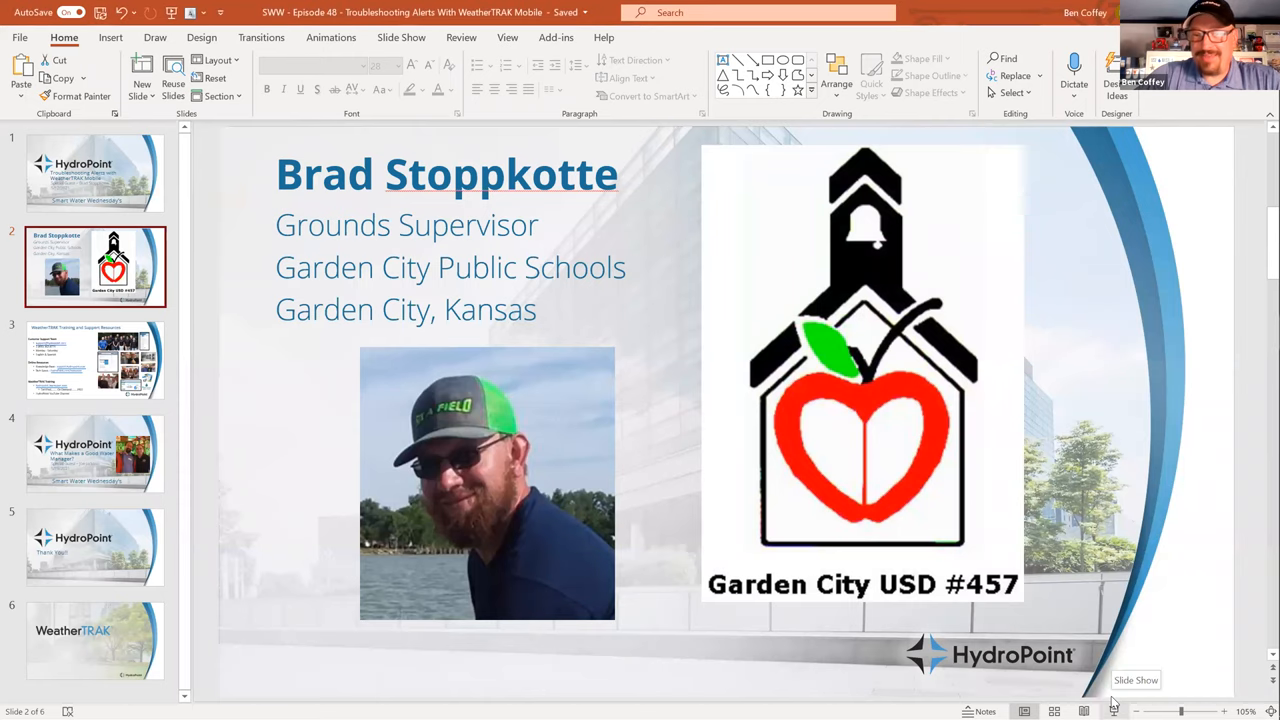